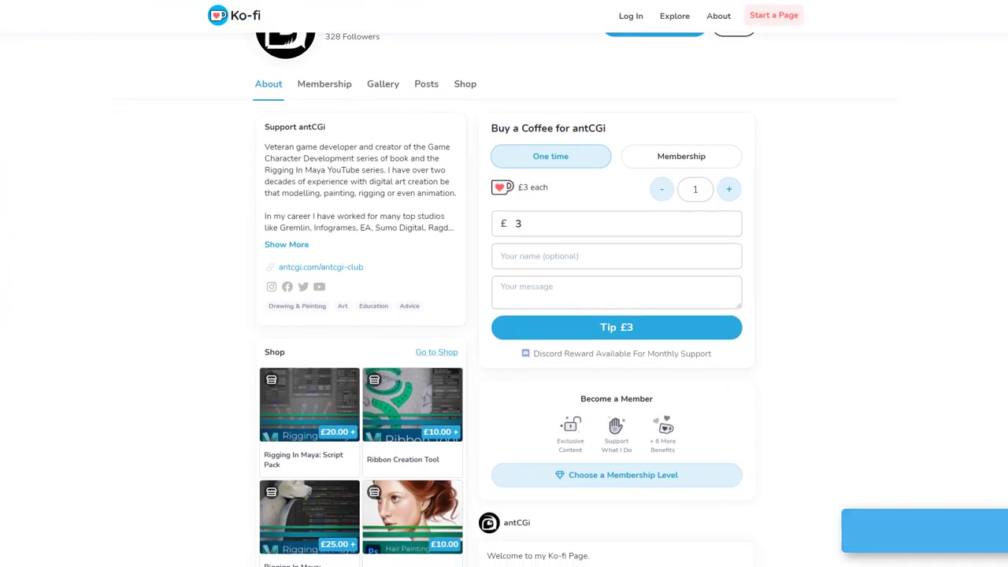
Scroll the antCGi Ko-fi page down past the Shop and Gallery sections
scroll("down", 3)
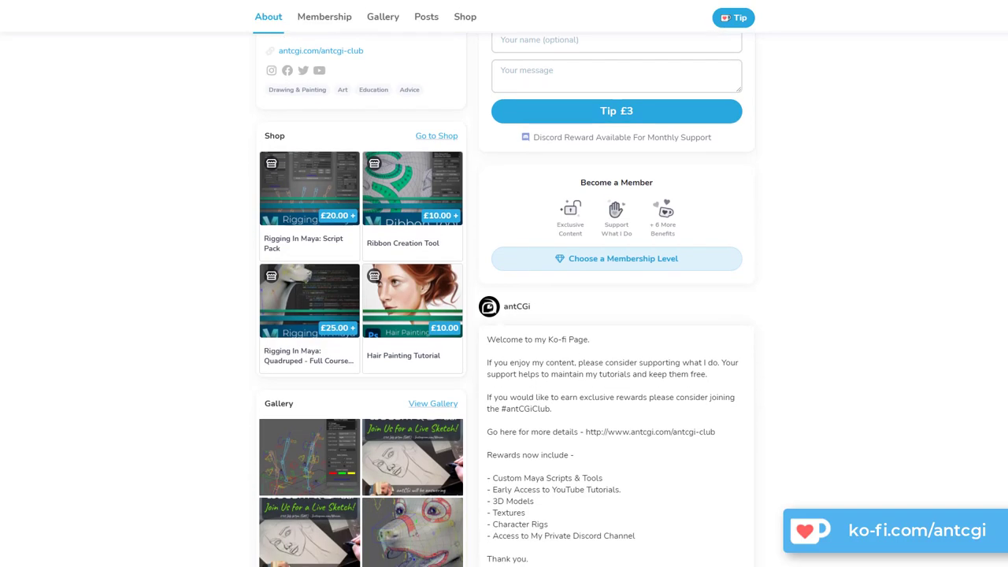
scroll("down", 3)
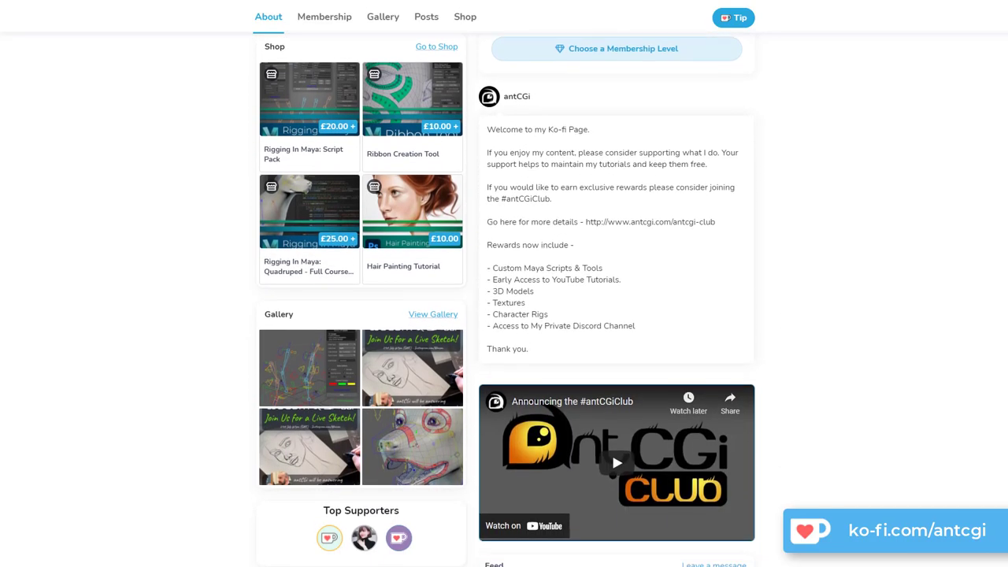
scroll("down", 3)
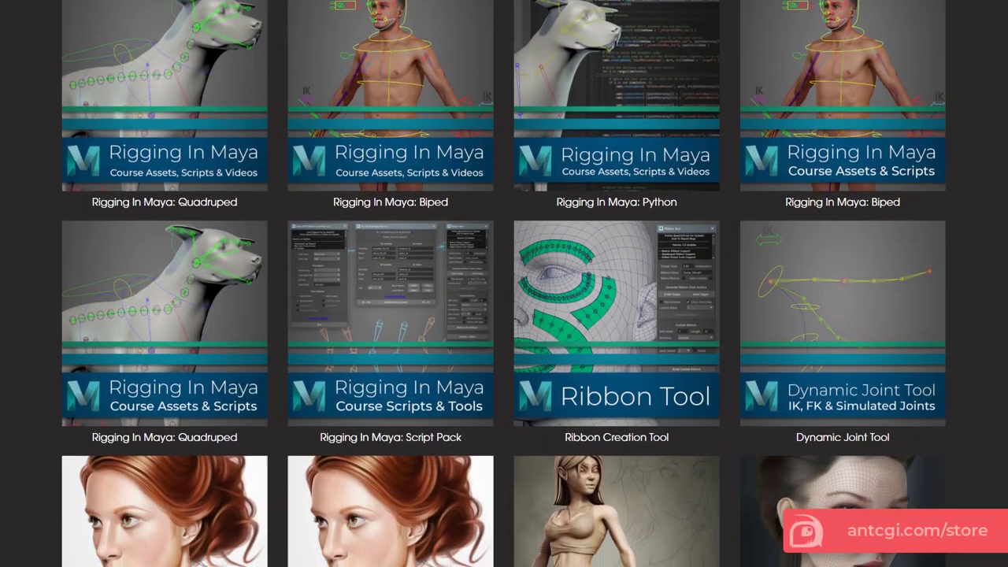
Scroll the antCGi store grid down to the bottom row of tutorial products
scroll("down", 3)
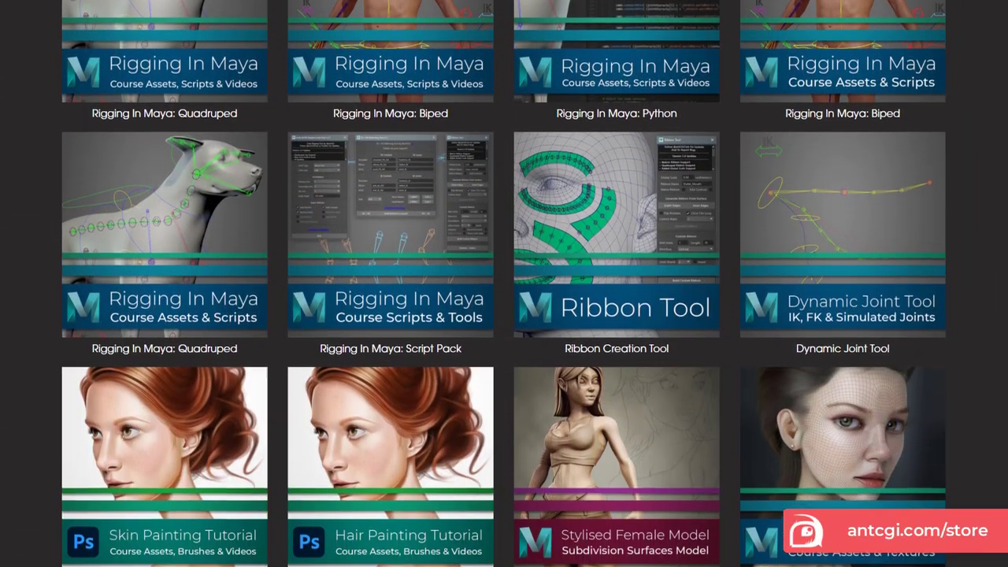
scroll("down", 3)
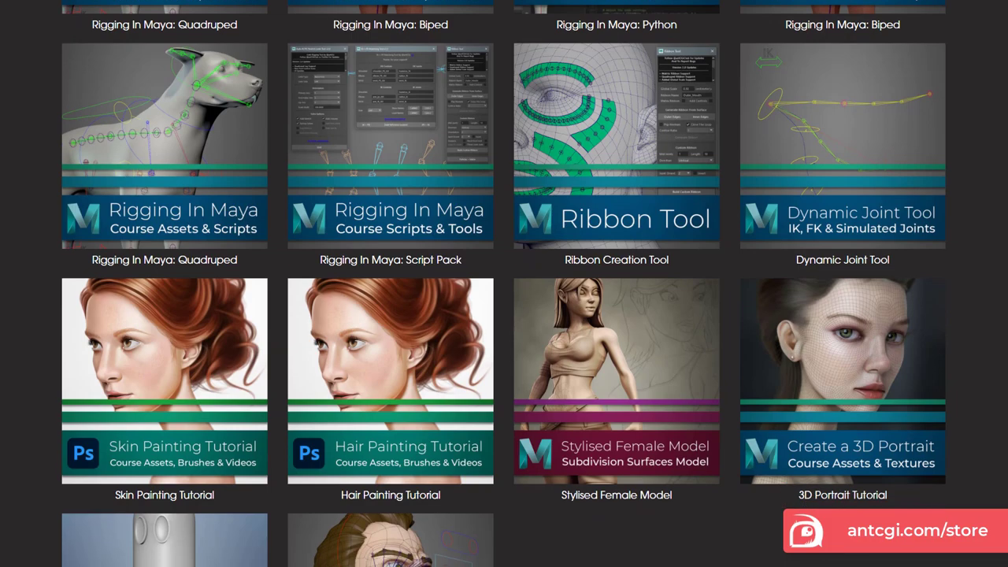
scroll("down", 3)
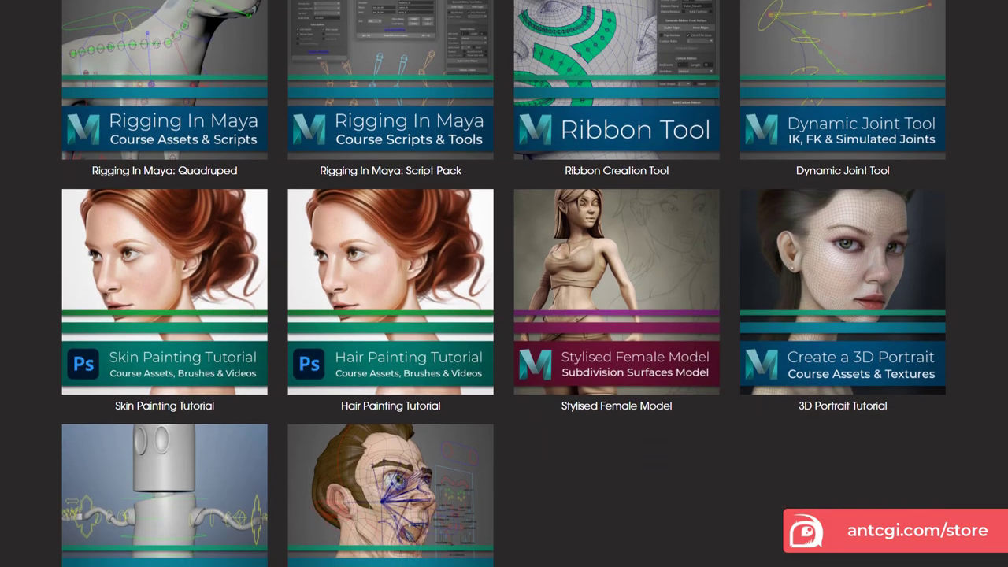
scroll("down", 3)
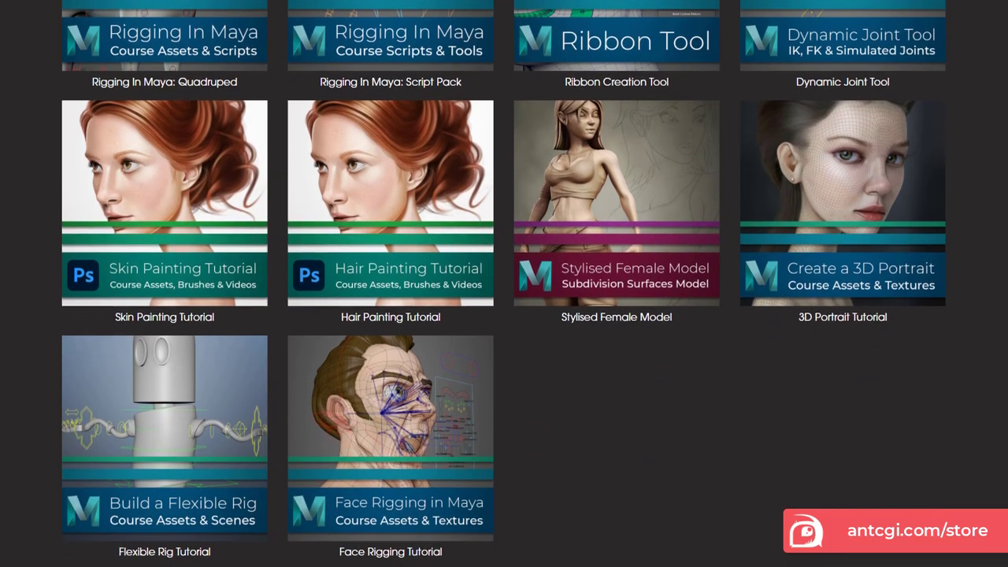
scroll("down", 3)
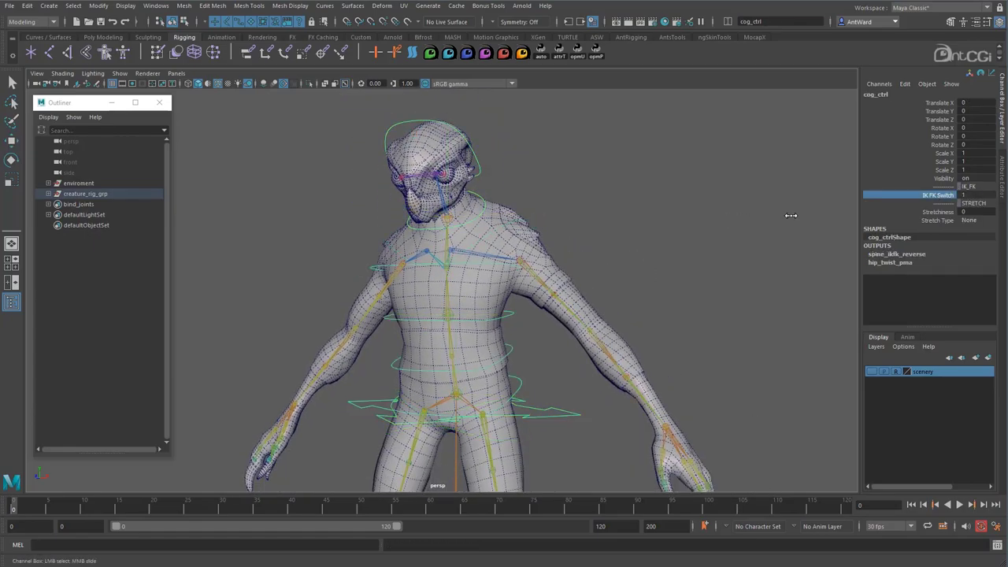
left_click(522, 252)
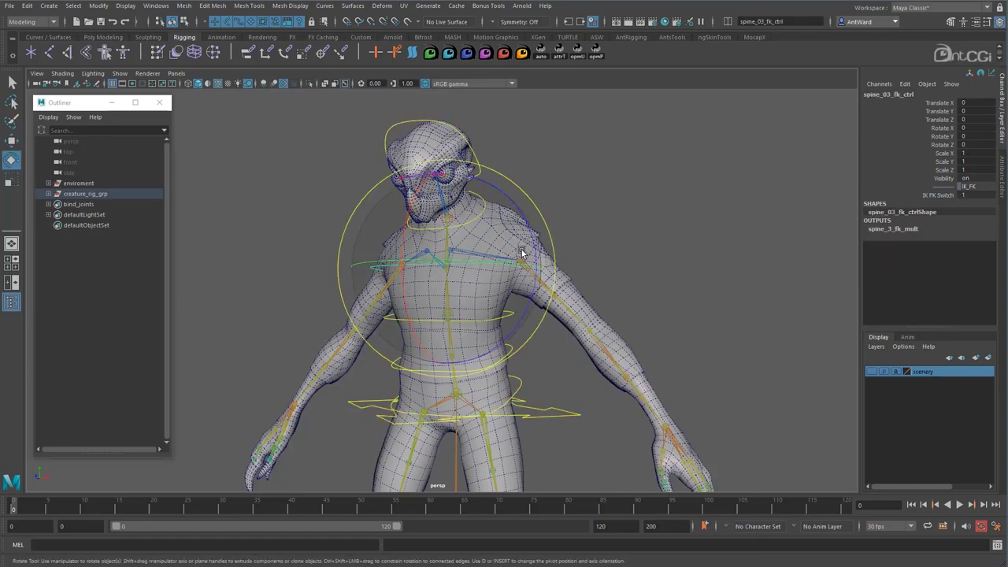
left_click_drag(524, 253, 469, 265)
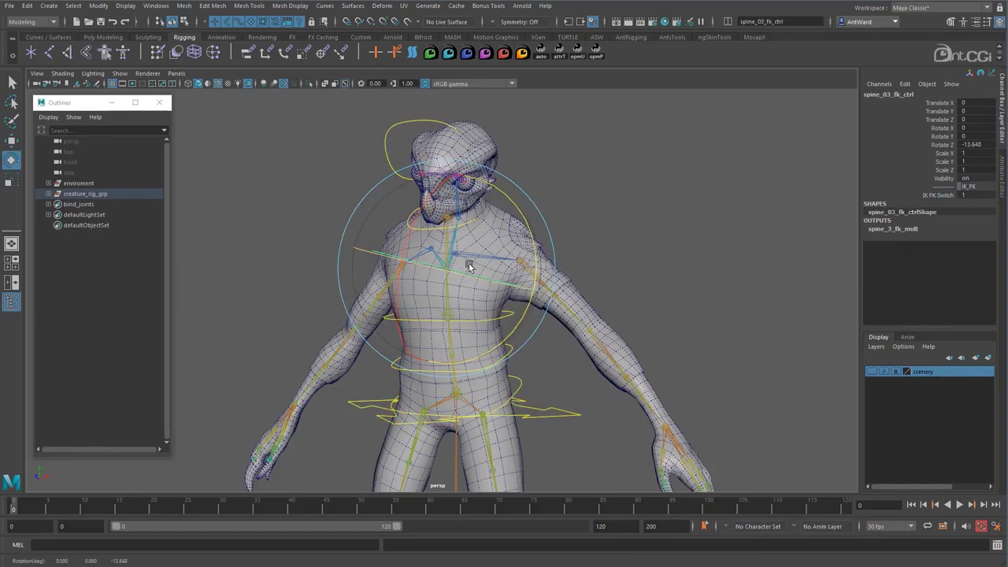
left_click_drag(468, 264, 423, 240)
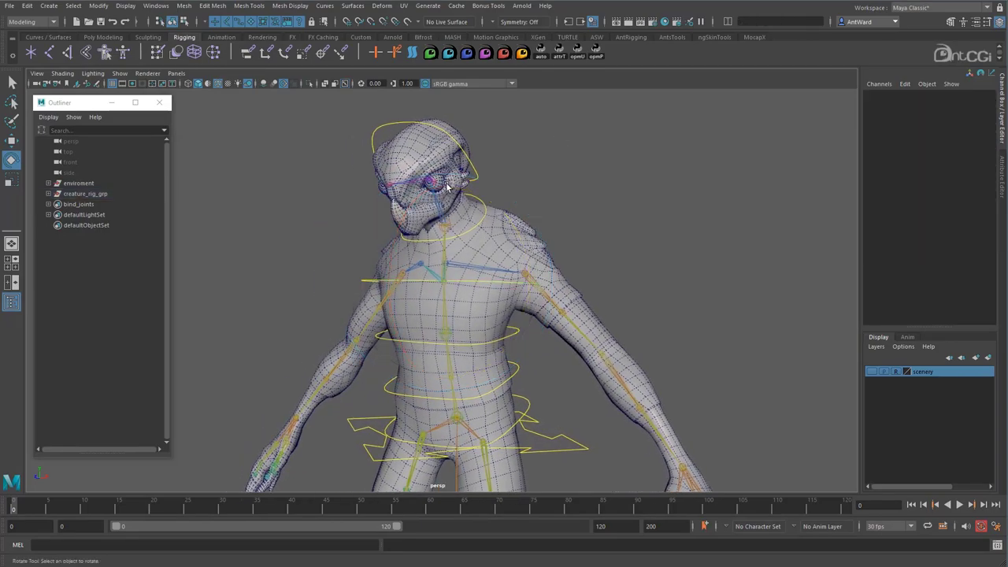
left_click(447, 185)
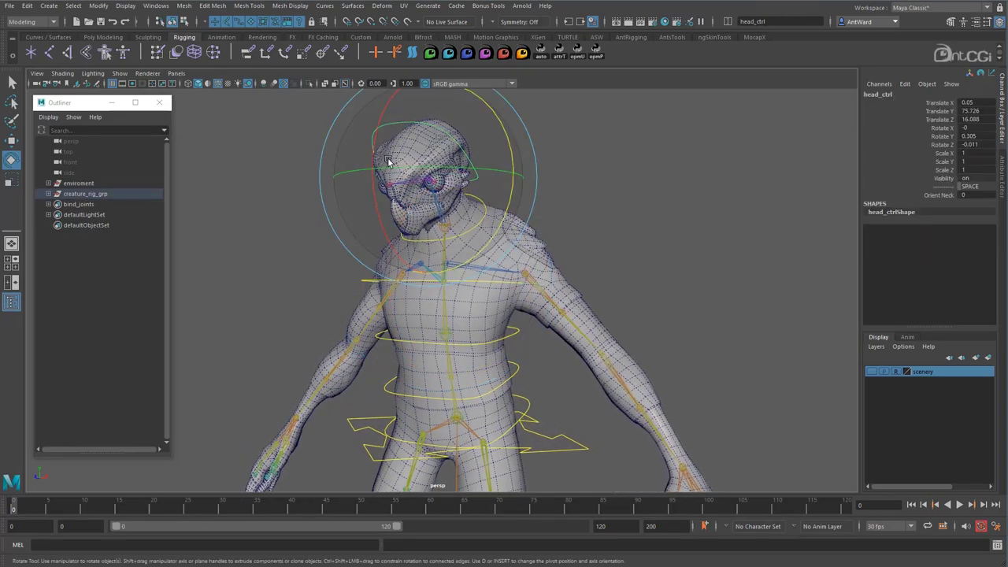
left_click(435, 185)
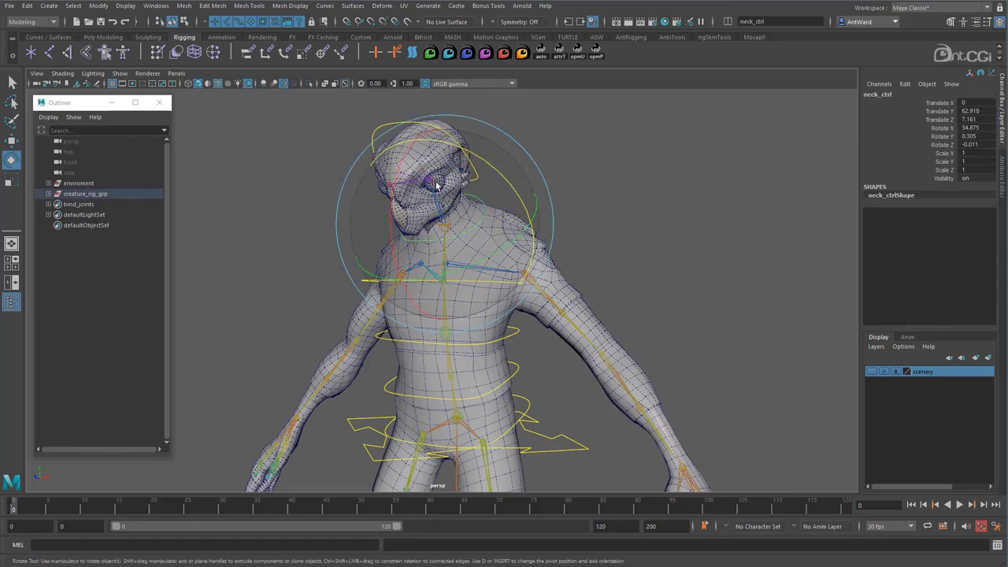
left_click_drag(437, 185, 441, 154)
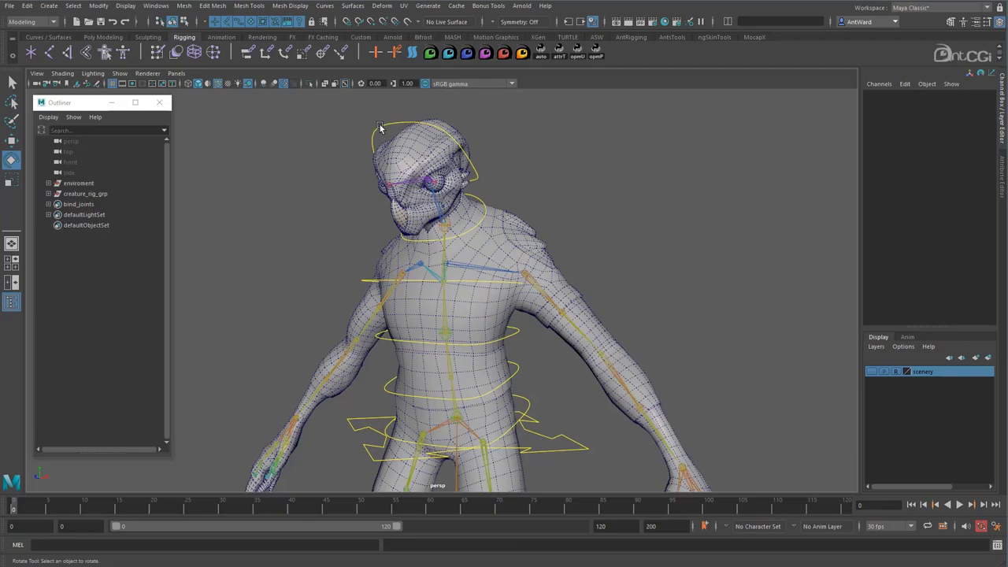
left_click(380, 127)
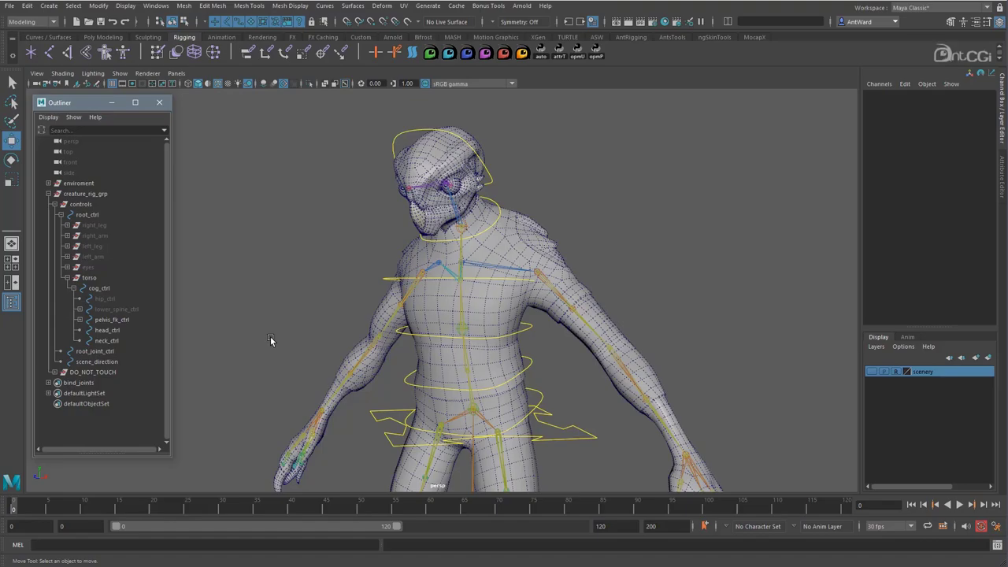
Make empty groups named head_ctrl_offset and neck_ctrl_offset, then select both in the Outliner
key("ctrl+g")
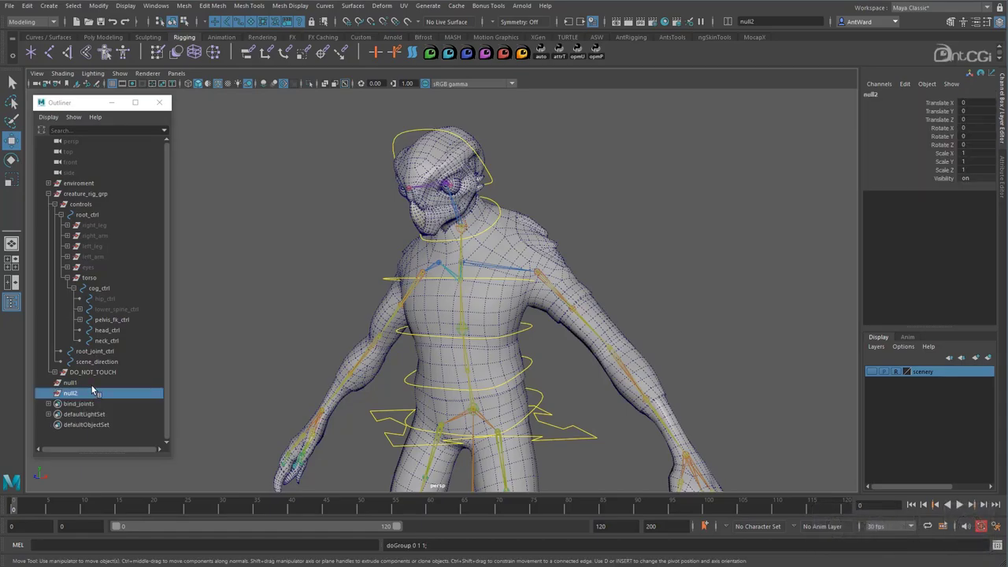
left_click(108, 330)
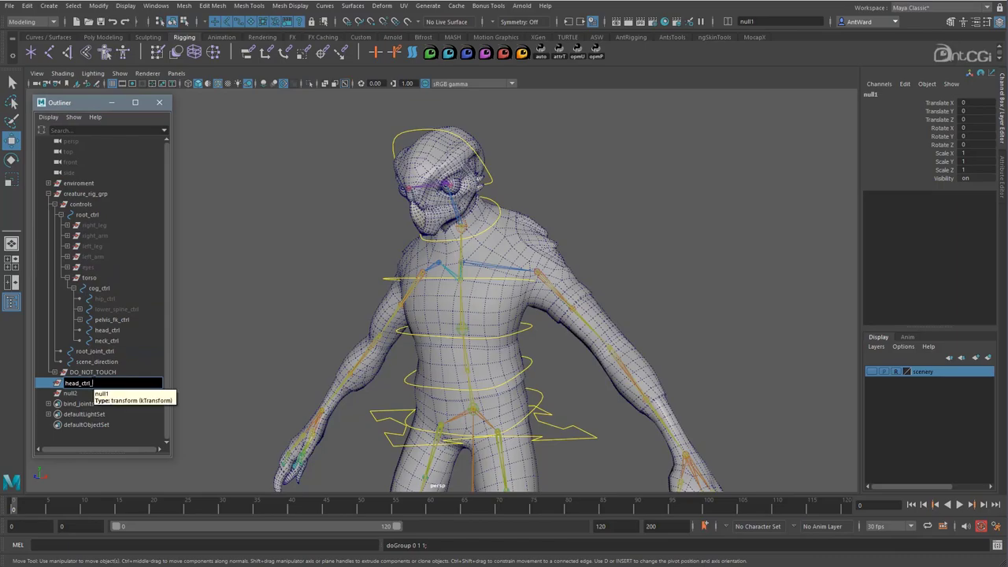
type("head_ctrl_offset")
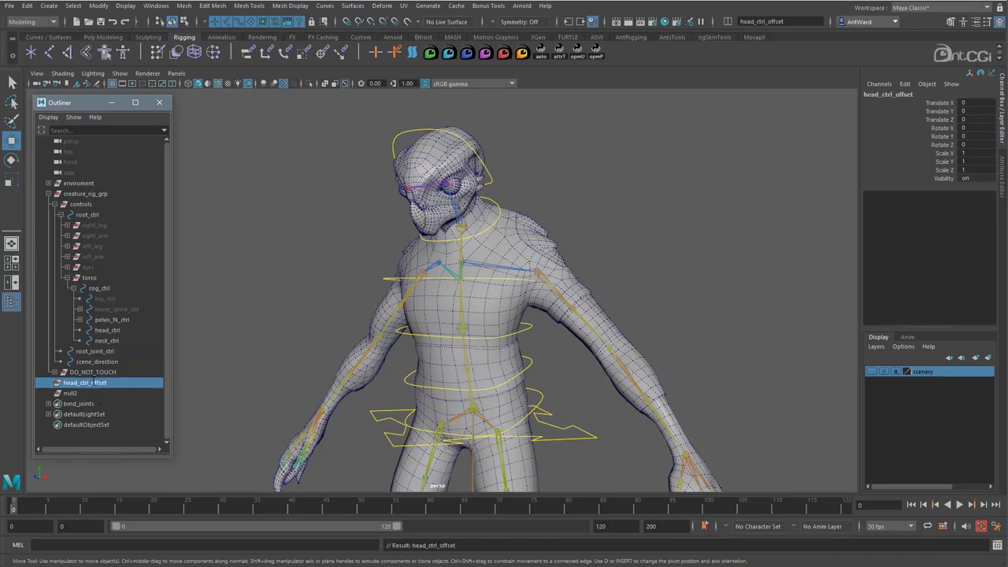
double_click(107, 341)
type("neck_ctrl_offset")
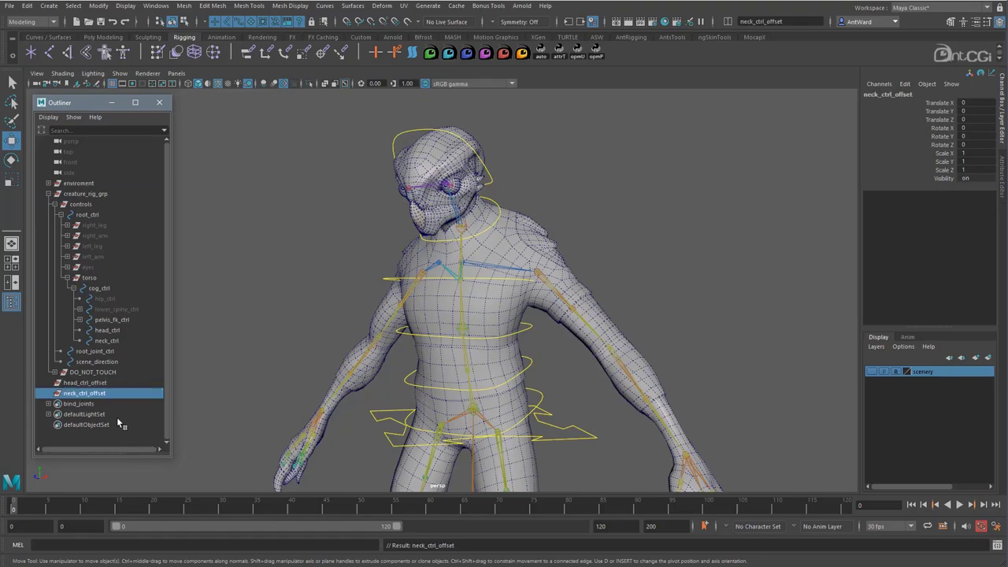
left_click(85, 382)
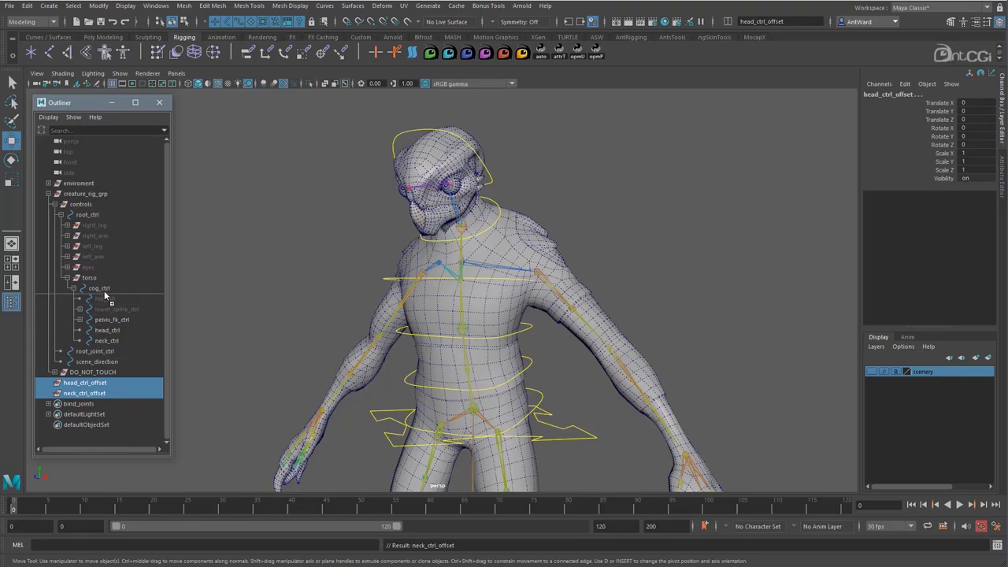
left_click(99, 287)
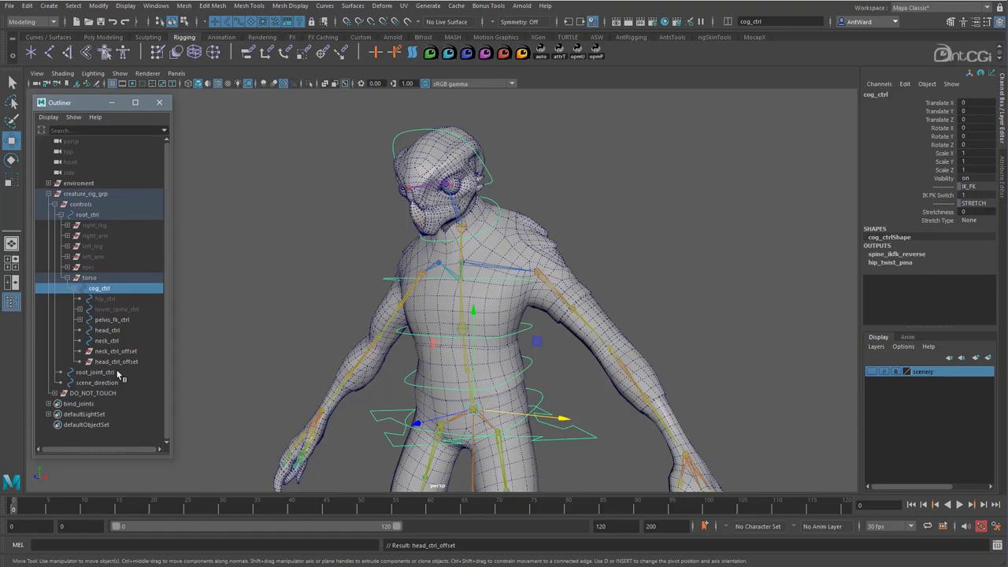
Match neck_ctrl_offset's position and rotation to neck_ctrl
left_click(116, 350)
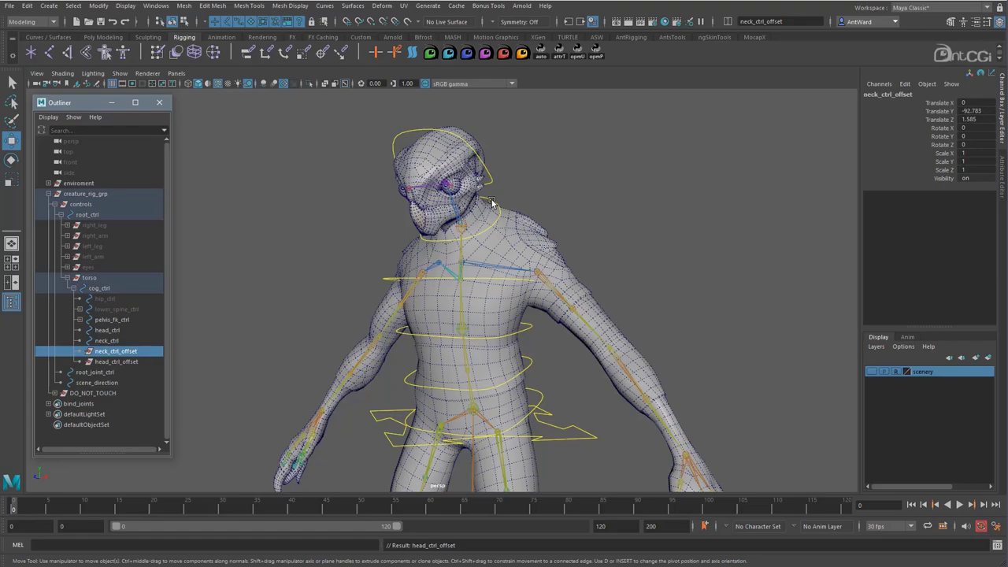
left_click(116, 351)
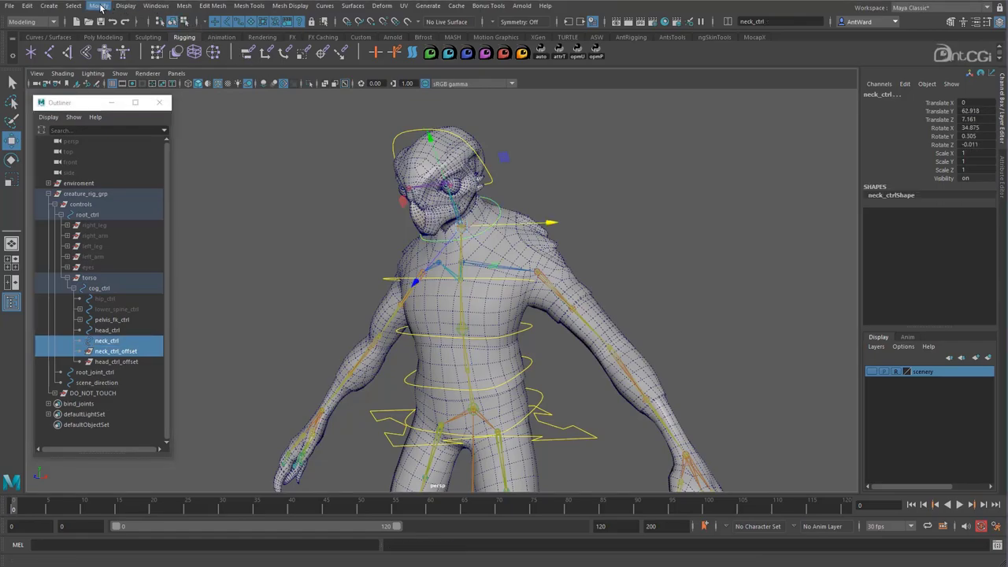
left_click(99, 5)
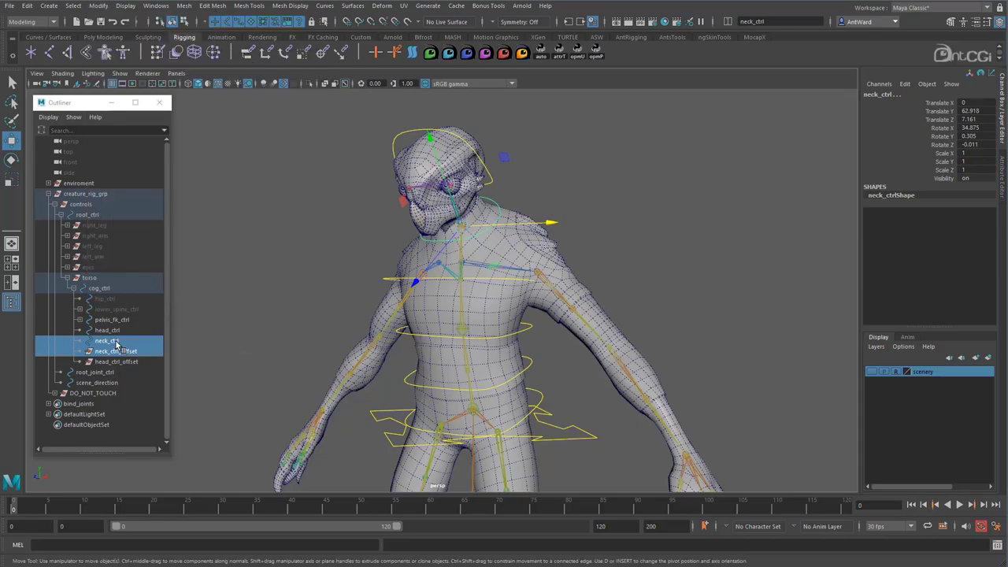
Match head_ctrl_offset to head_ctrl with Match All, then check neck_ctrl_offset's values
left_click(107, 330)
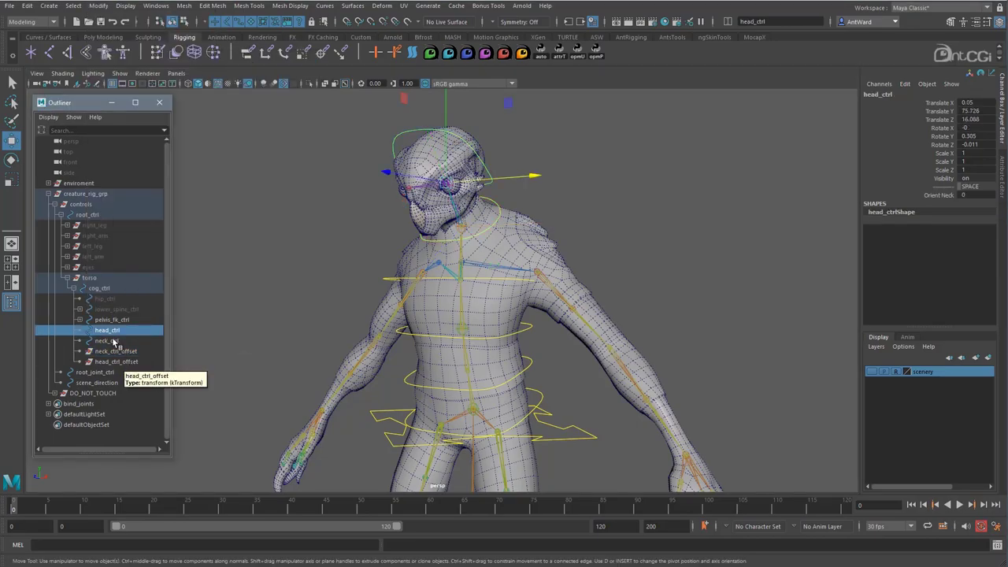
left_click(116, 361)
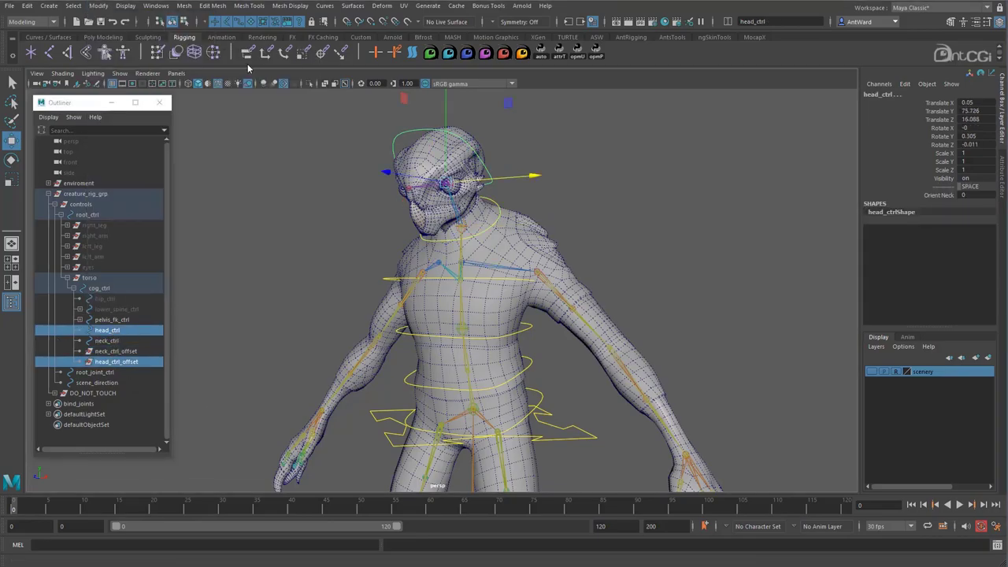
left_click(116, 362)
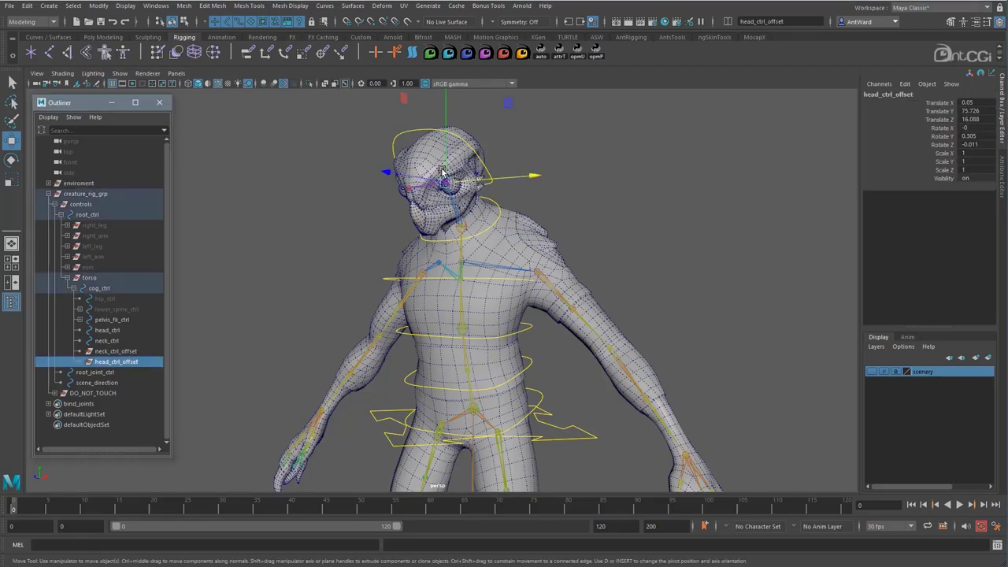
left_click(116, 351)
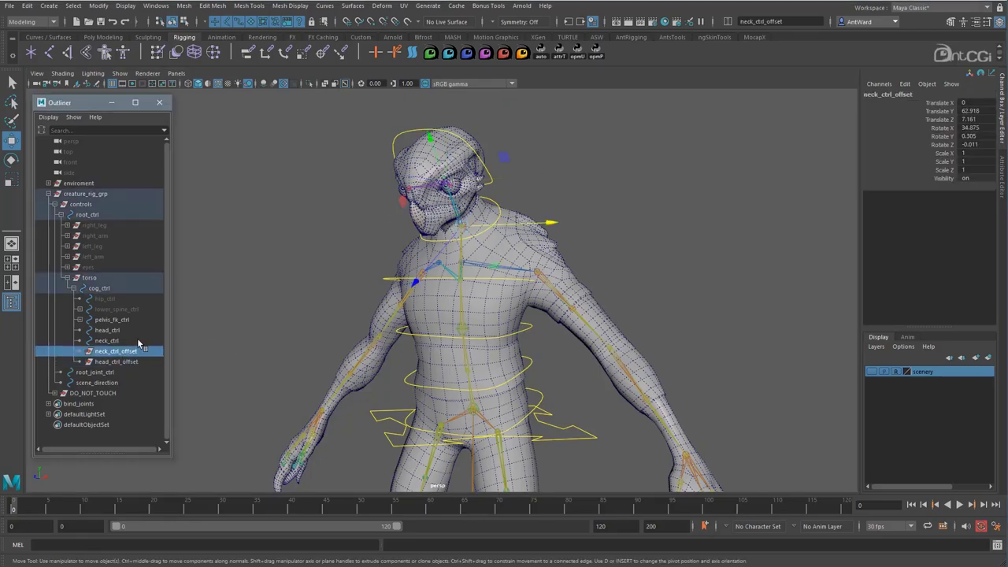
left_click(107, 340)
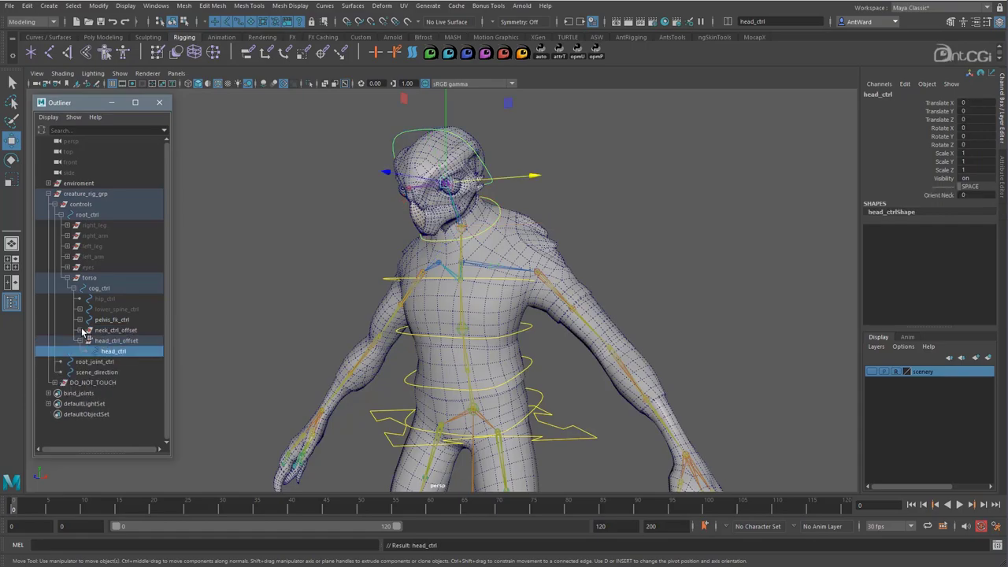
Parent neck_ctrl under neck_ctrl_offset, then select spine_03_fk_ctrl
left_click(113, 330)
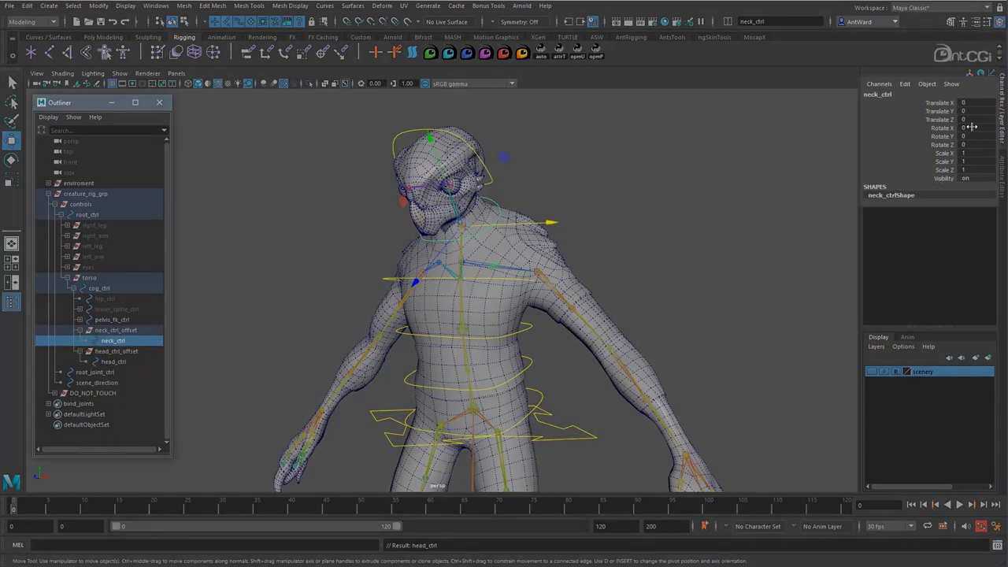
left_click(113, 362)
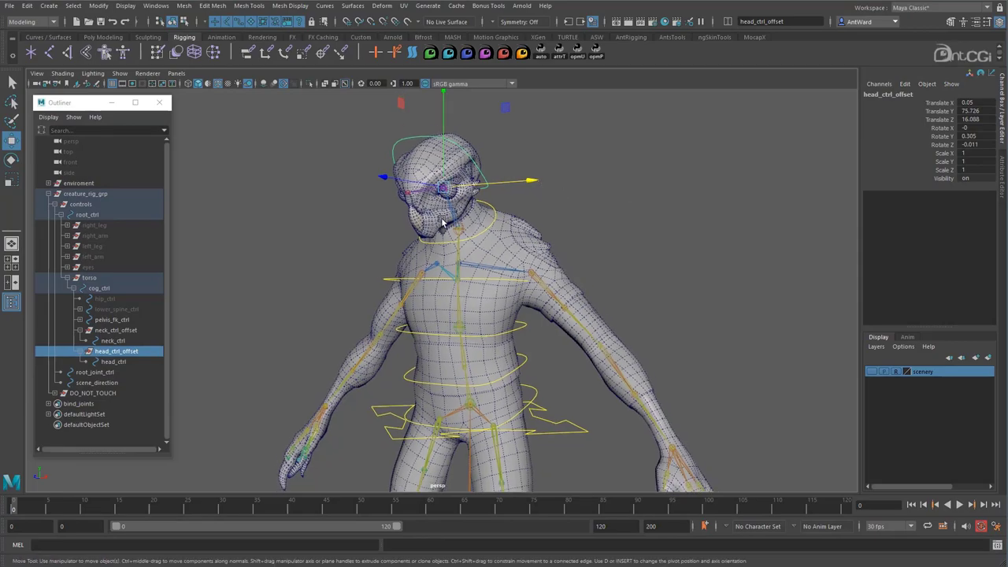
left_click(113, 340)
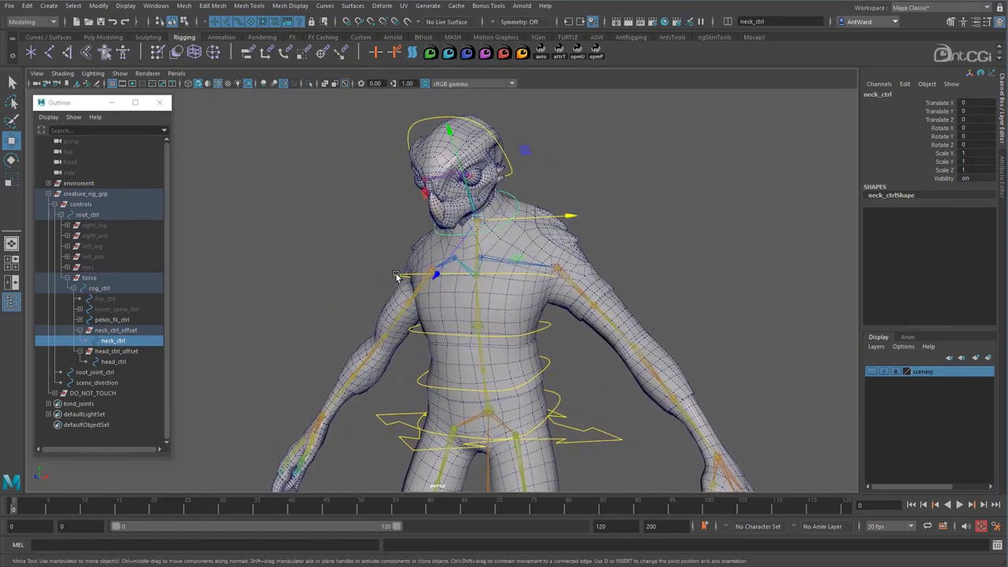
left_click(136, 351)
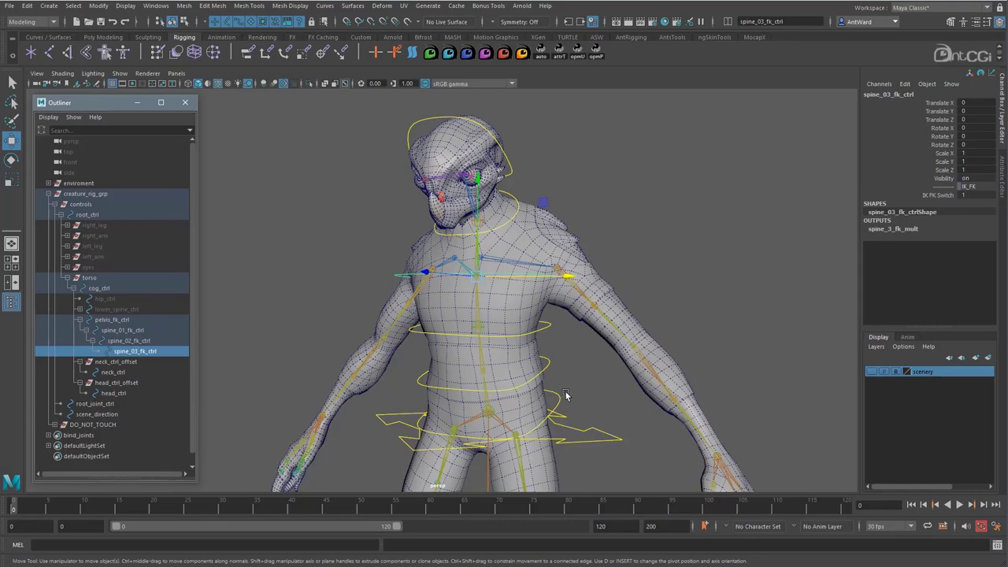
mouse_move(87, 308)
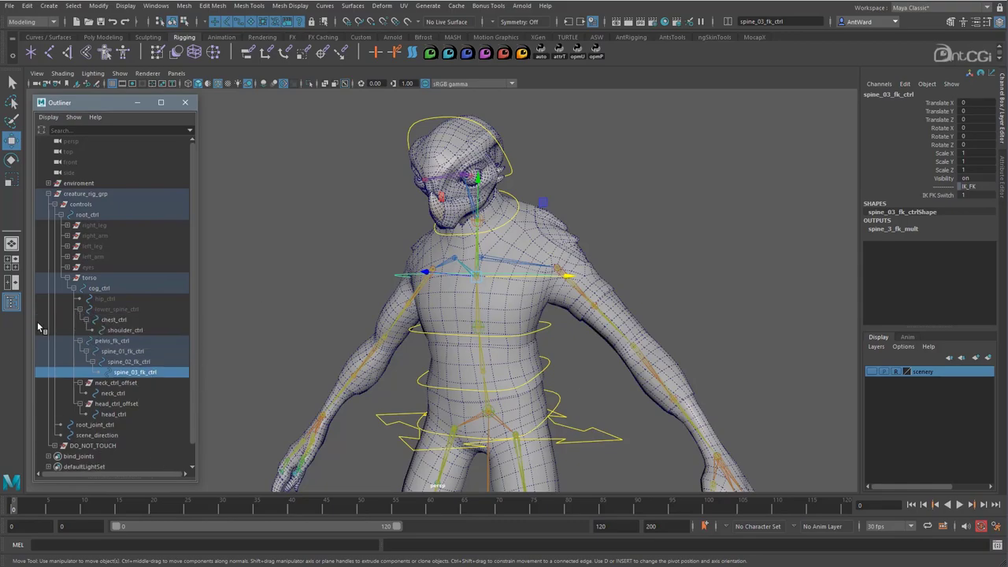
Parent-constrain neck_ctrl_offset to spine_03_fk_ctrl and shoulder_ctrl with Maintain offset on
left_click(124, 330)
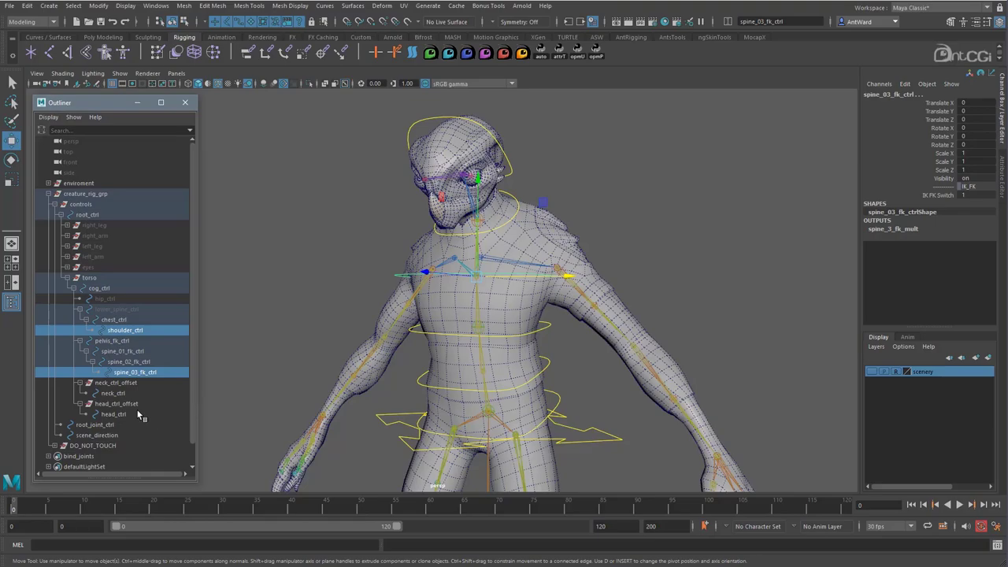
left_click(117, 382)
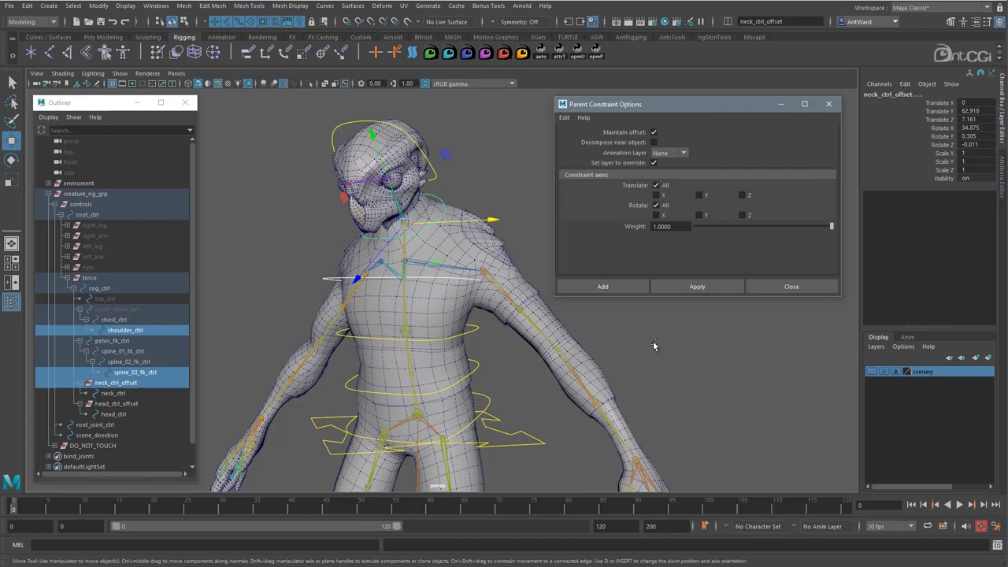
left_click(696, 286)
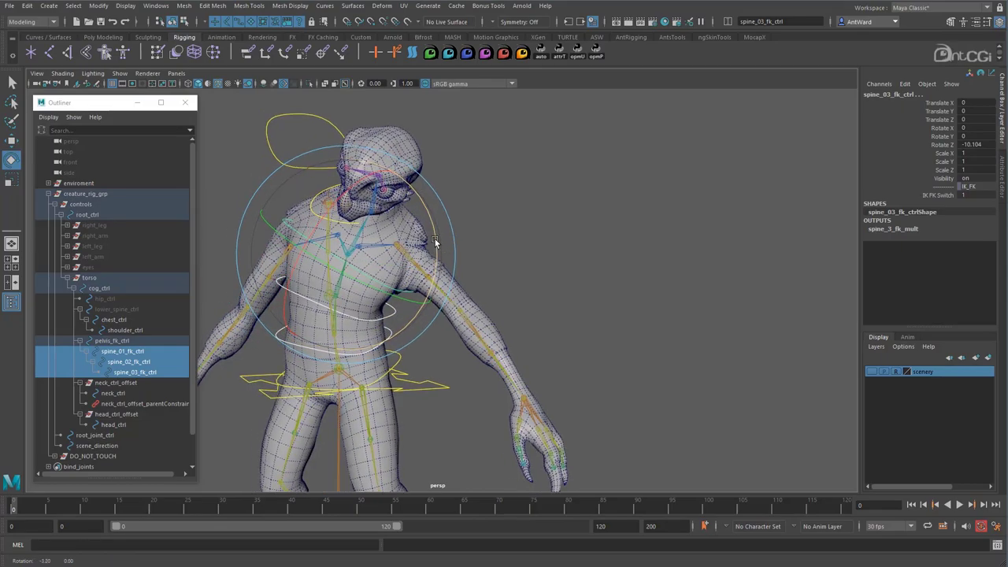
Select a spine FK control to rotate and test the neck constraint
left_click(112, 393)
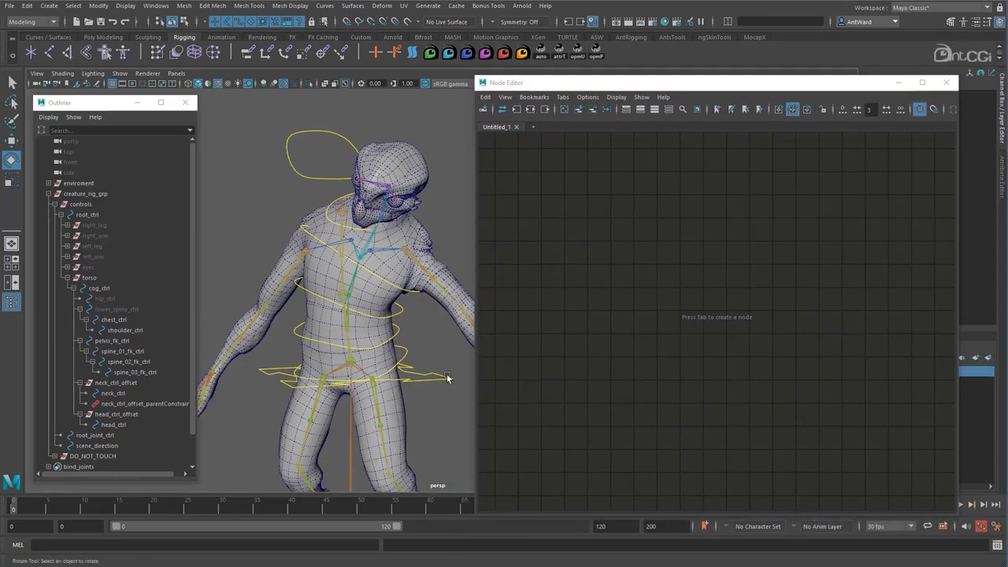
Load cog_ctrl into the Node Editor and set Display to No Shapes
left_click(98, 288)
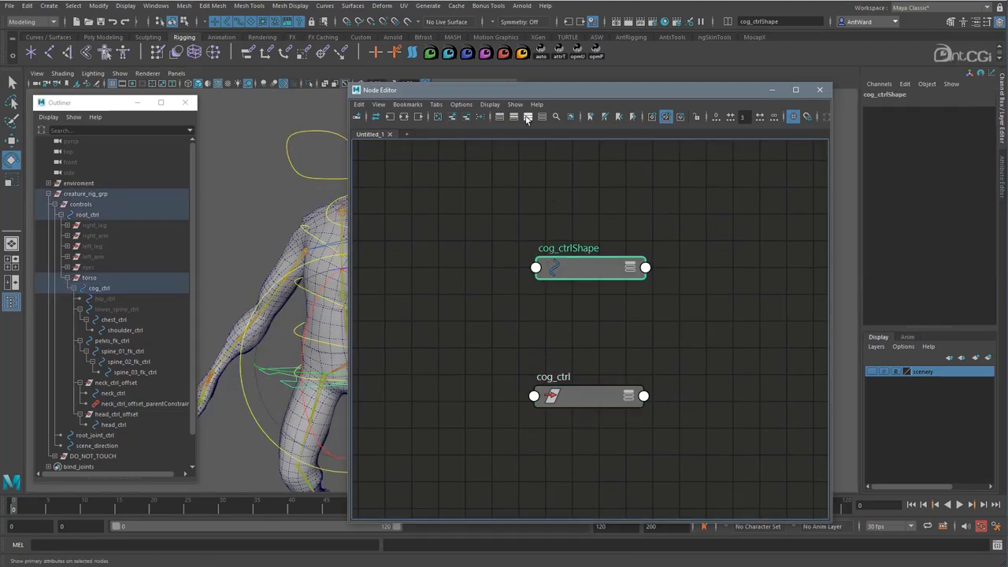
mouse_move(515, 104)
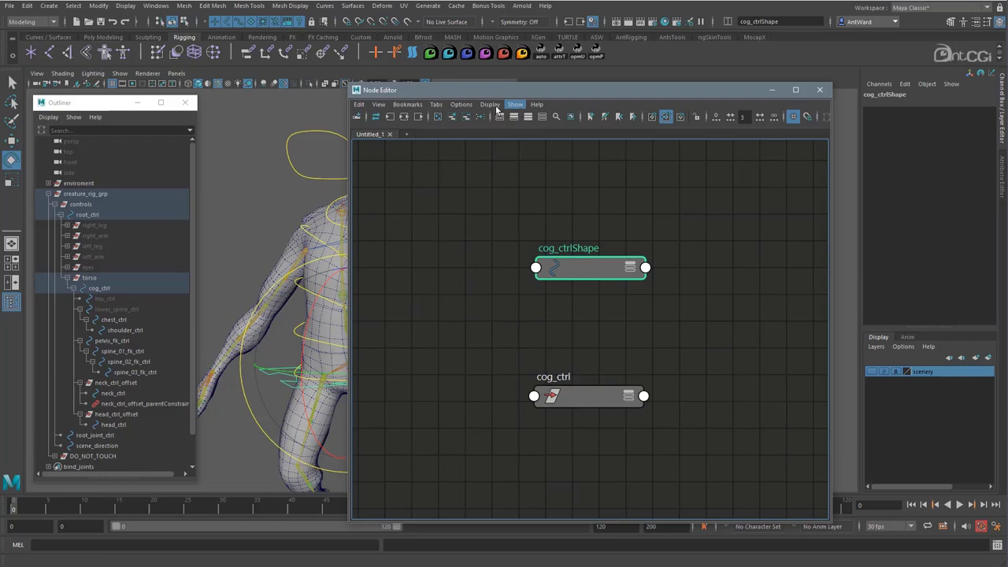
left_click(490, 104)
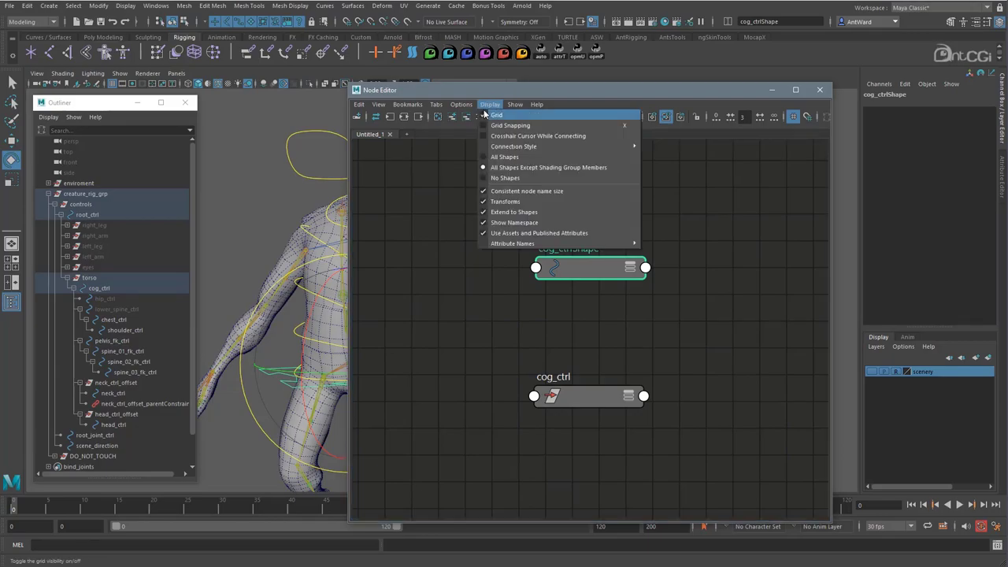
mouse_move(532, 177)
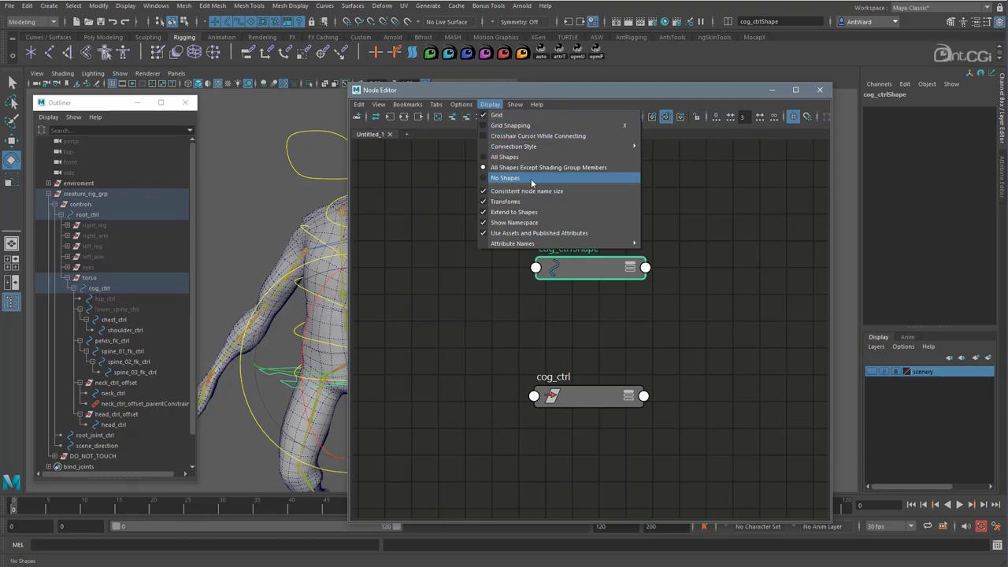
left_click(505, 177)
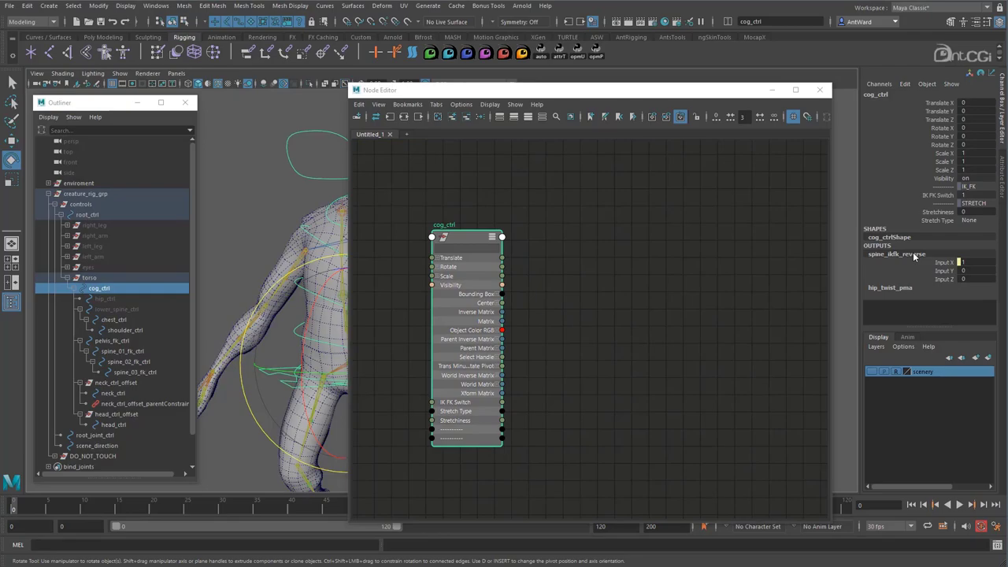
mouse_move(501, 181)
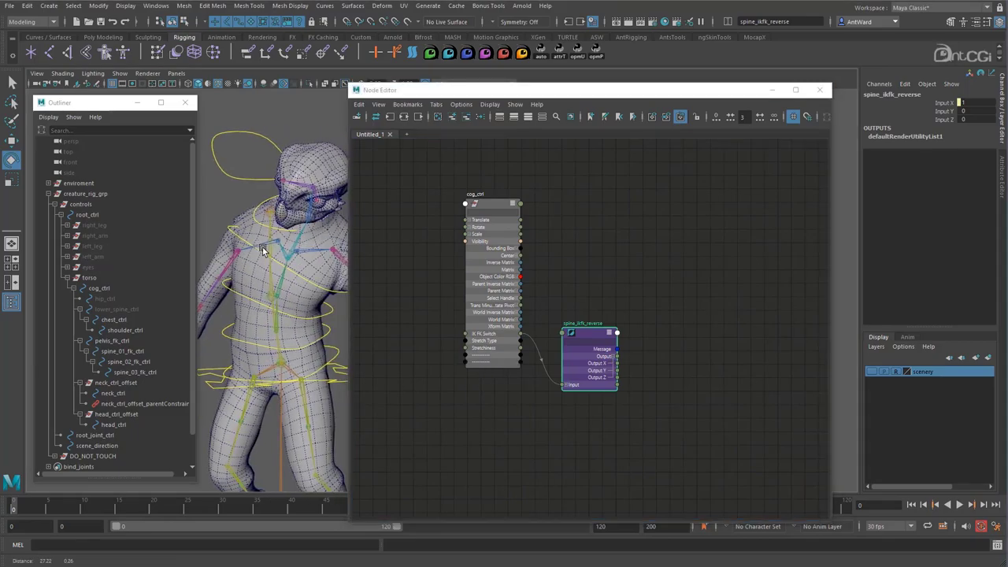
Wire IK_FK_Switch to spine_03_fk_ctrlW1 and spine_ikfk_reverse outputX to shoulder_ctrlW0
left_click(144, 403)
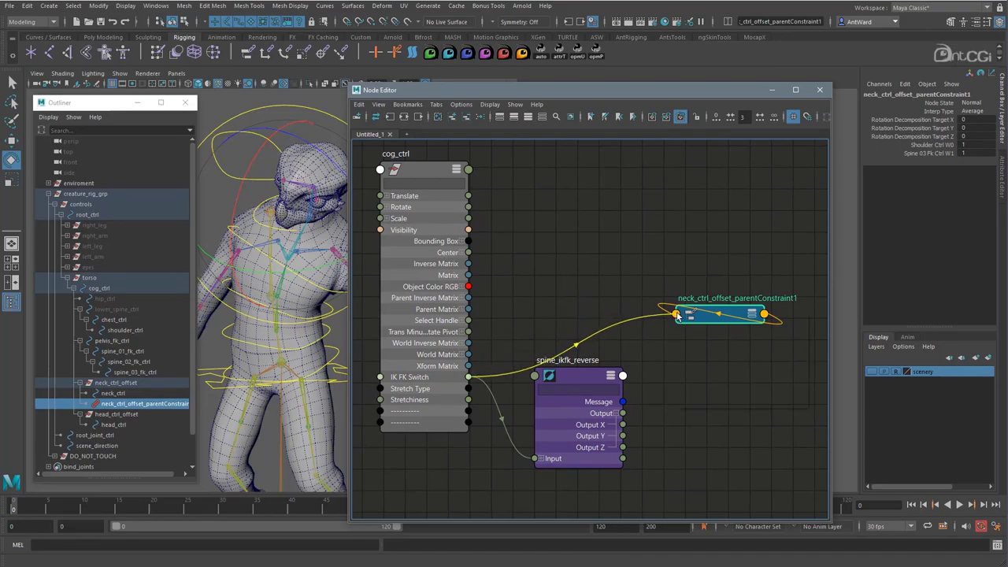
right_click(724, 315)
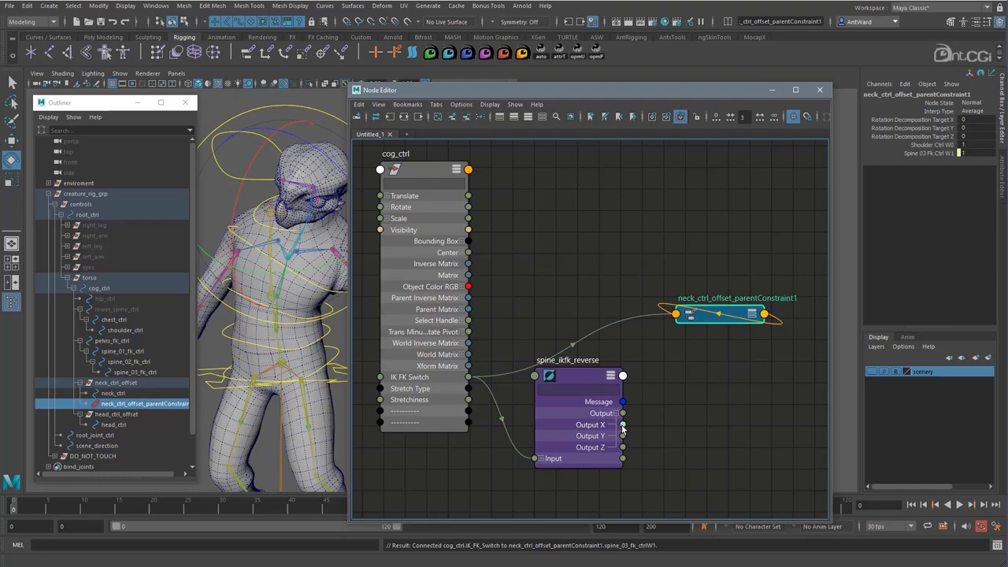
right_click(721, 315)
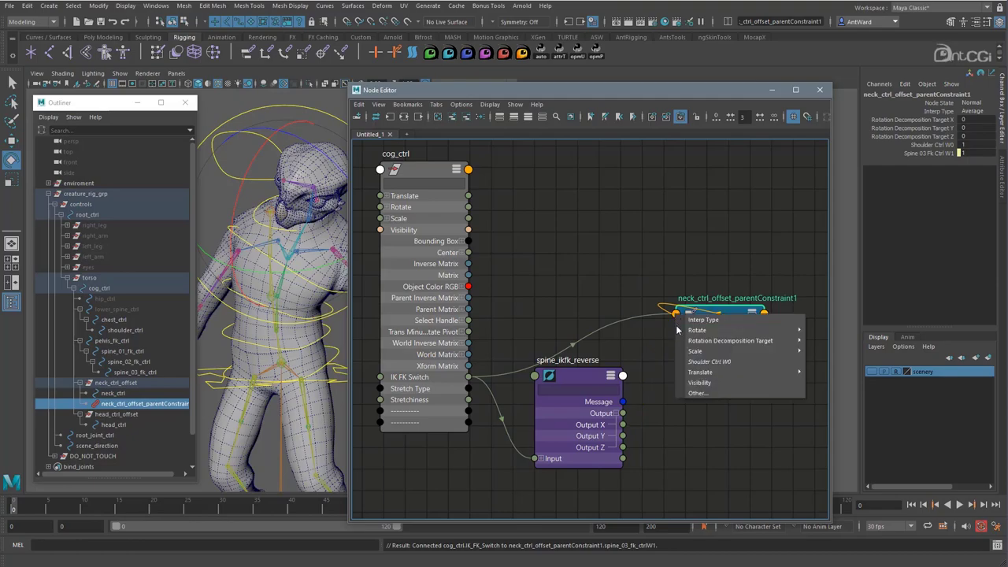
mouse_move(709, 362)
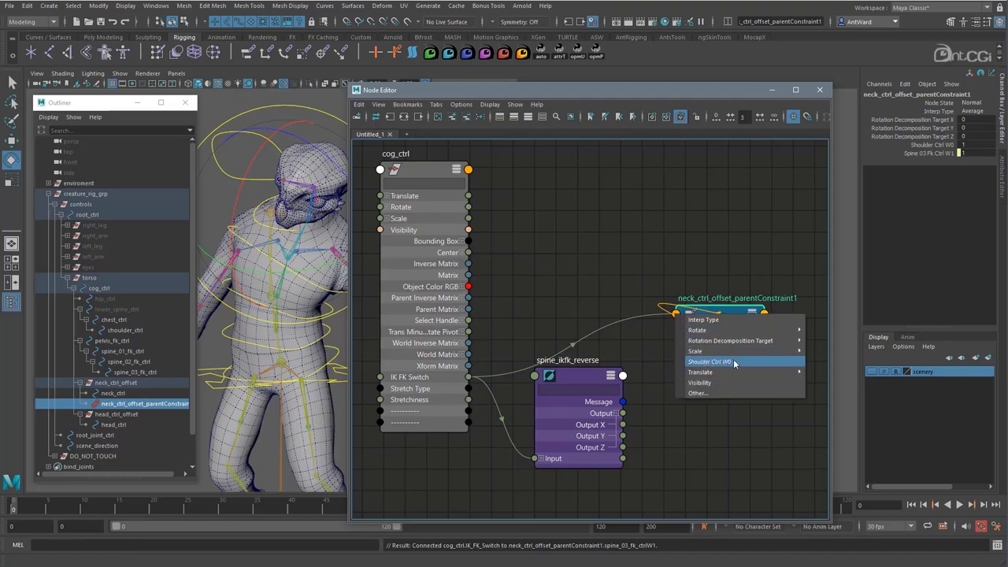
left_click(709, 361)
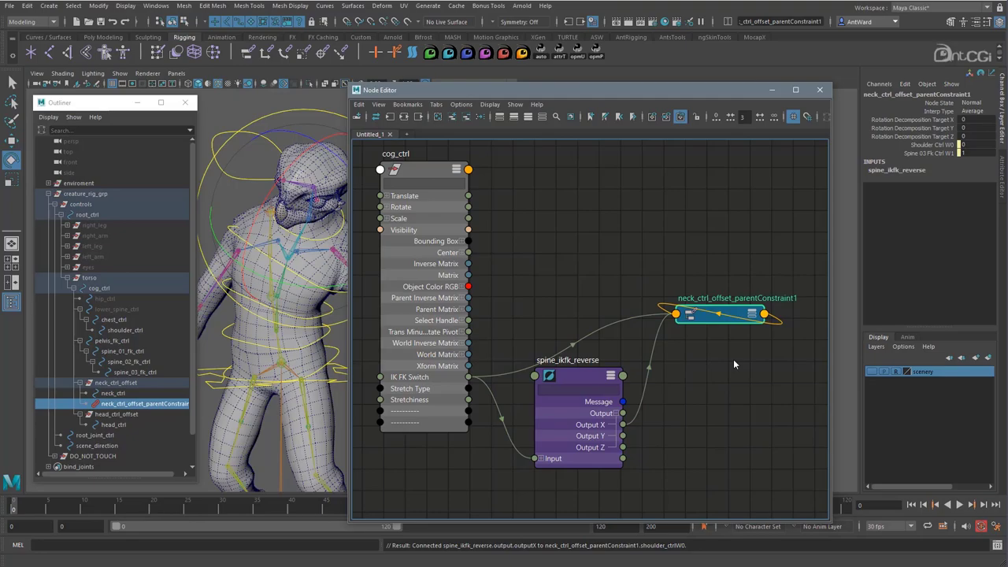
mouse_move(790, 103)
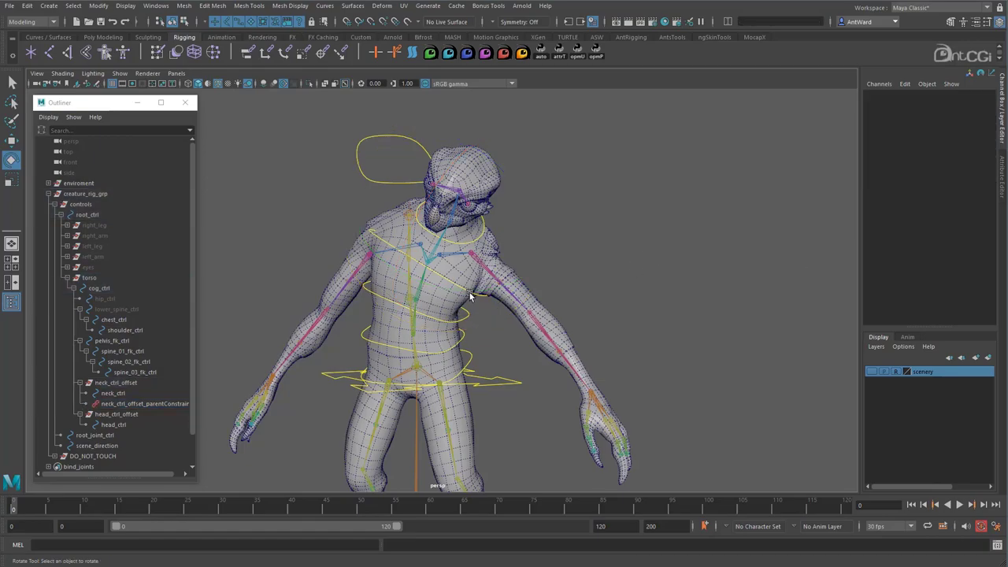
Rotate spine_03_fk_ctrl to test FK, then set IK FK Switch to IK
left_click(135, 372)
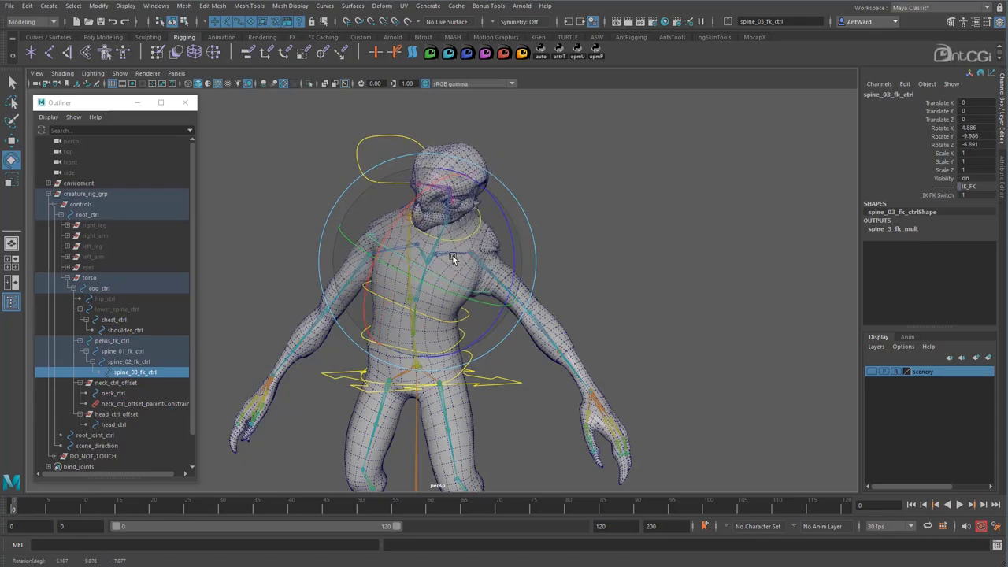
left_click_drag(453, 260, 412, 297)
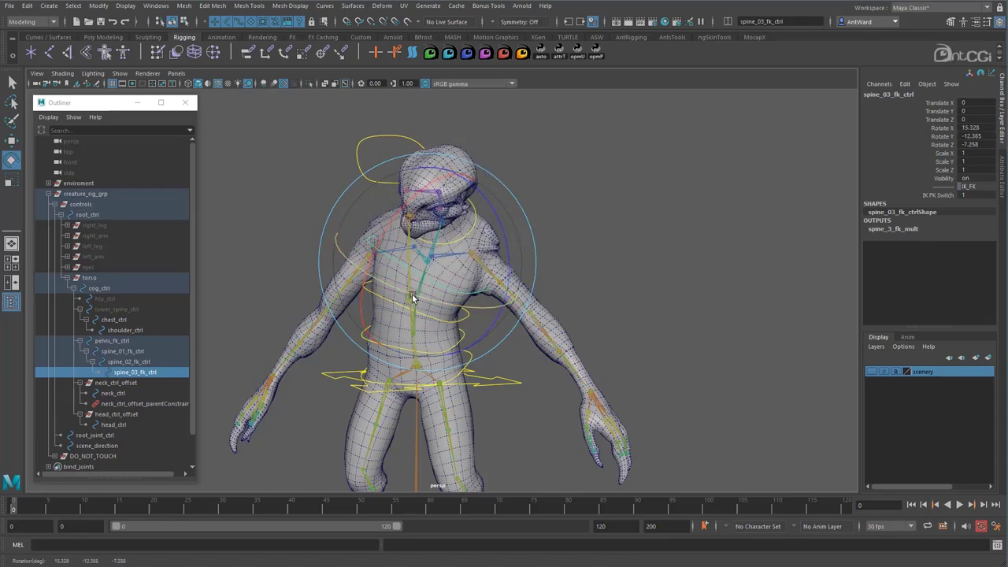
left_click(937, 195)
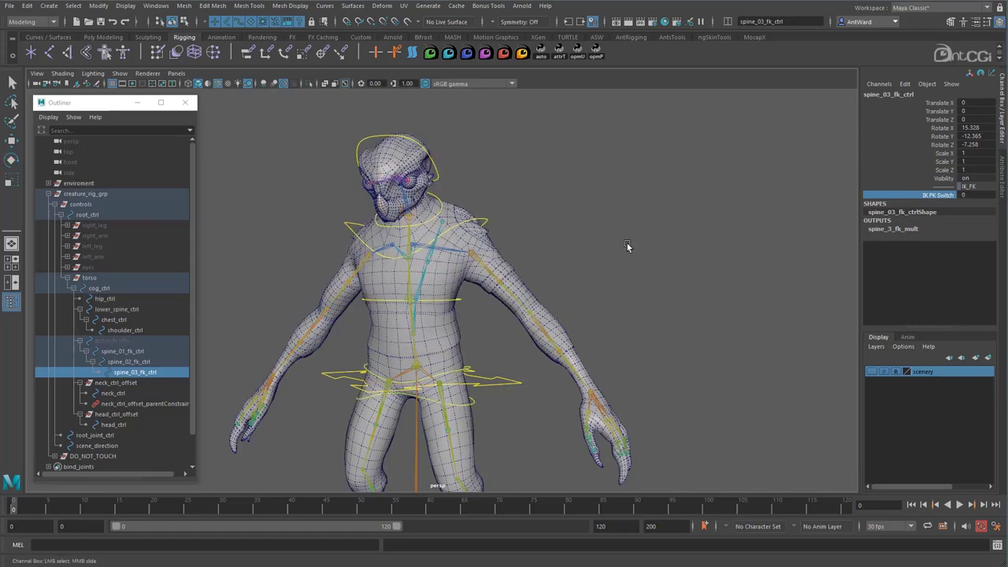
Rotate neck_ctrl in IK mode to confirm it follows, then deselect
left_click(124, 330)
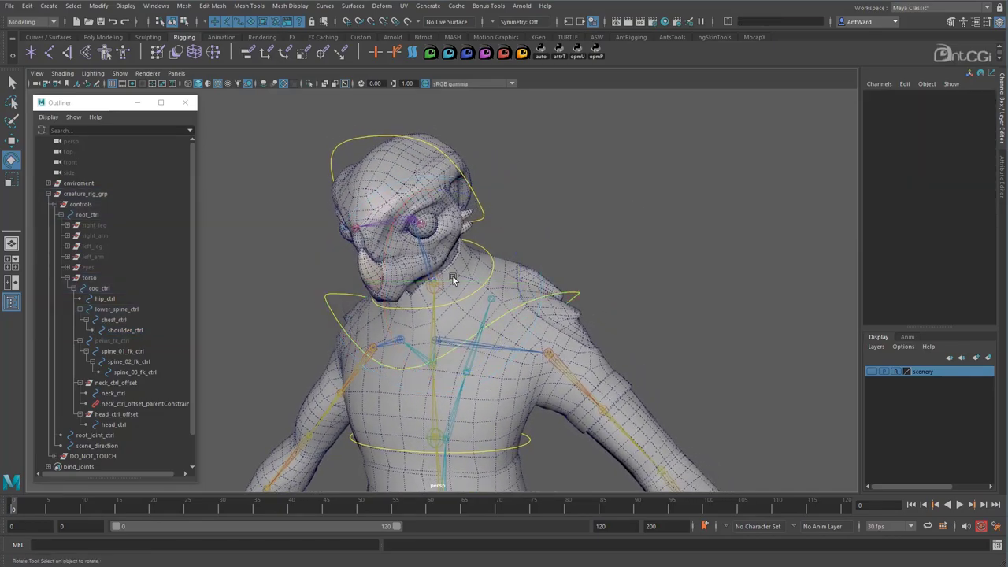
left_click(112, 393)
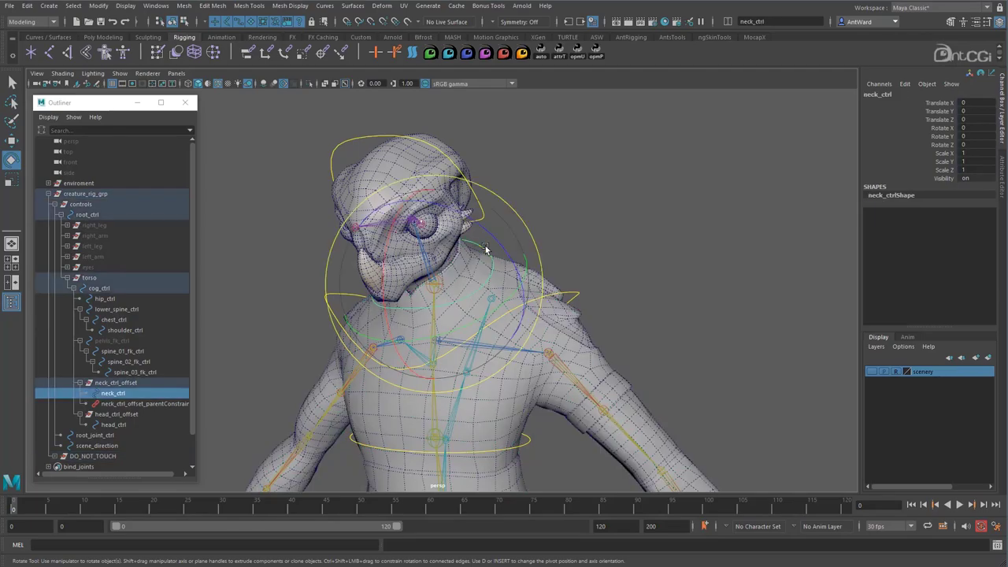
left_click_drag(486, 251, 486, 319)
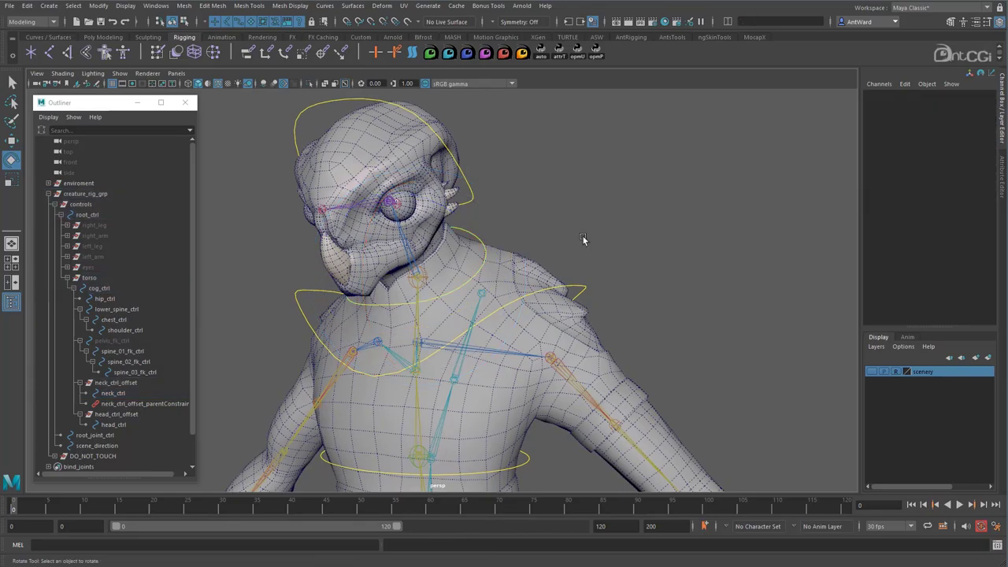
left_click(398, 205)
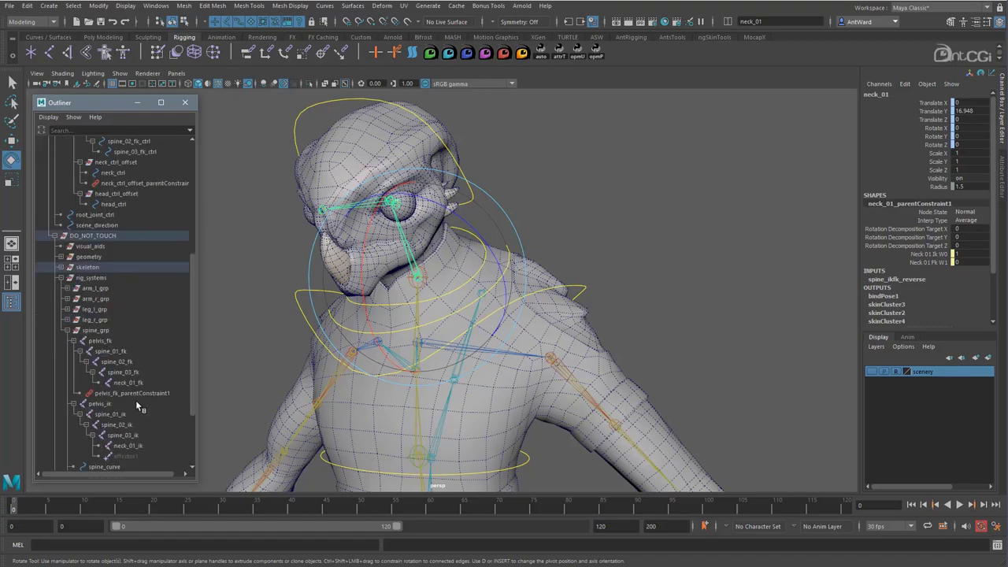
Ctrl-select the neck_01_fk and neck_01_ik joints under spine_grp in the Outliner
left_click(127, 446)
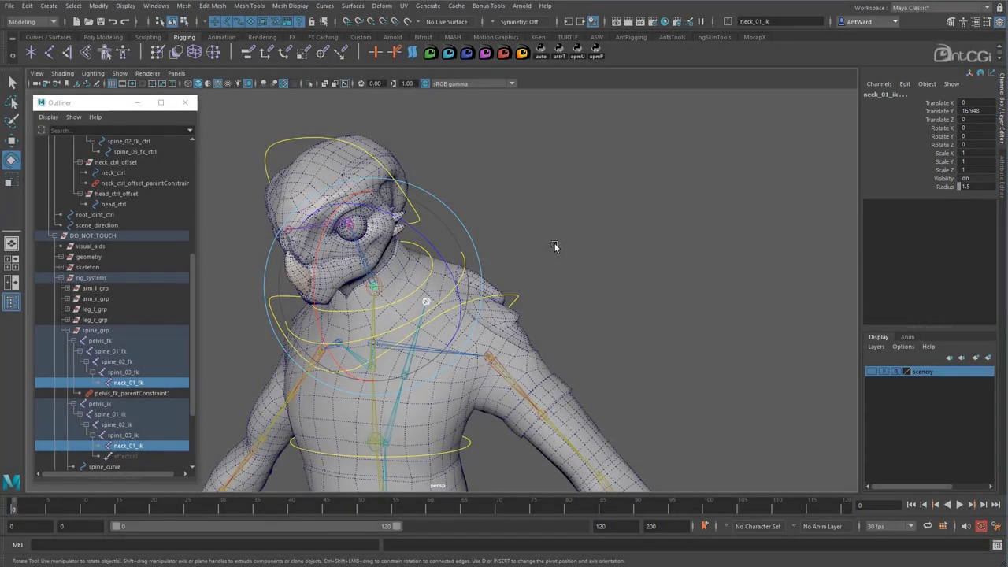
Load neck_ctrl and the neck_01_fk and neck_01_ik joints into the Node Editor
left_click(155, 5)
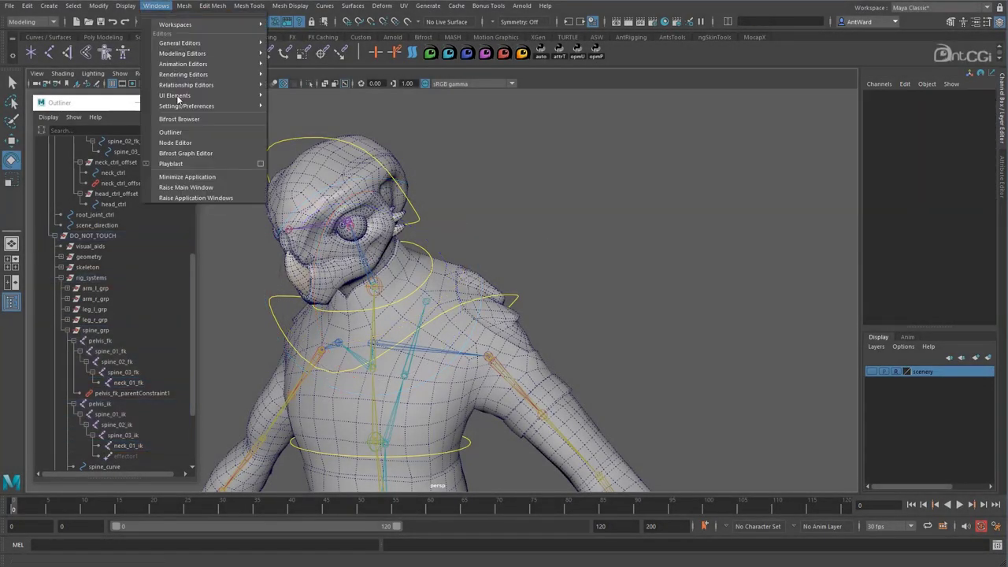
left_click(175, 143)
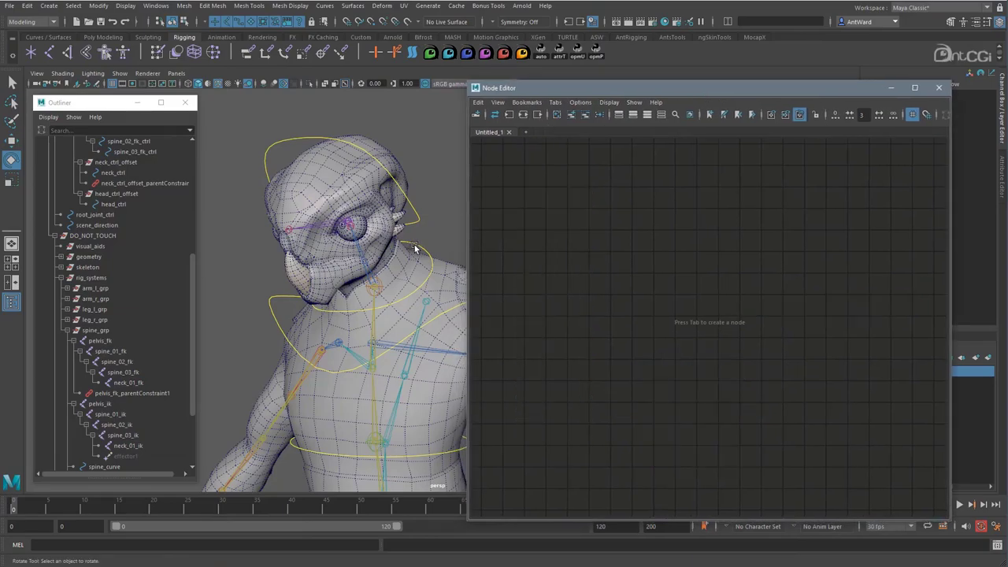
left_click(415, 248)
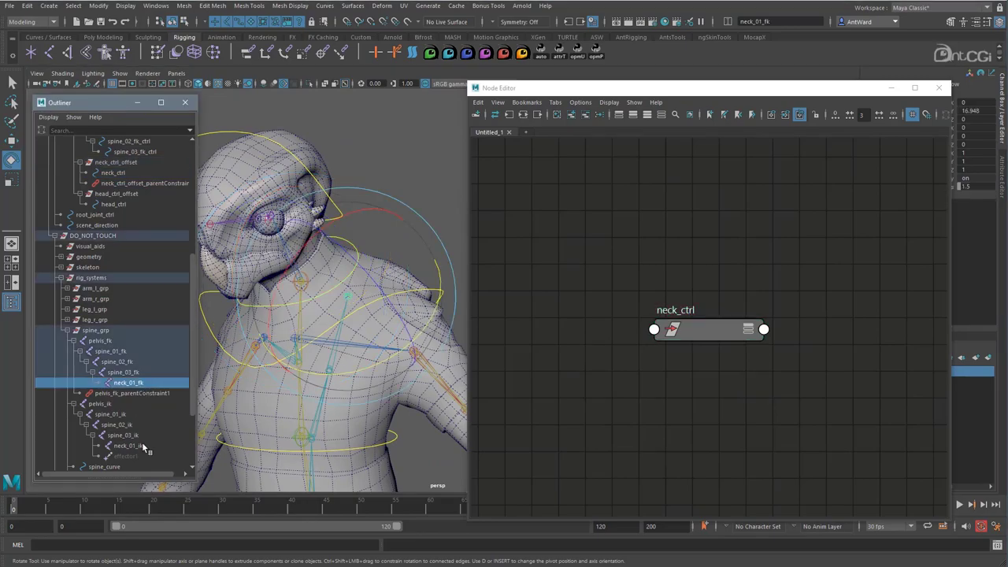
left_click(128, 445)
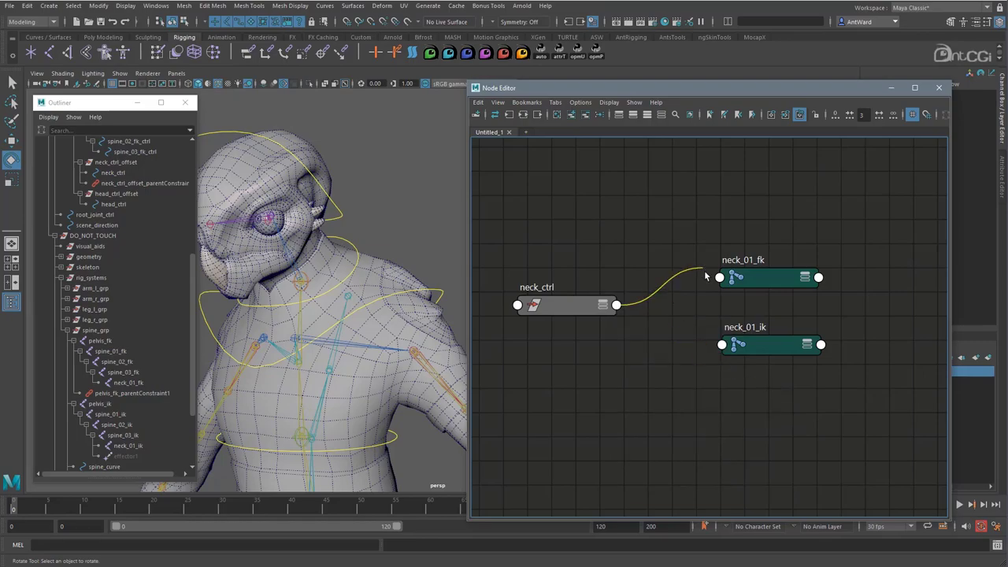
Connect neck_ctrl Rotate to both neck joints' Rotate, then rotate the neck to test
right_click(720, 277)
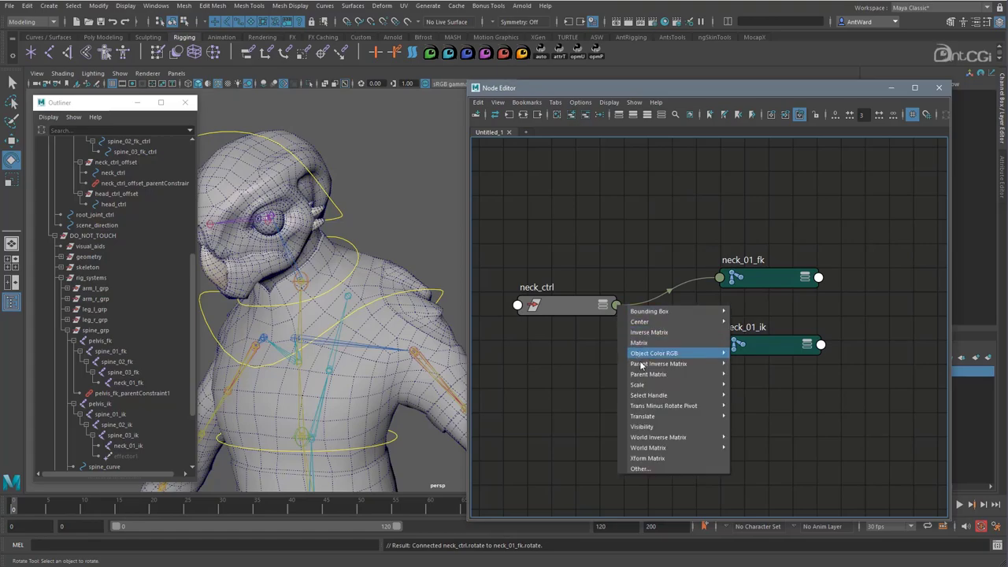
left_click(640, 468)
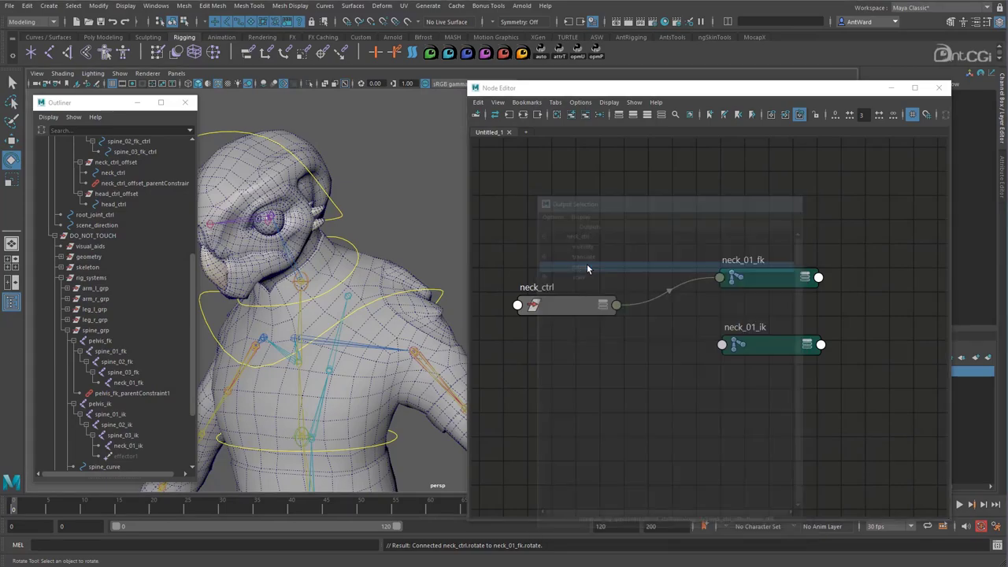
left_click(722, 344)
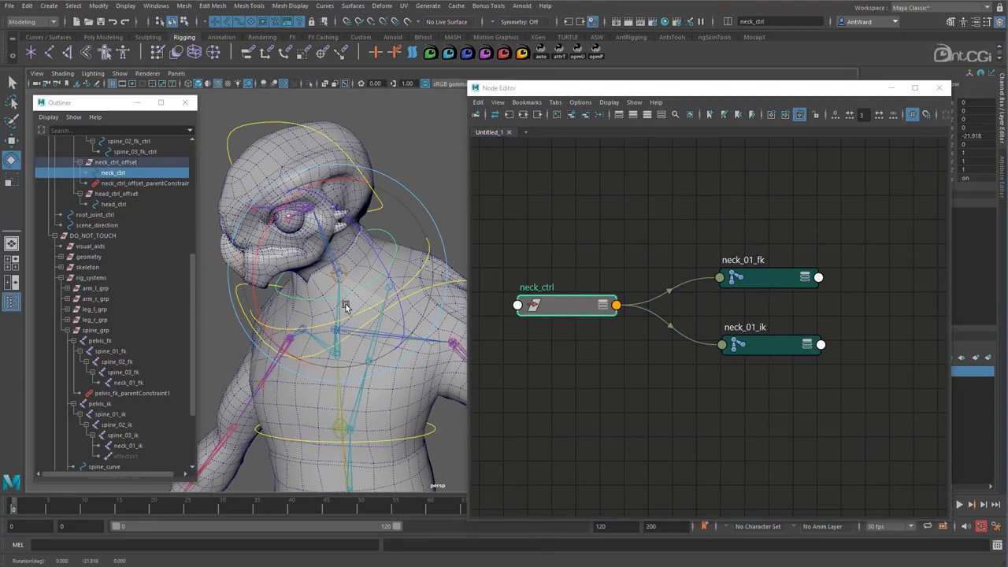
left_click_drag(345, 305, 311, 252)
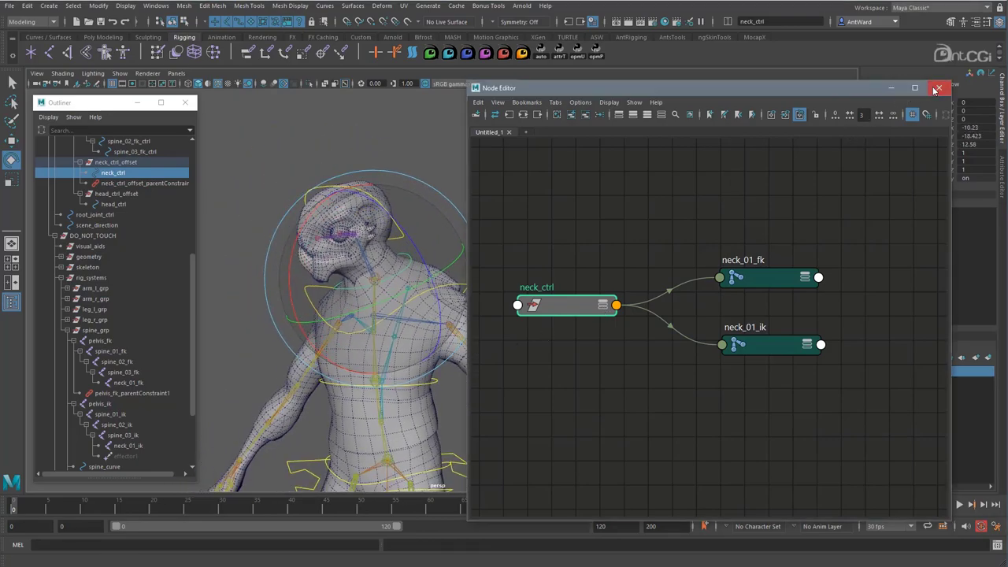
Close the Node Editor, zero the neck rotation, and select neck_ctrl plus head_ctrl_offset
left_click(940, 87)
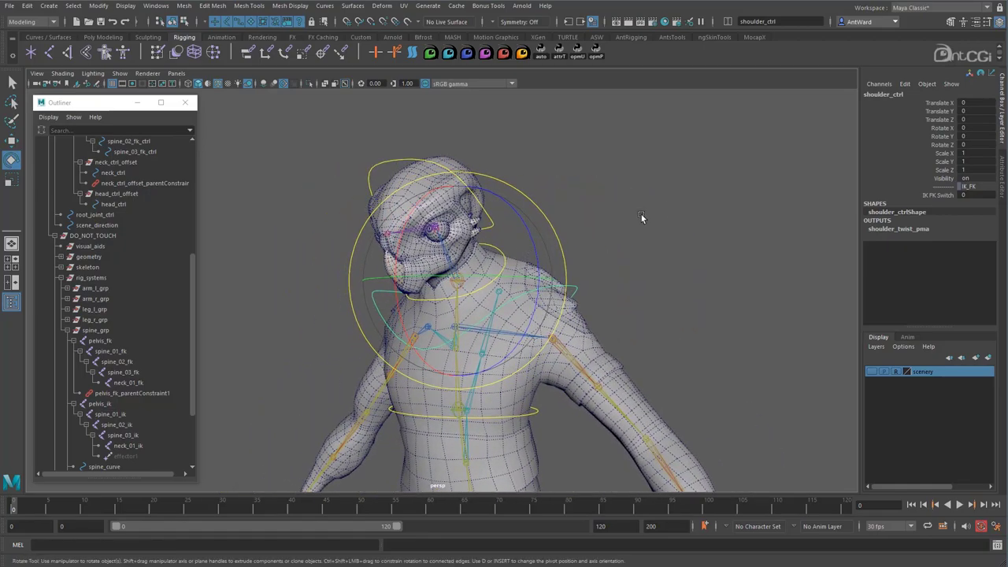
left_click(114, 204)
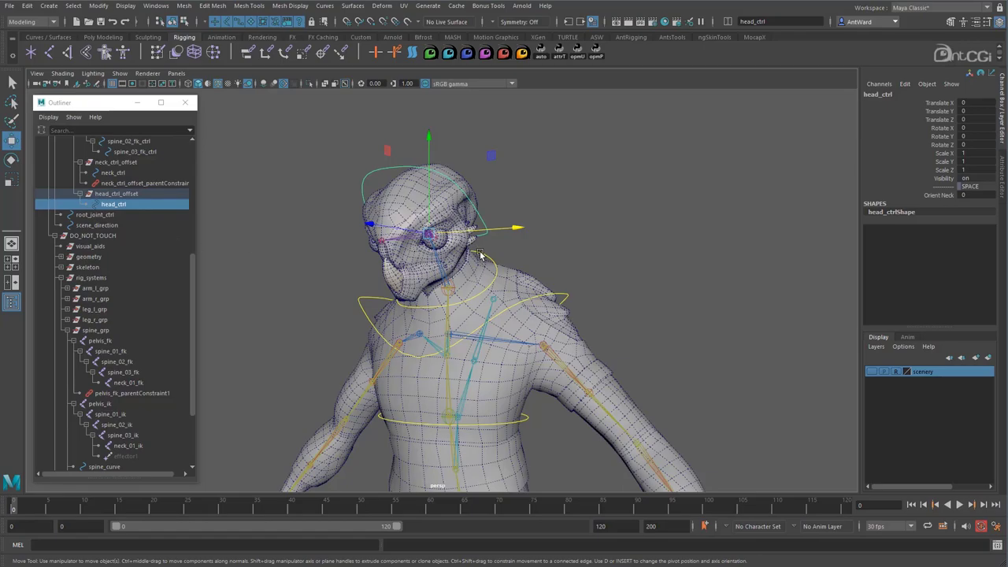
left_click(113, 172)
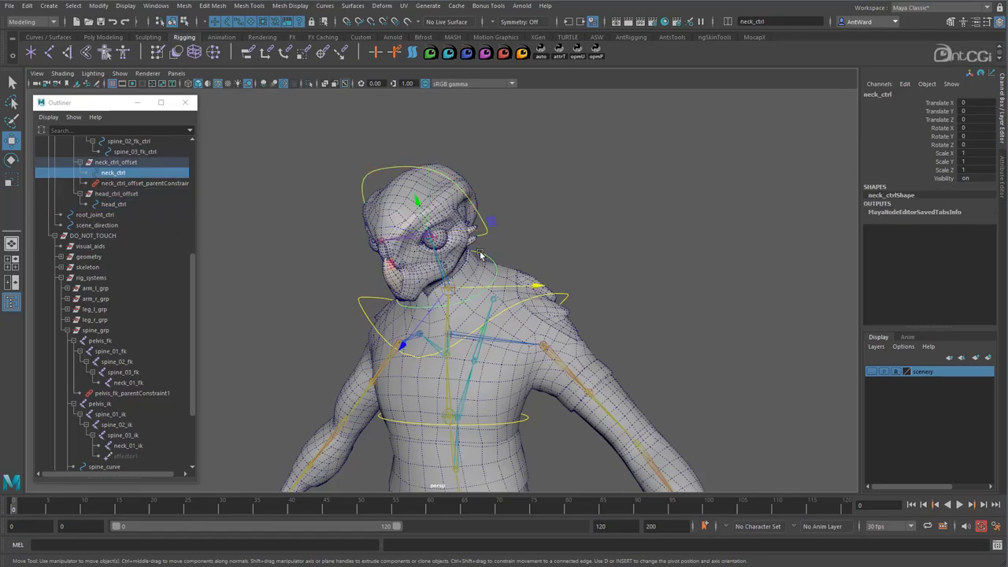
left_click(116, 194)
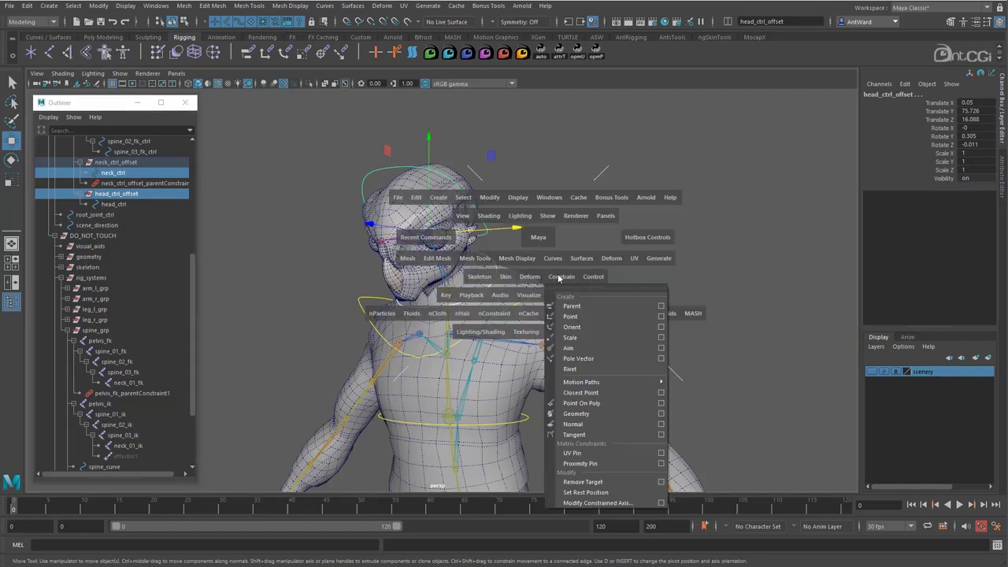
Parent-constrain head_ctrl_offset to neck_ctrl with translate only and maintain offset, then test
left_click(661, 306)
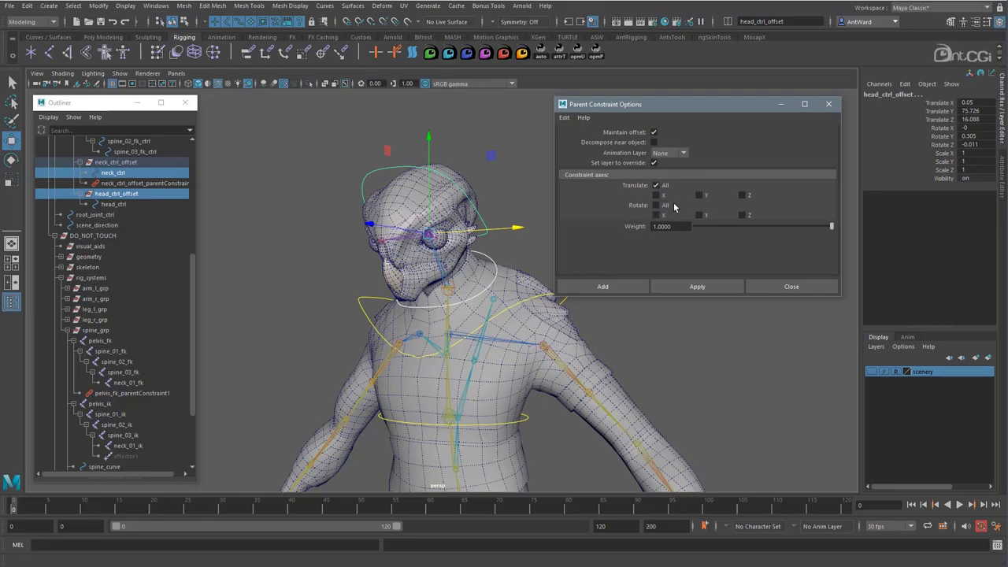
left_click(697, 286)
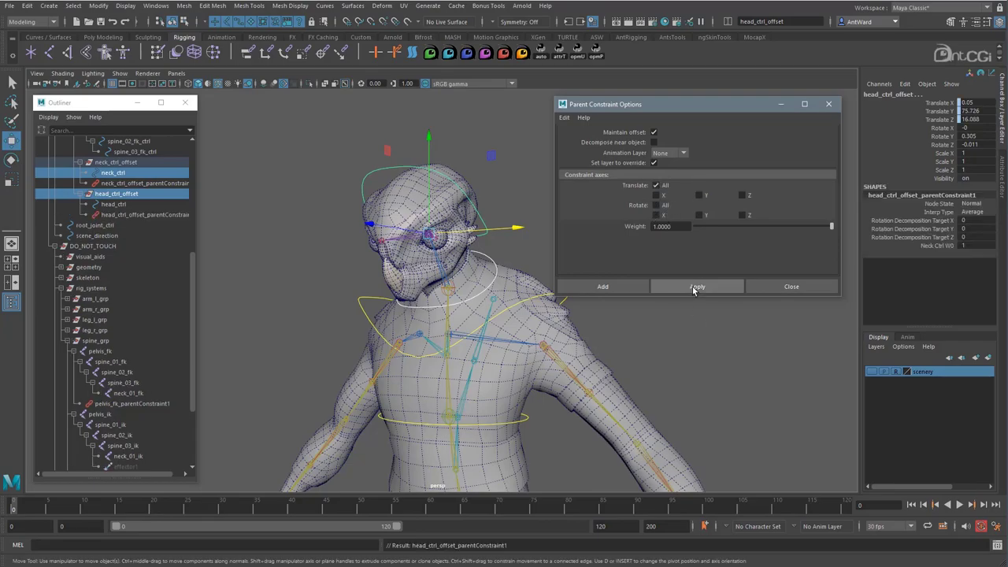
left_click(696, 286)
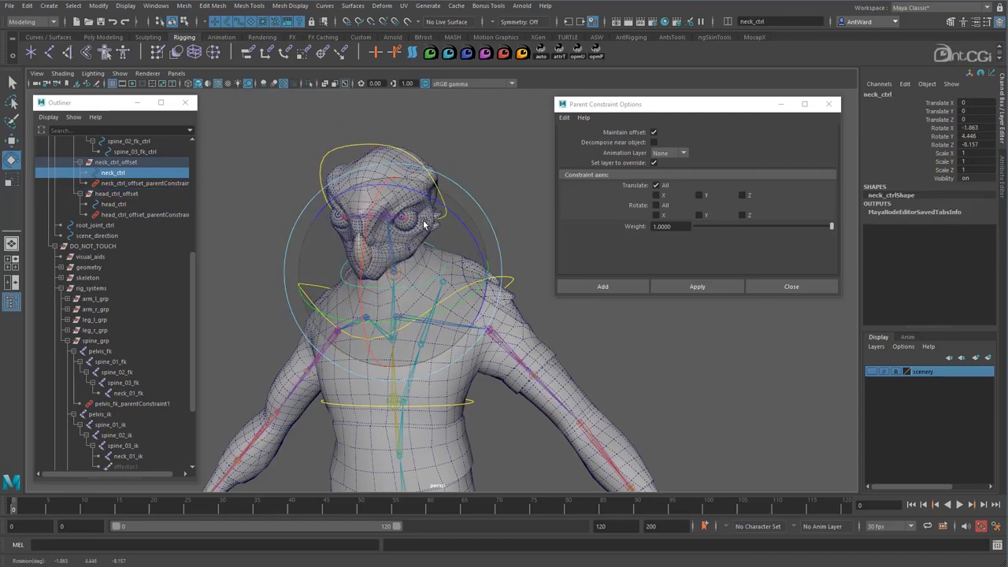
left_click_drag(424, 226, 400, 213)
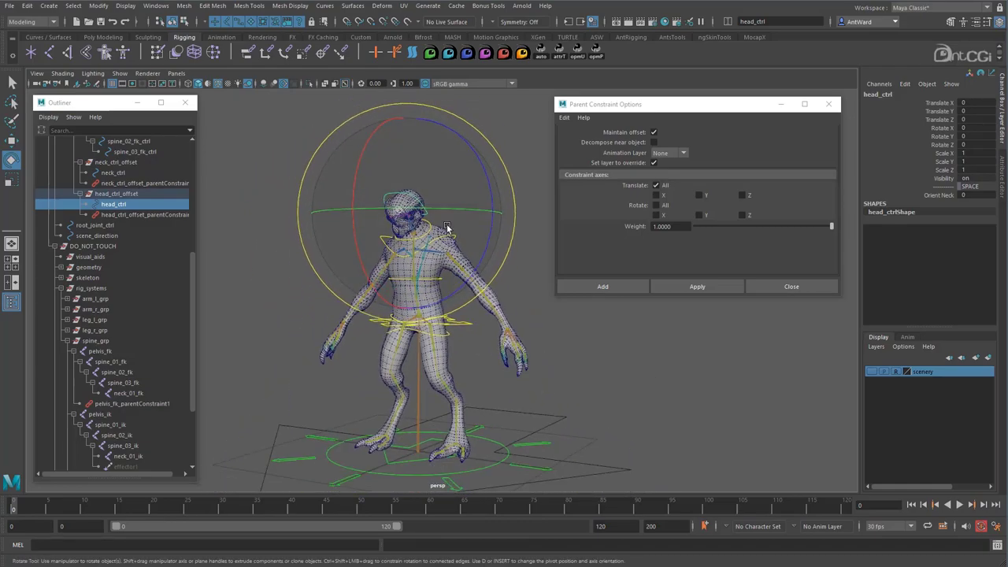
left_click(112, 172)
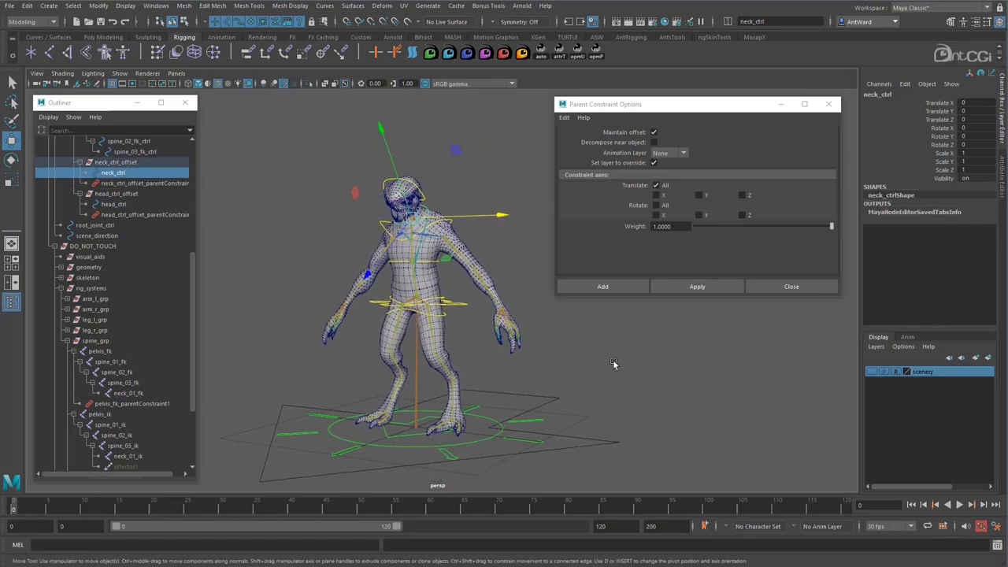
Create a locator and add a rotation-only parent constraint on head_ctrl_offset
key("space")
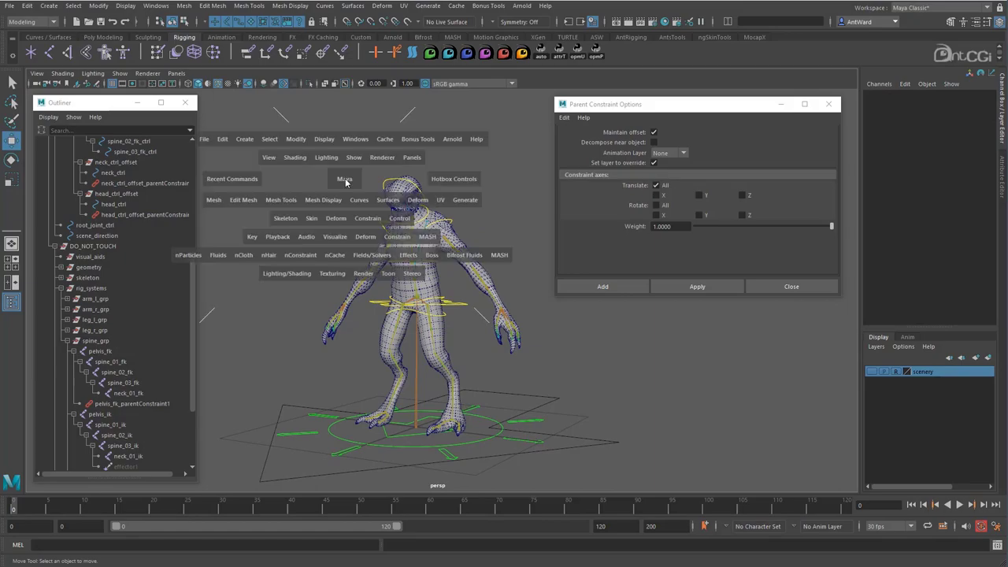
left_click(244, 138)
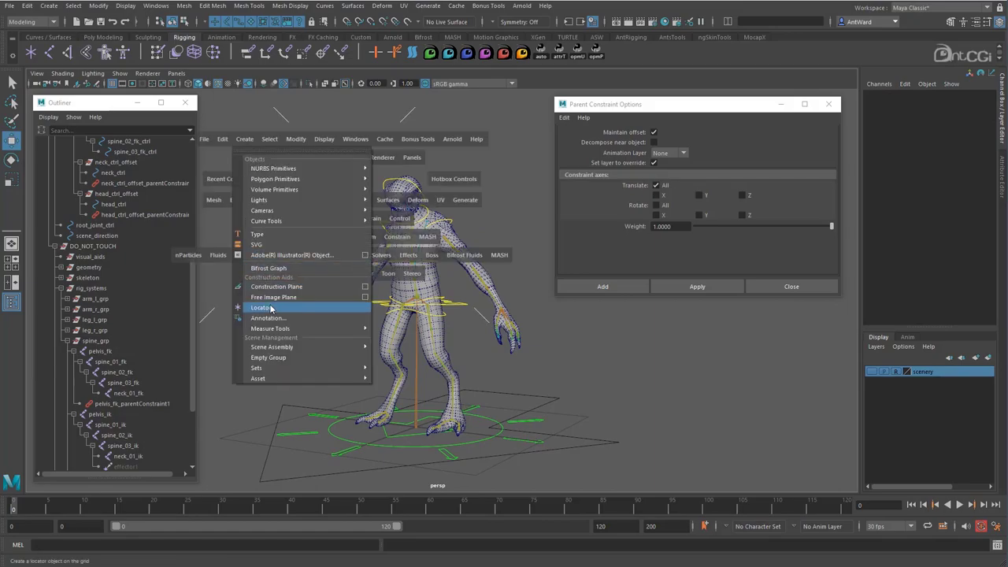
left_click(261, 308)
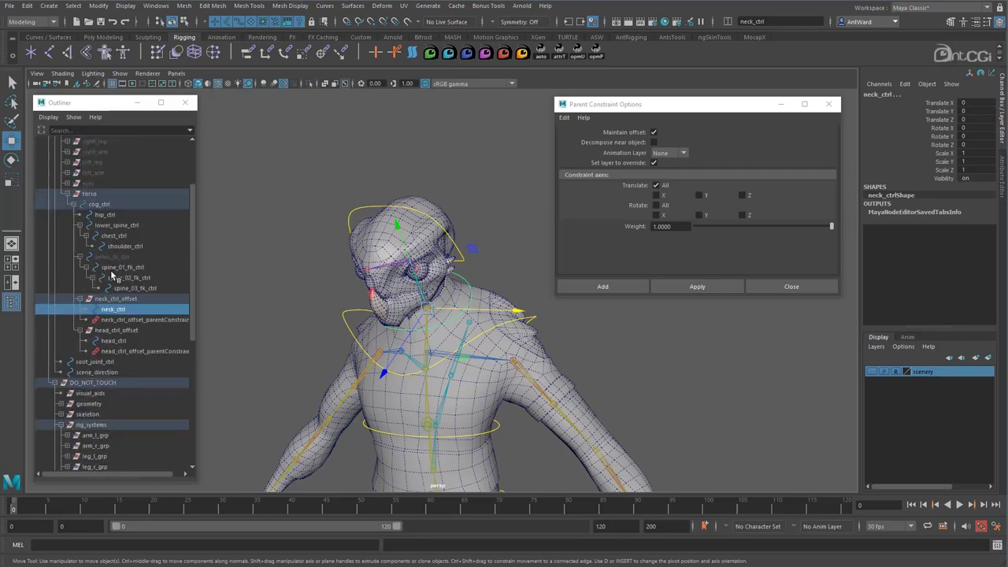
left_click(116, 330)
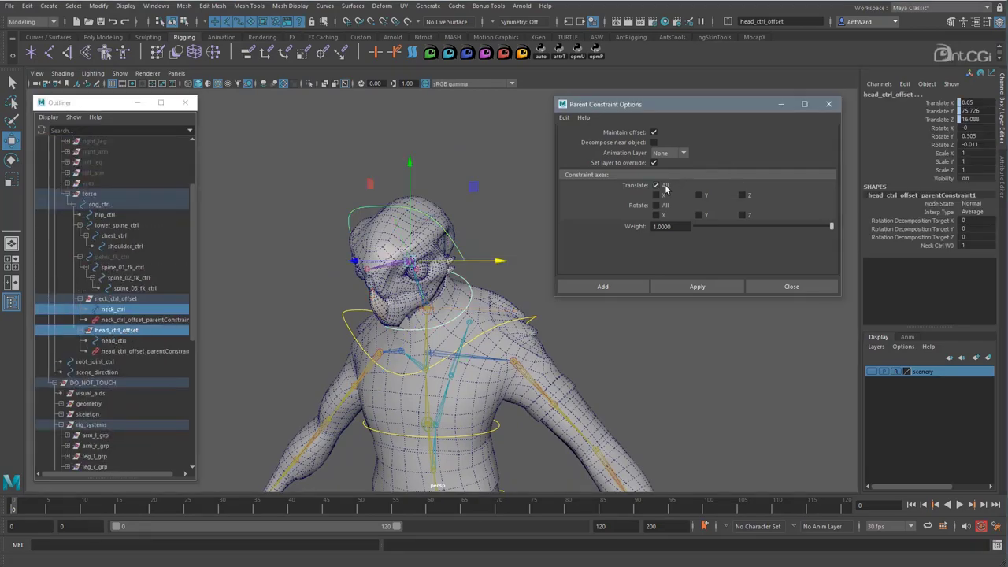
left_click(656, 185)
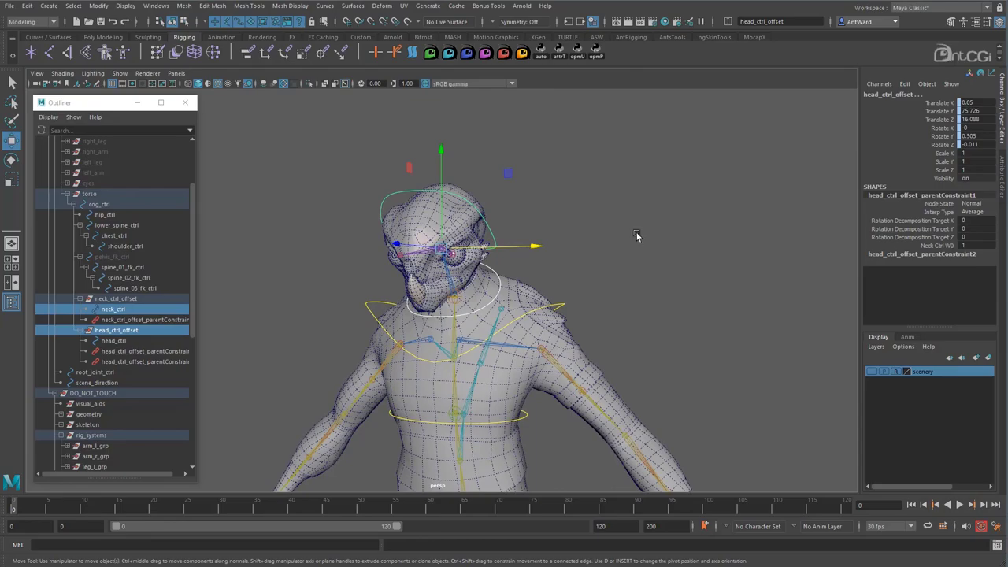
mouse_move(473, 319)
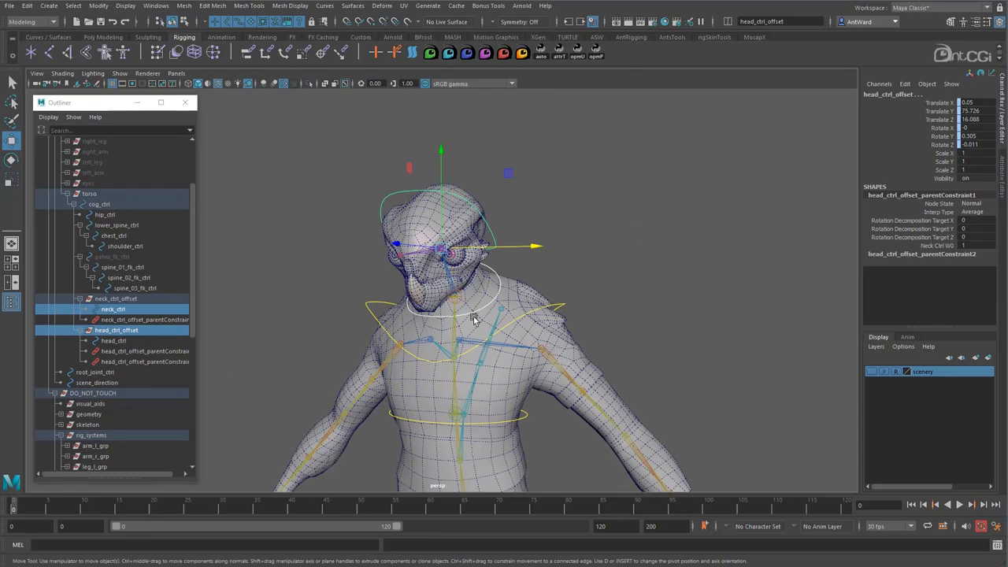
Set parentConstraint2's Worldspace Locator W0 to 0 and swing neck_ctrl side to side
left_click(145, 351)
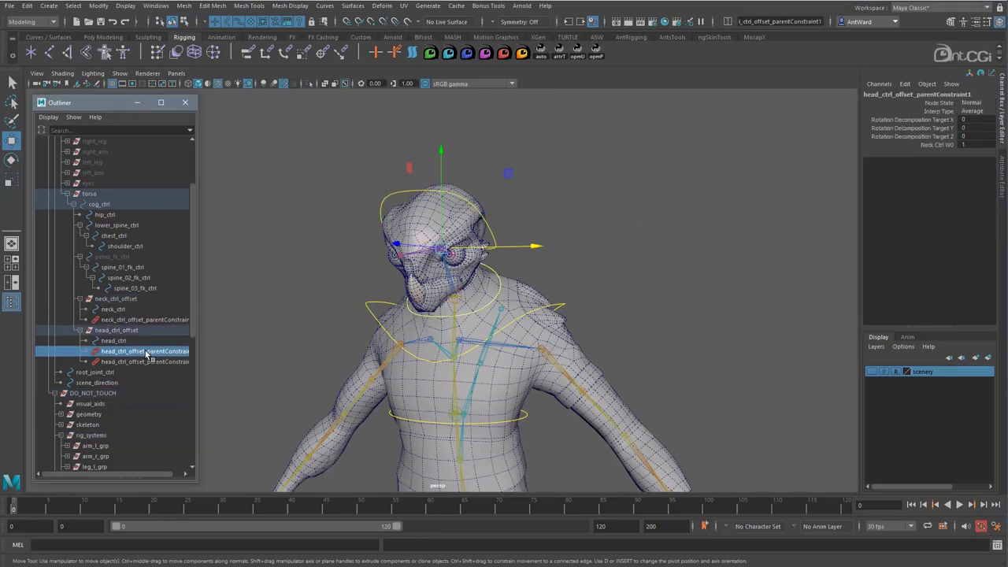
left_click(145, 361)
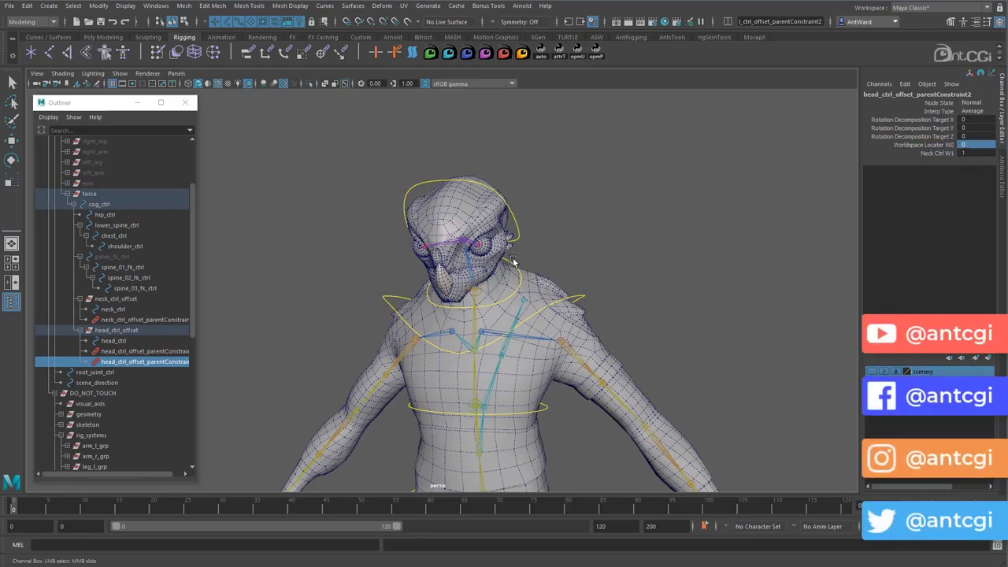
left_click(112, 309)
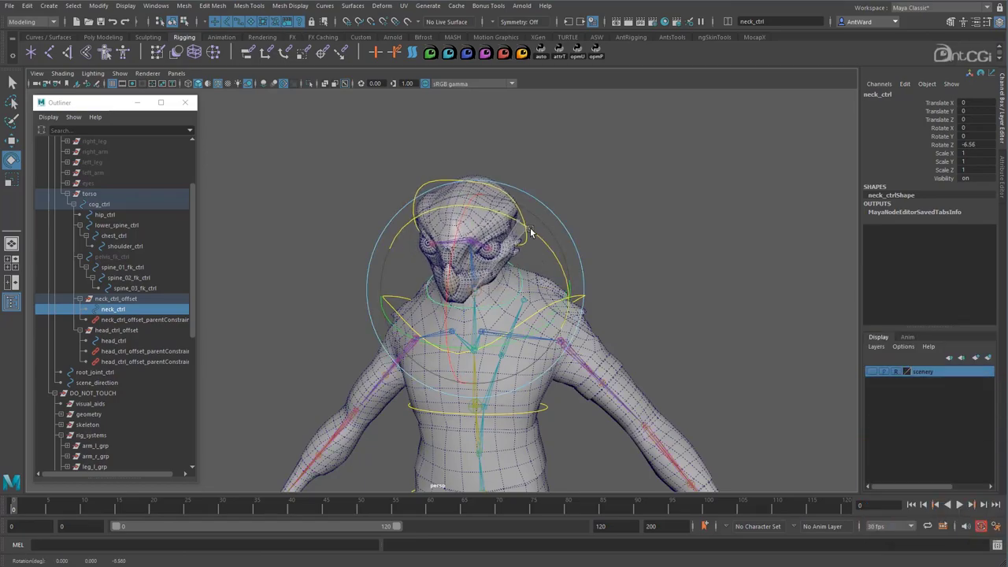
left_click_drag(531, 233, 549, 240)
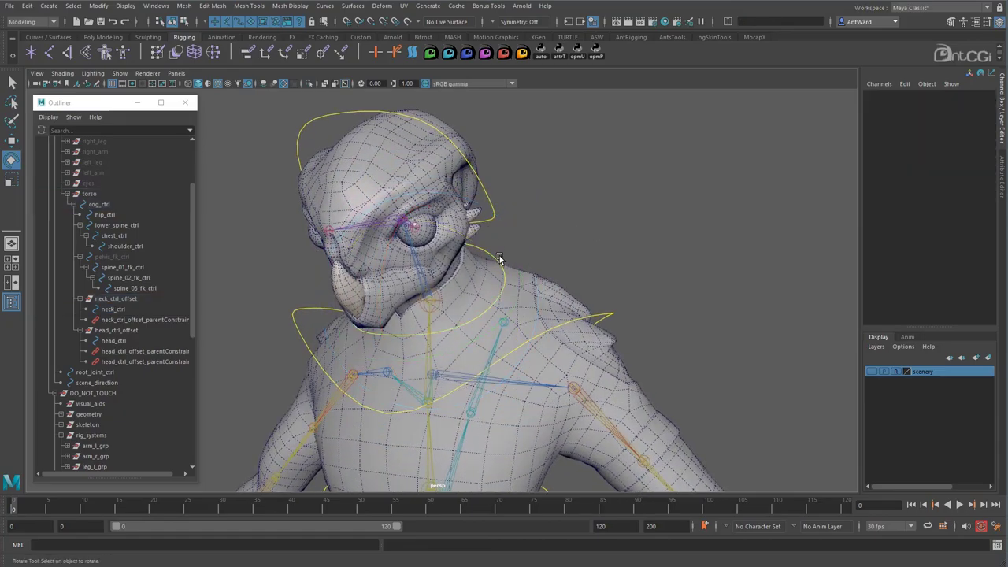
left_click(144, 362)
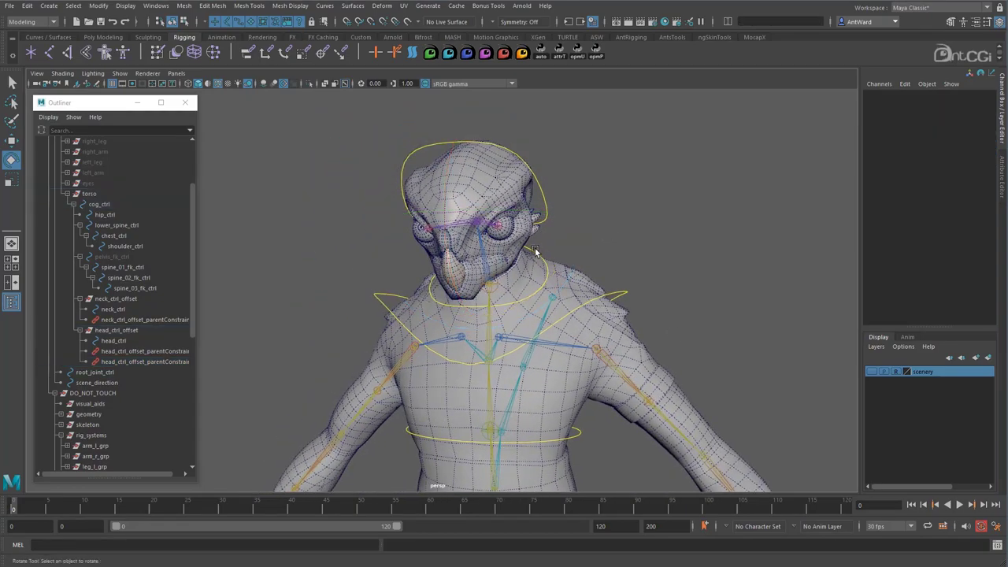
left_click_drag(535, 252, 519, 217)
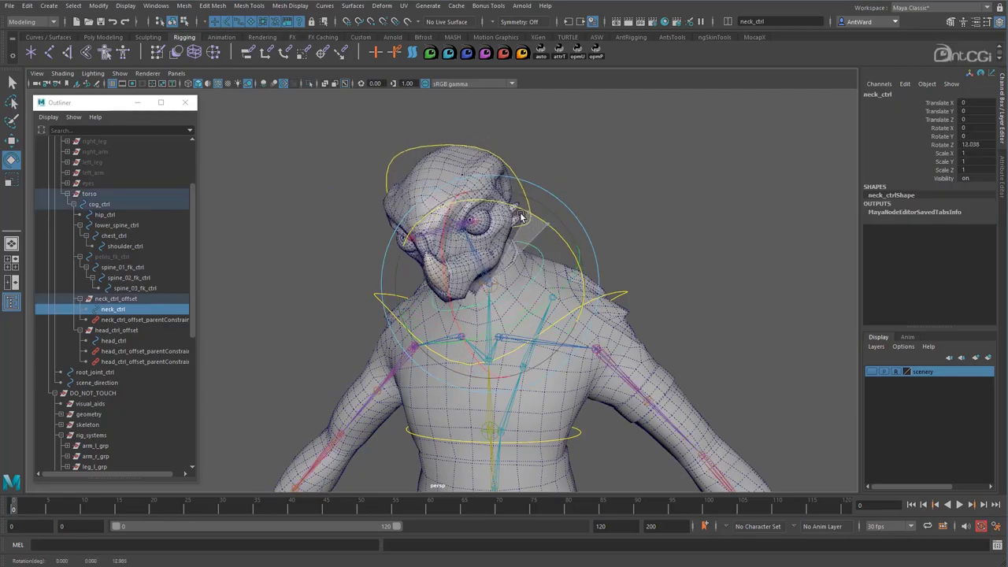
left_click_drag(520, 218, 579, 246)
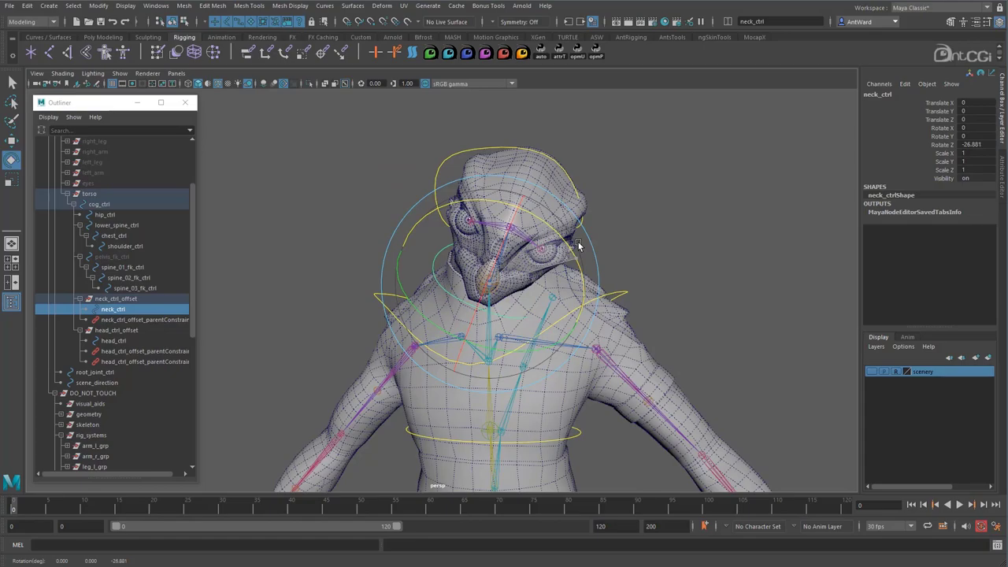
left_click_drag(579, 246, 551, 165)
type("head")
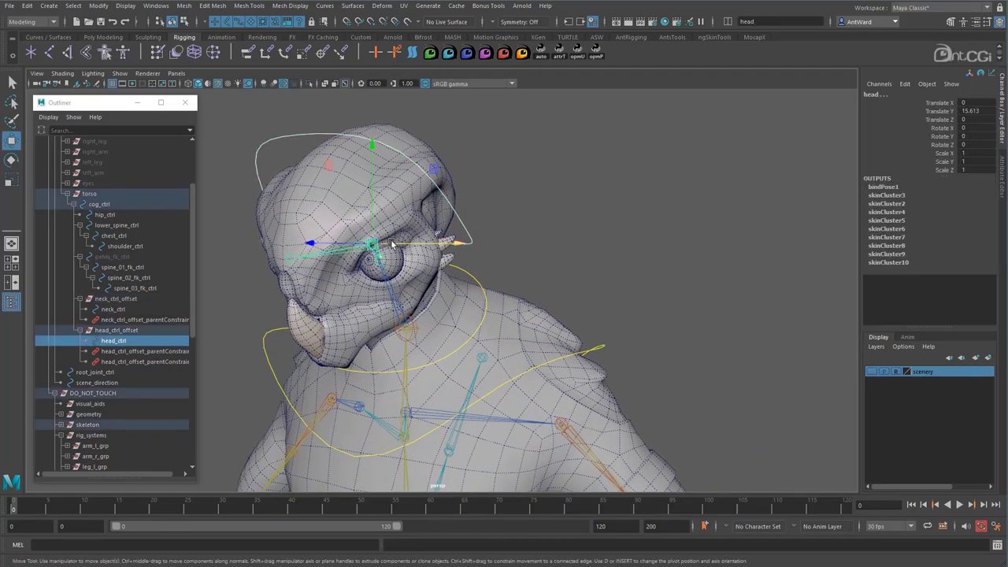
Parent-constrain the head joint to head_ctrl with Translate All and Rotate All
left_click_drag(394, 244, 542, 232)
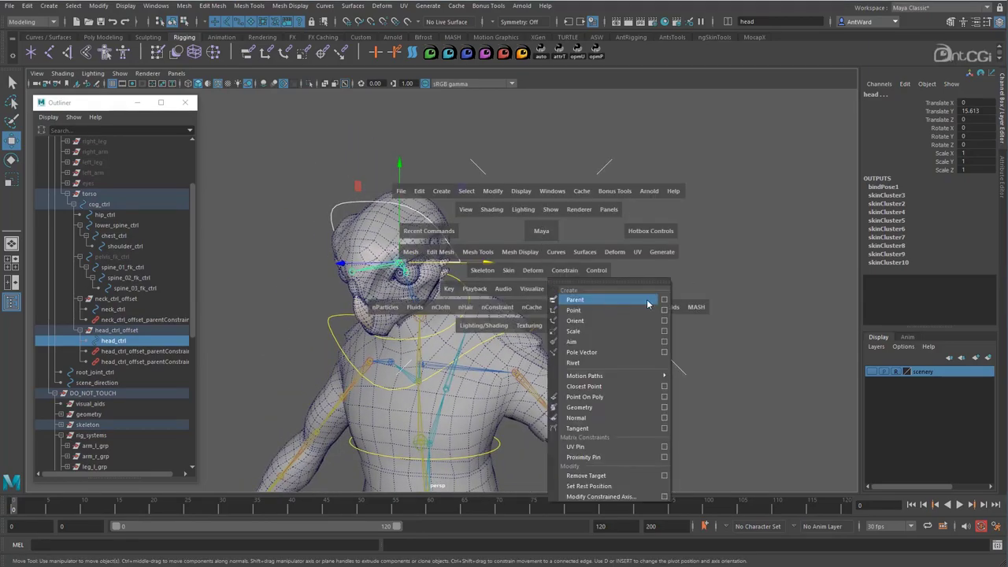
left_click(664, 299)
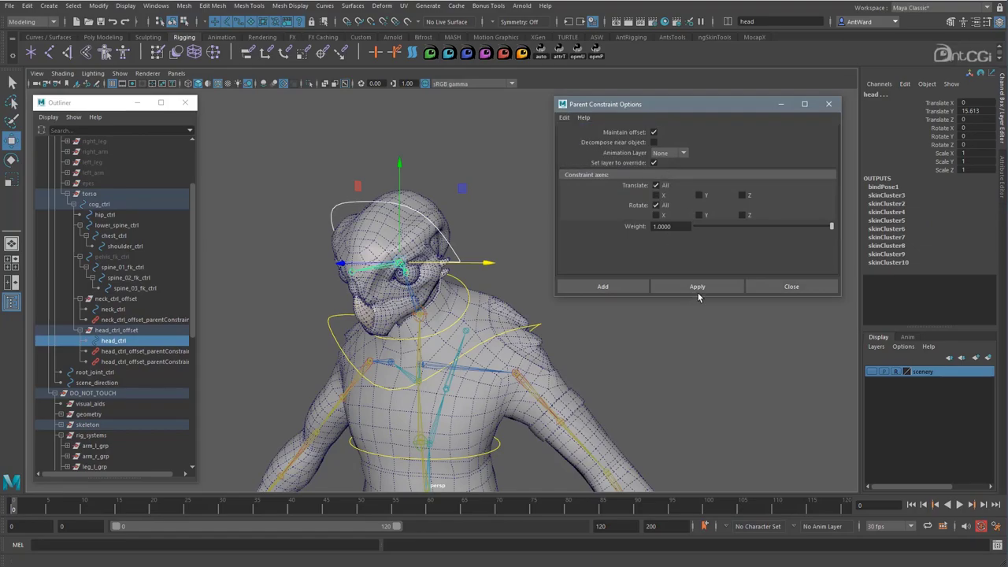
left_click(697, 286)
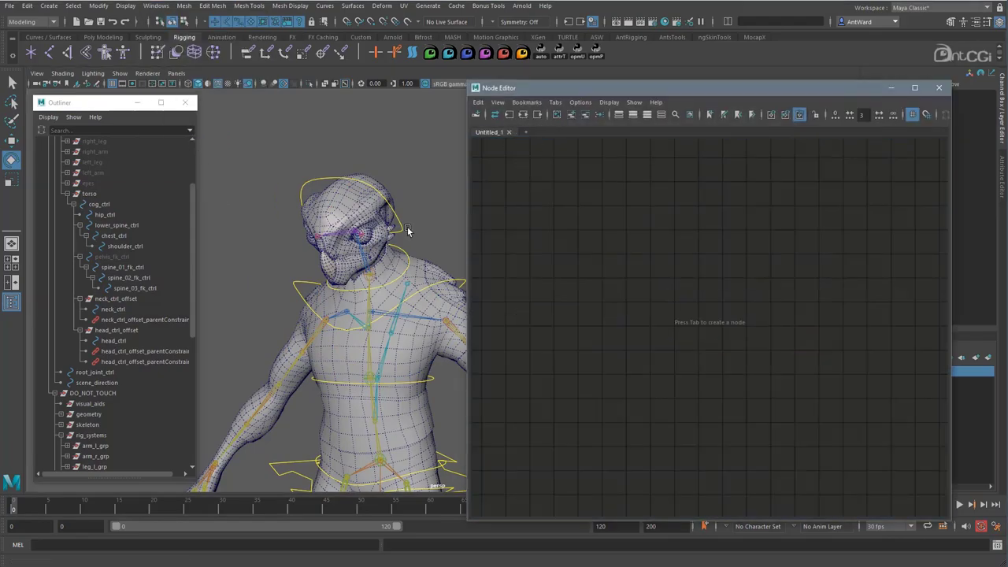
Load head_ctrl and head_ctrl_offset_parentConstraint2 into the graph, wiring Orient Neck to Neck Ctrl W1
left_click(386, 228)
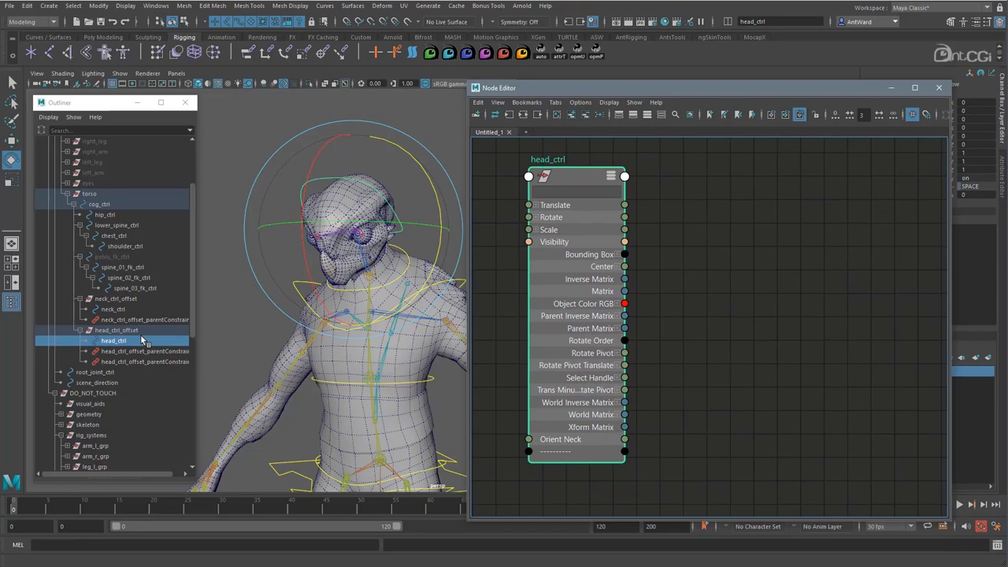
left_click(144, 351)
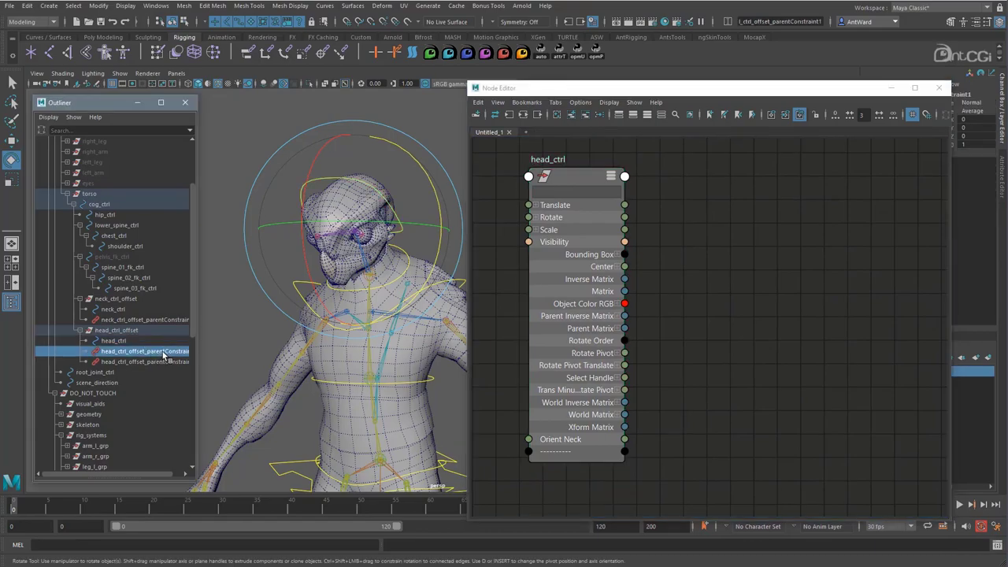
left_click(144, 362)
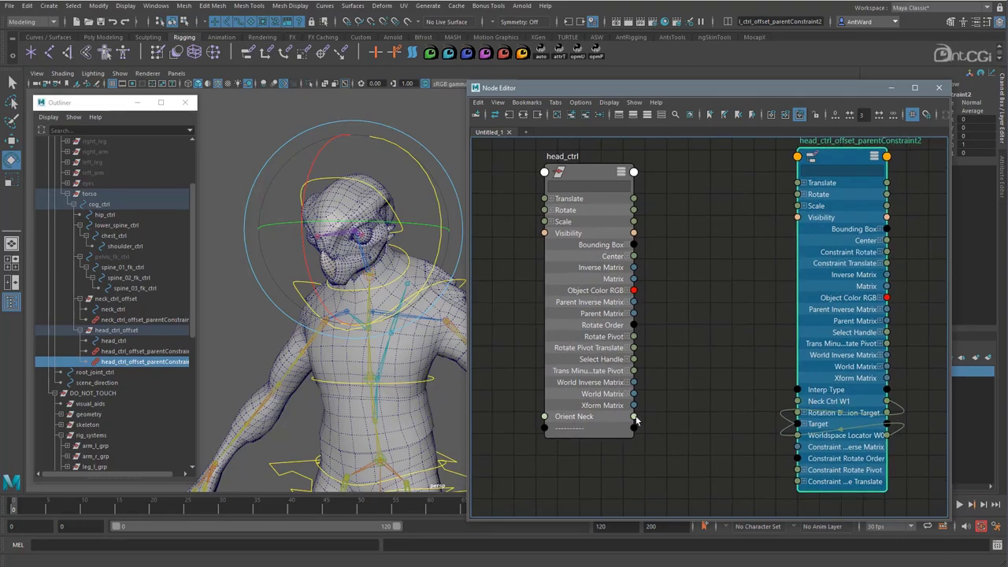
left_click_drag(634, 416, 798, 408)
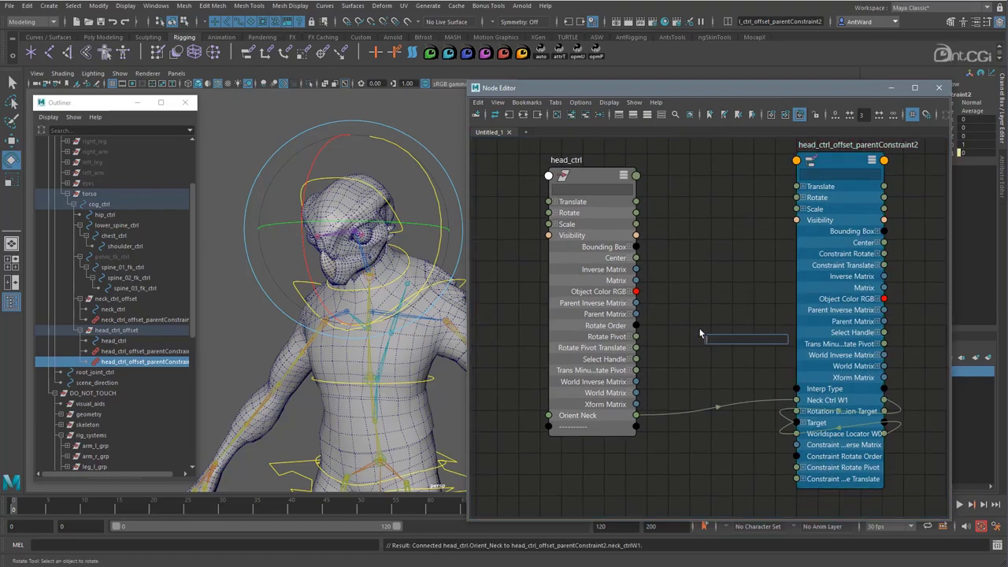
Create a reverse node named head_tilt_reverse and connect Orient Neck into its Input X
type("reverse")
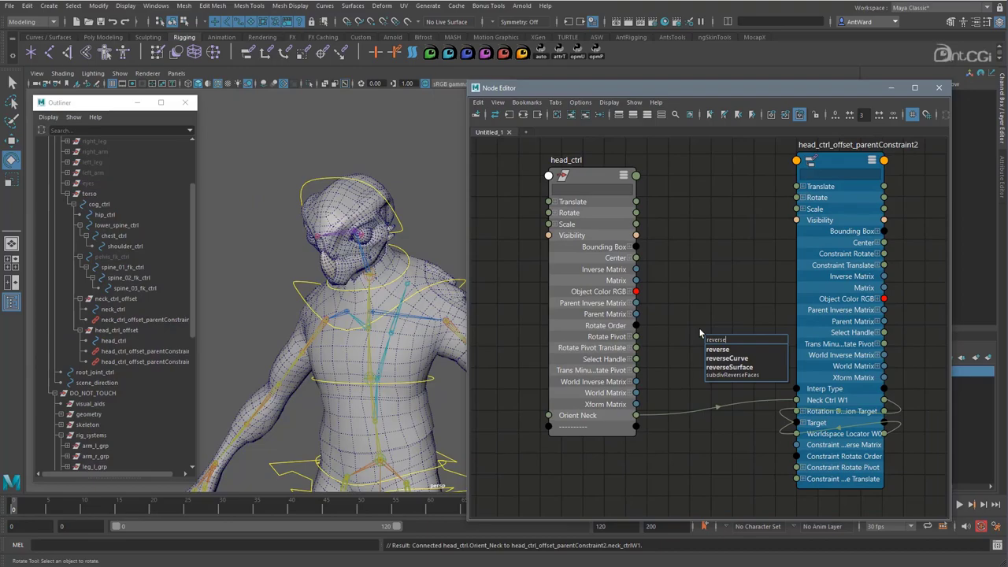
left_click(717, 349)
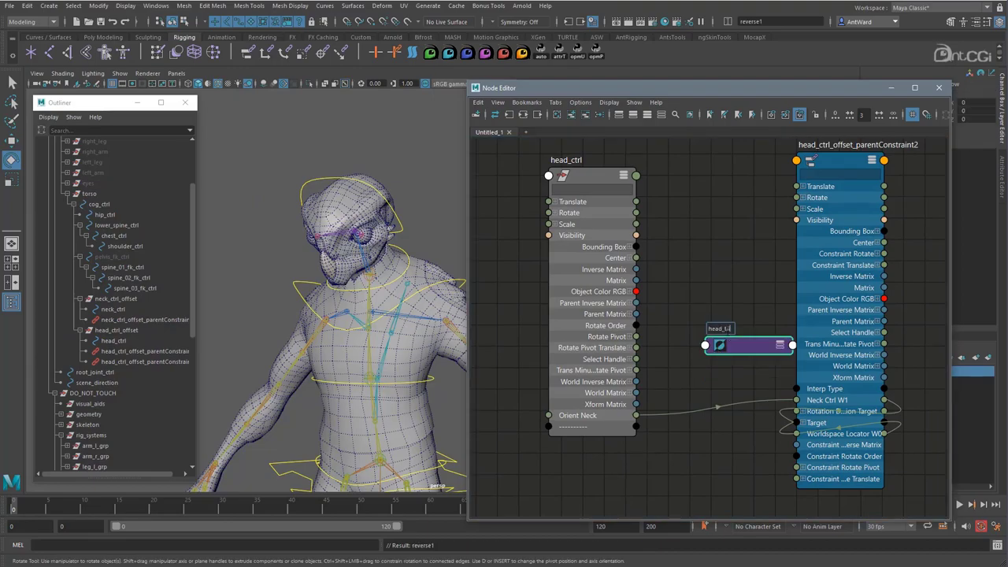
type("head_tilt_reverse")
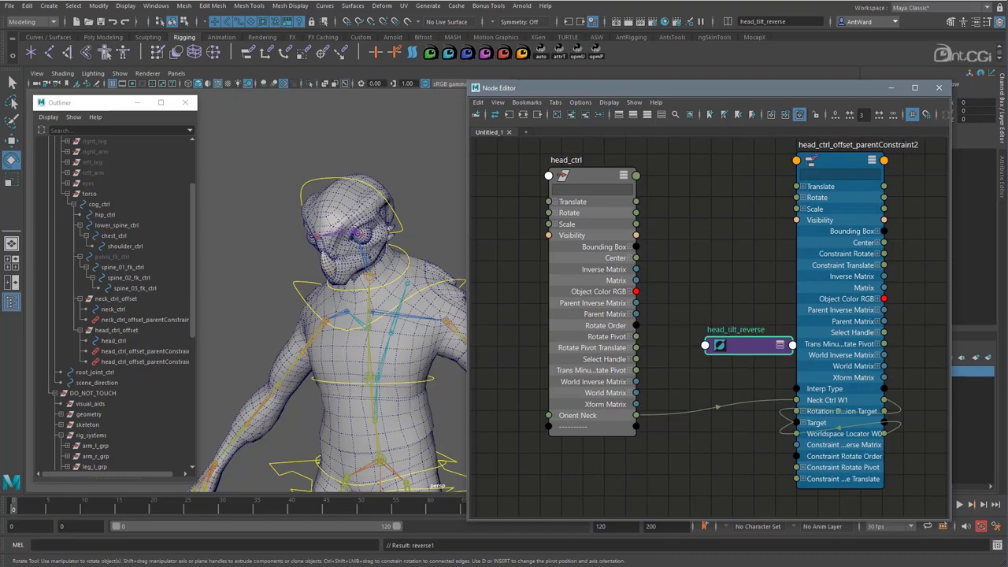
left_click_drag(748, 346, 723, 258)
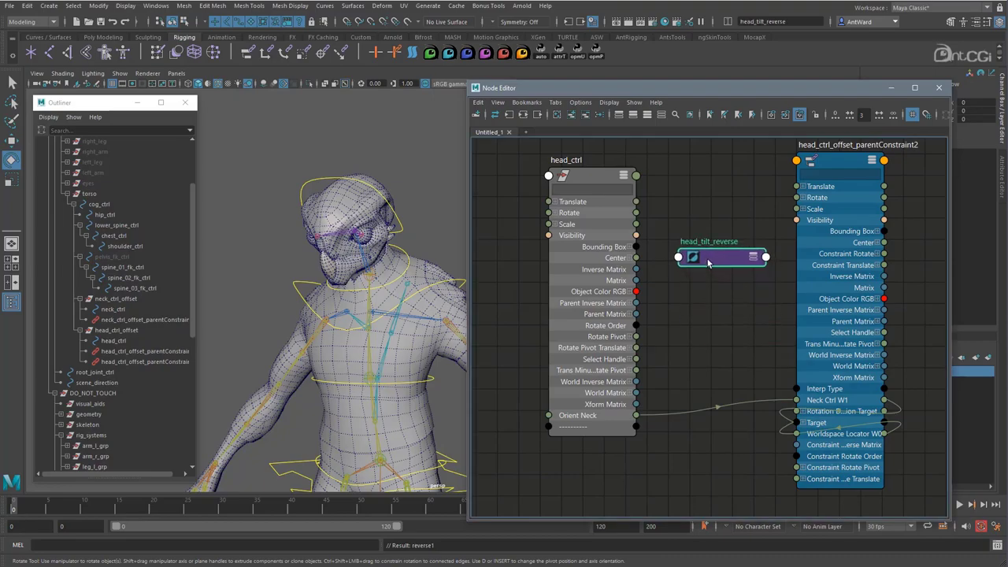
left_click(704, 257)
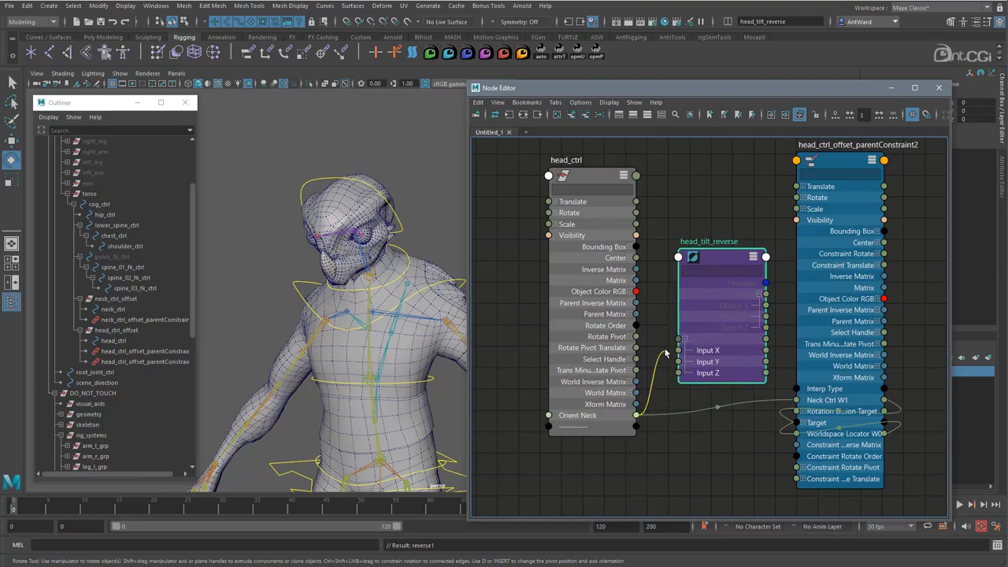
left_click_drag(637, 416, 679, 339)
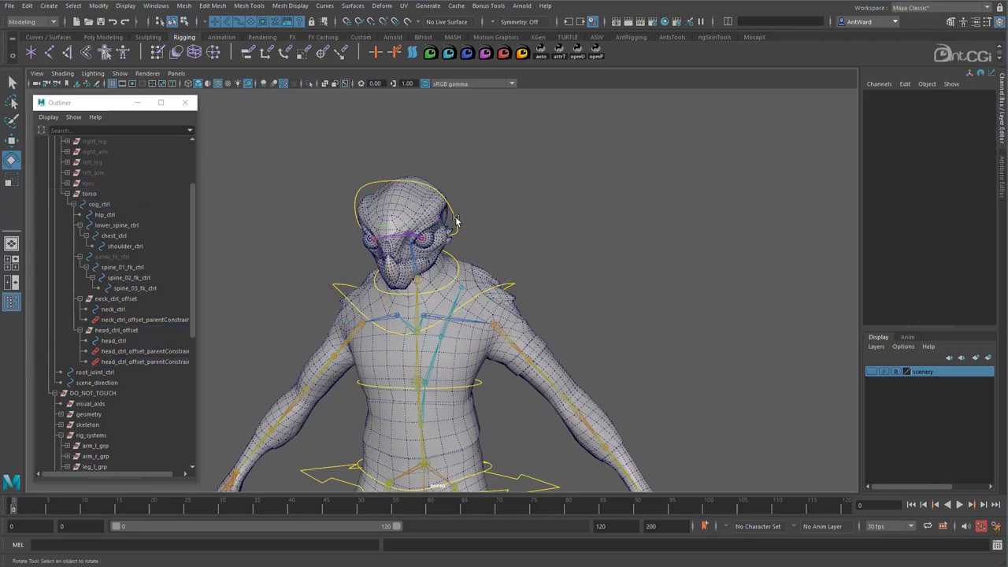
mouse_move(540, 296)
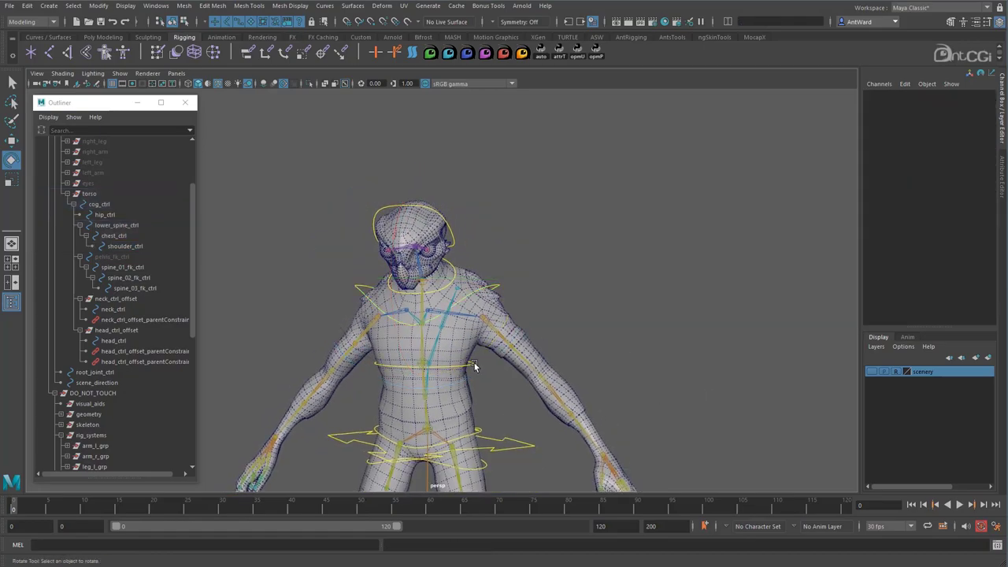
Select chest_ctrl and tilt and twist it both ways to watch the neck and head follow
left_click(475, 366)
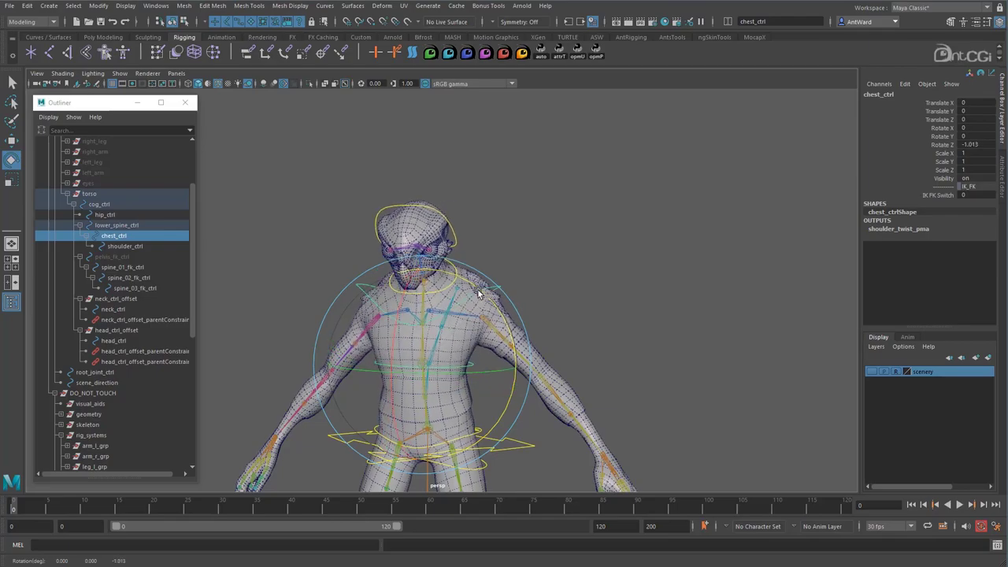
left_click_drag(480, 292, 493, 240)
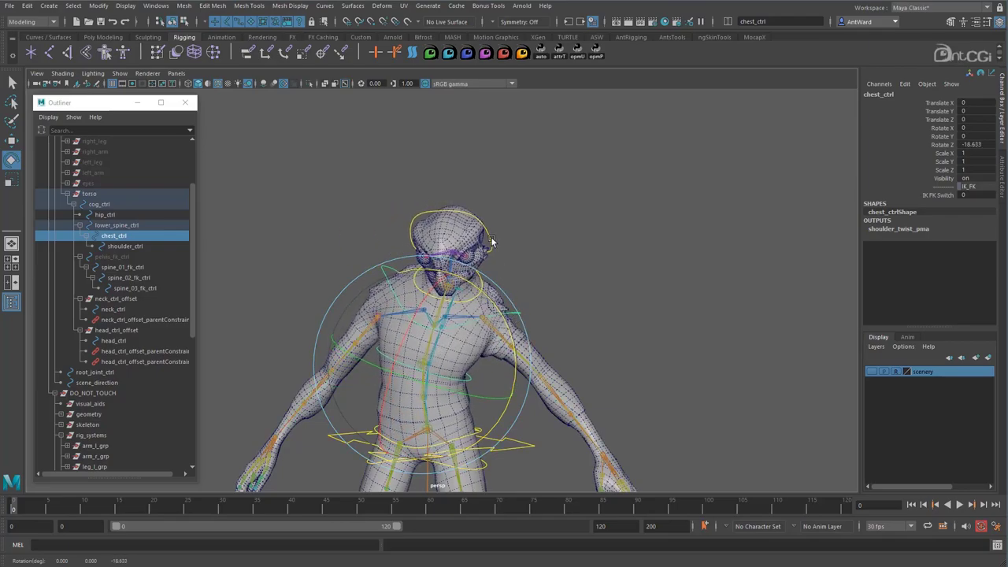
left_click(114, 340)
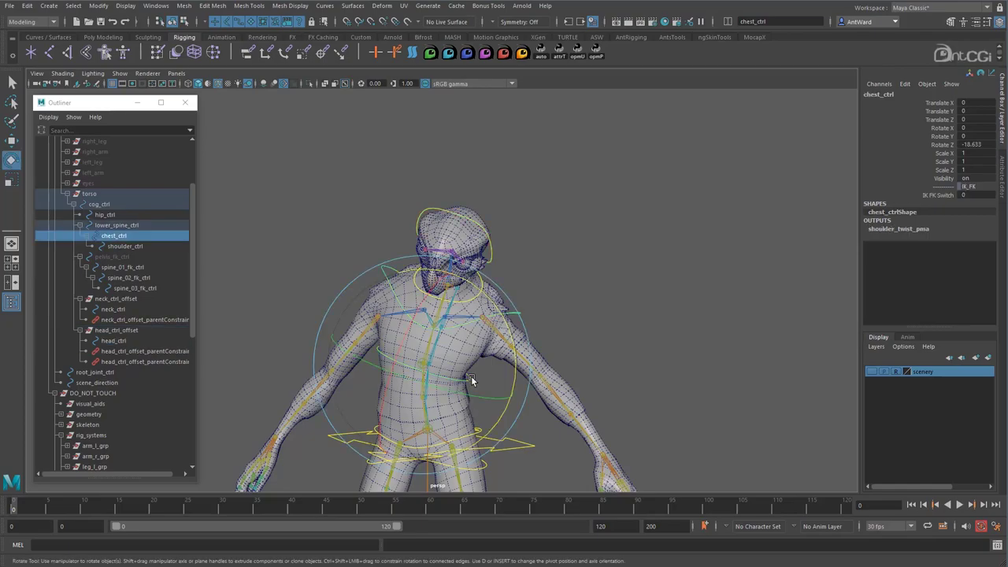
left_click_drag(472, 378, 520, 327)
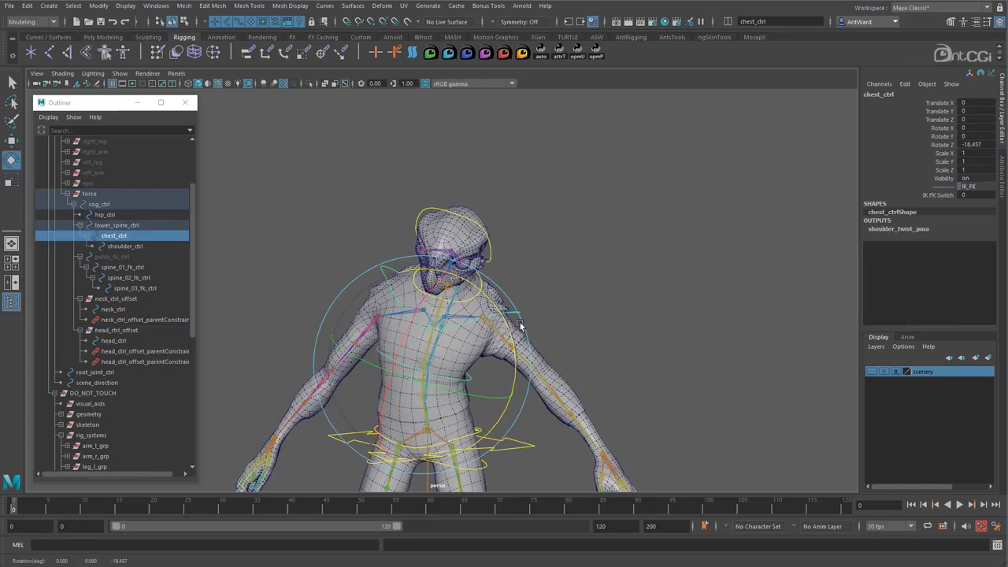
left_click_drag(520, 325, 417, 404)
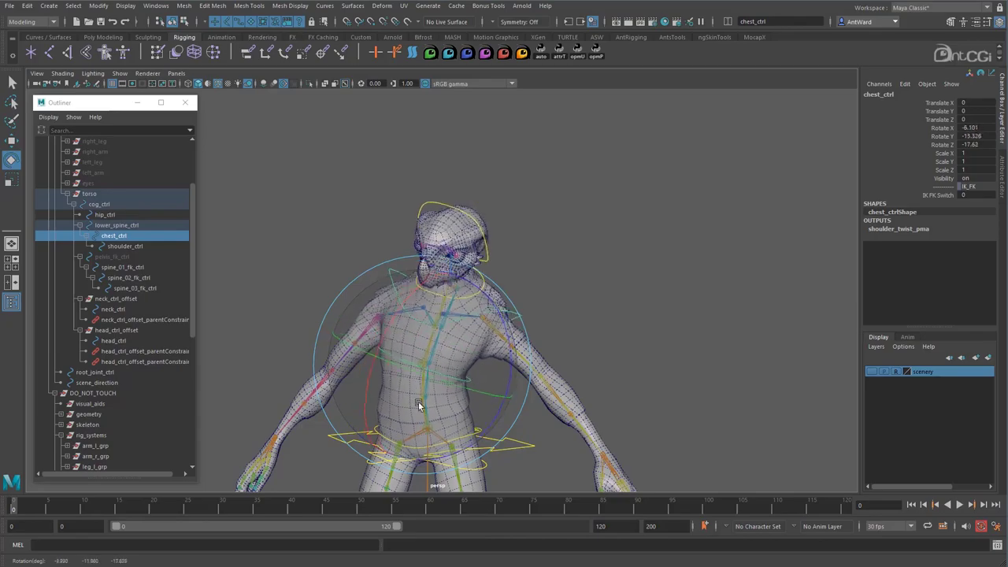
left_click_drag(419, 406, 415, 195)
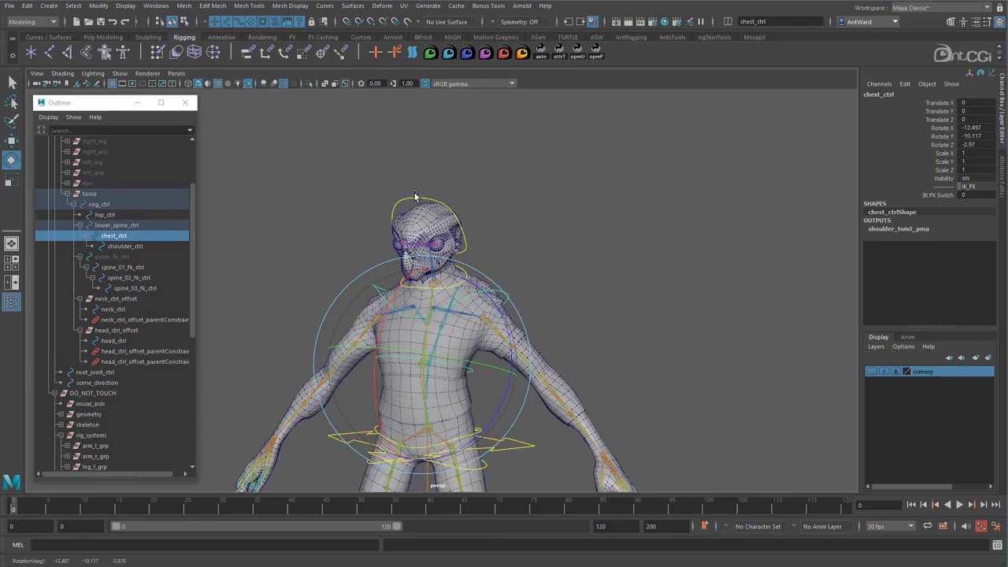
left_click(113, 340)
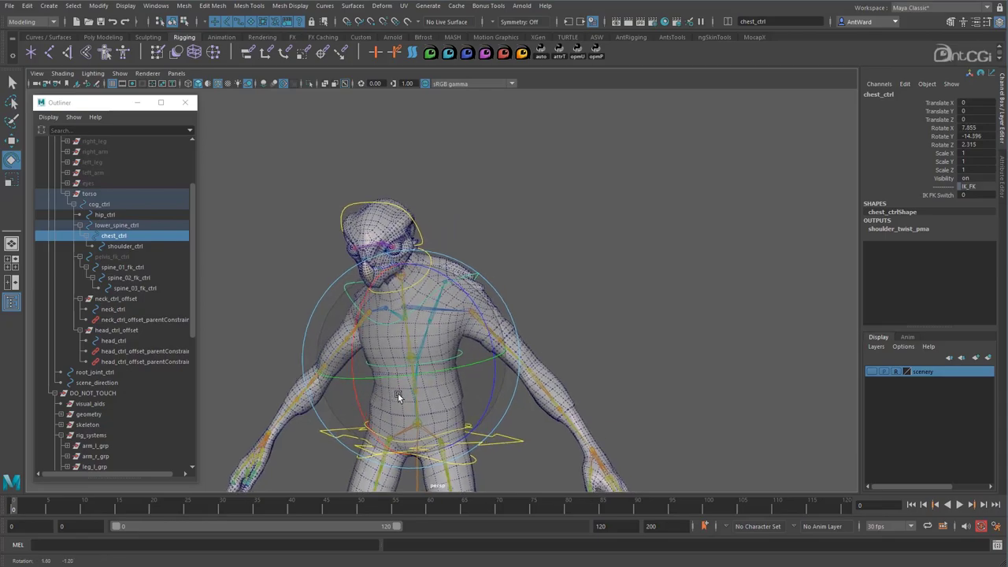
left_click_drag(398, 397, 544, 284)
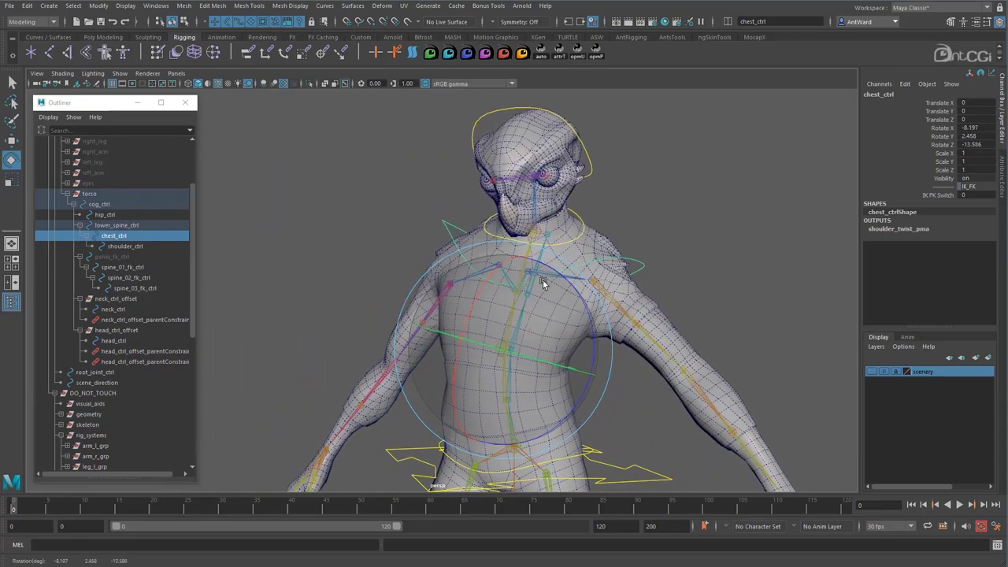
left_click_drag(544, 284, 496, 280)
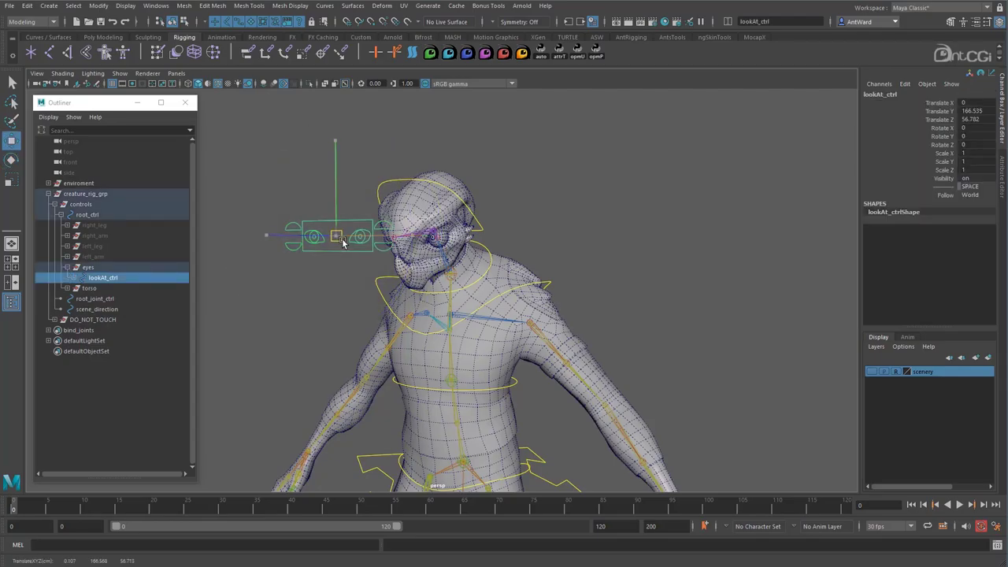
Create empty group lookAt_ctrl_offset, matched to lookAt_ctrl's position and parented under eyes
left_click_drag(338, 237, 339, 247)
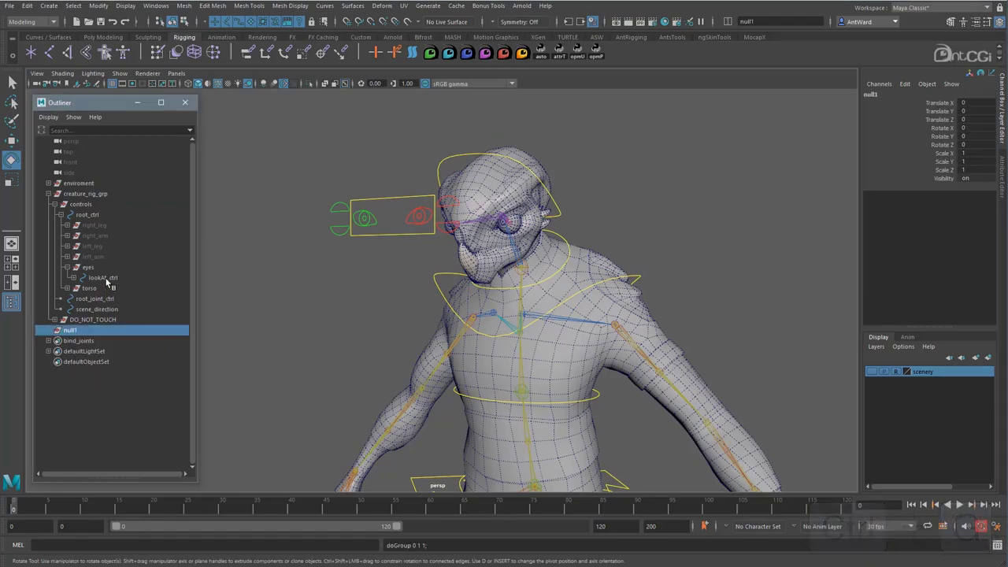
left_click(71, 330)
type("lookAt_ctrl_offset")
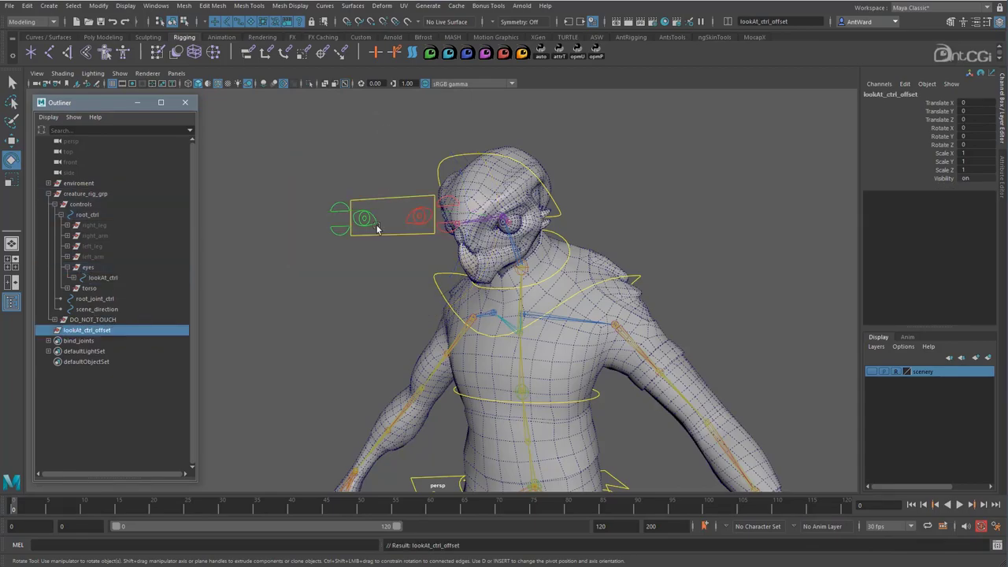
left_click(98, 6)
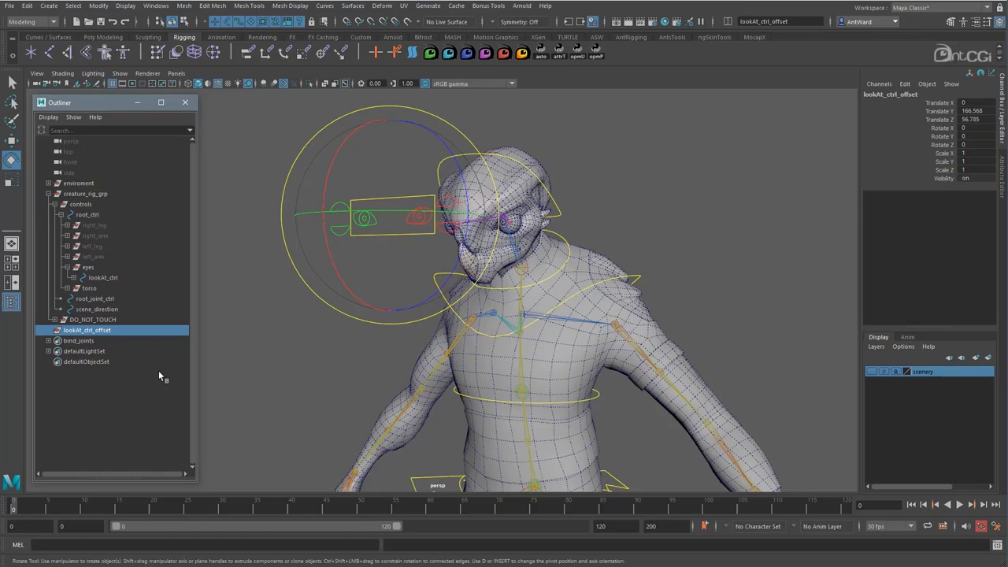
left_click(88, 267)
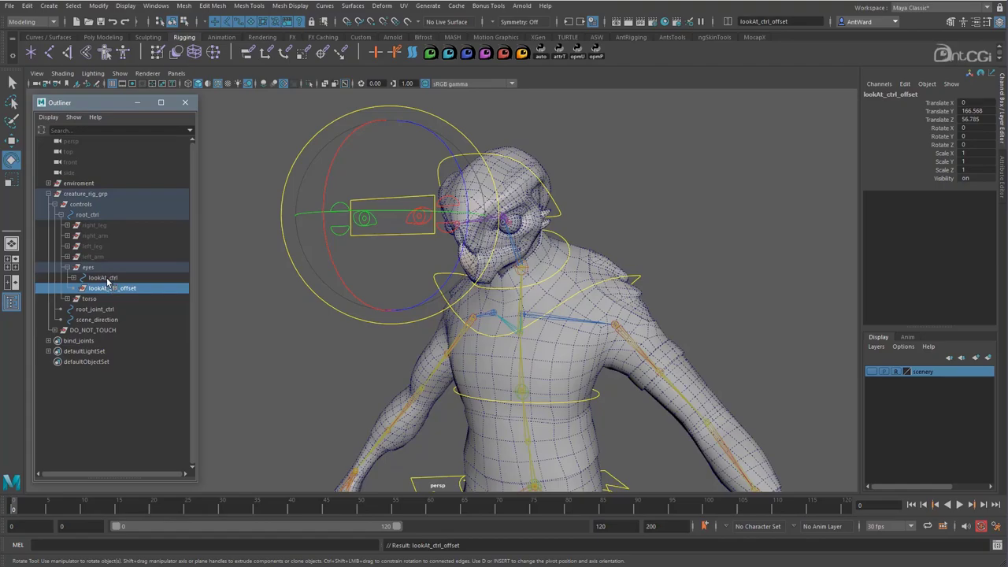
Parent lookAt_ctrl under lookAt_ctrl_offset and freeze its translation and rotation
left_click(102, 277)
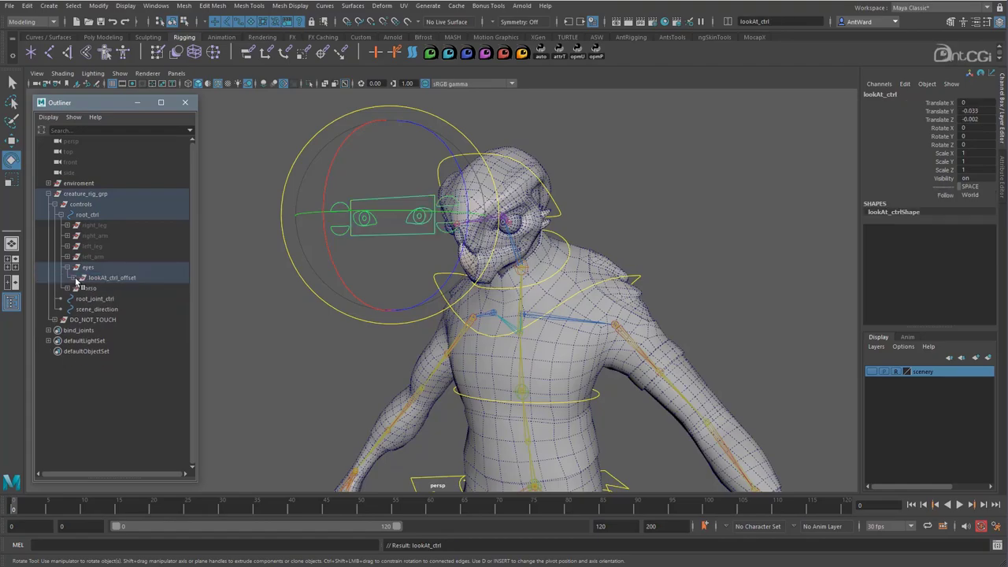
left_click(112, 277)
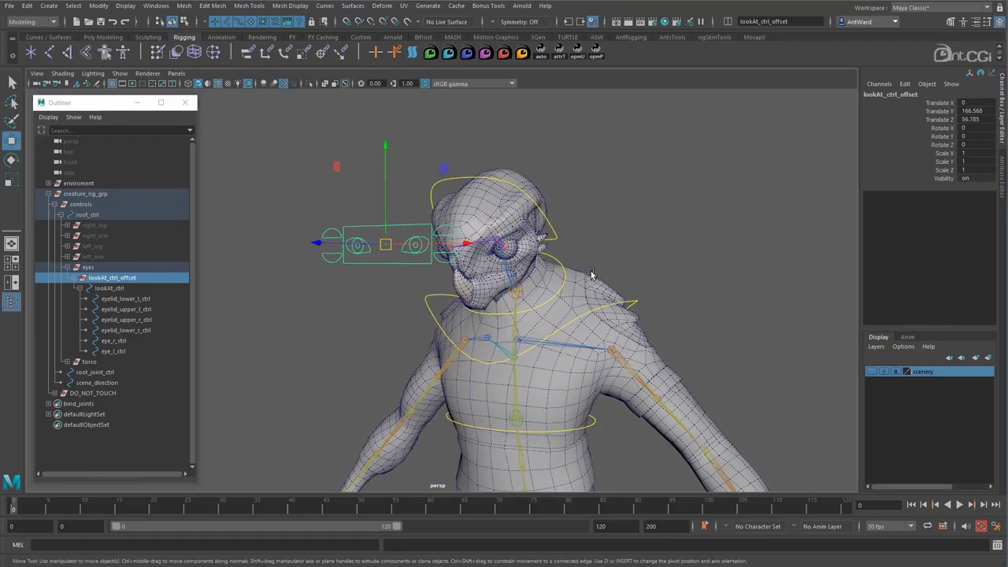
left_click(113, 340)
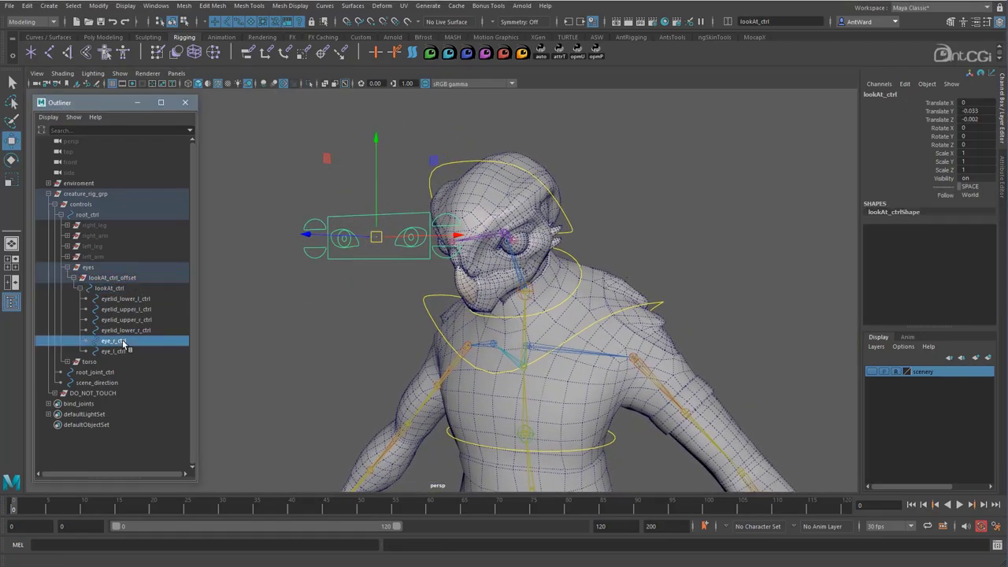
left_click(115, 351)
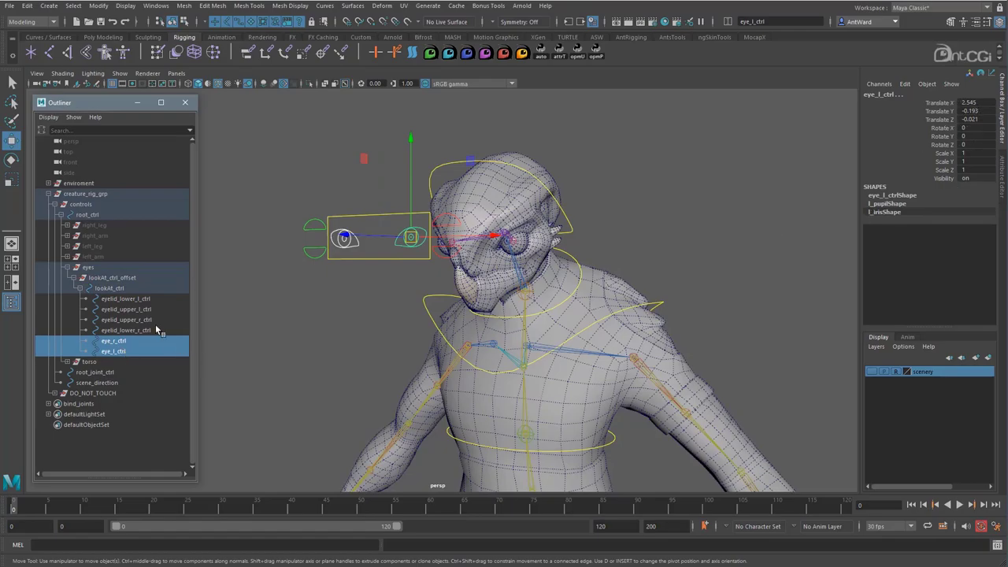
left_click(98, 6)
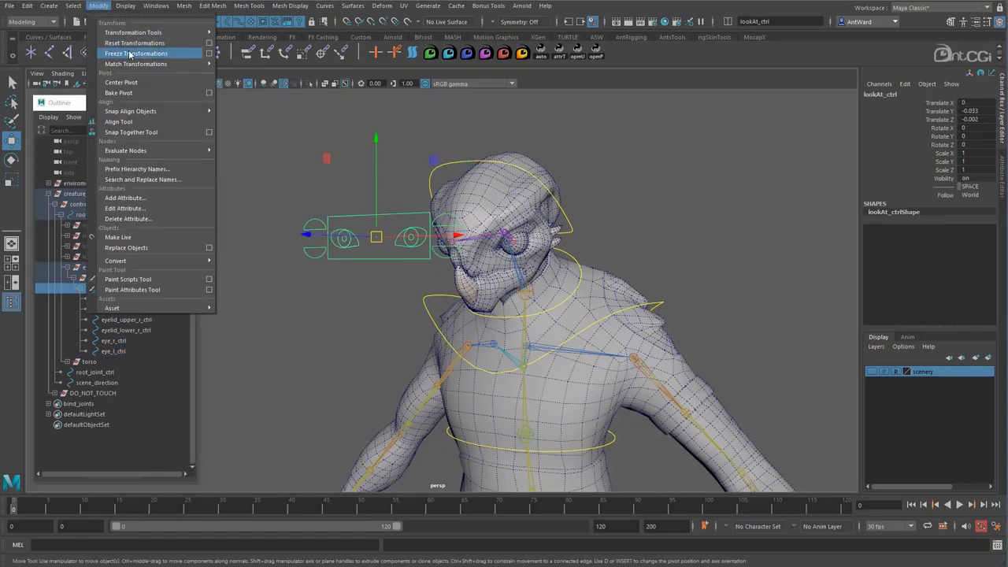
left_click(210, 53)
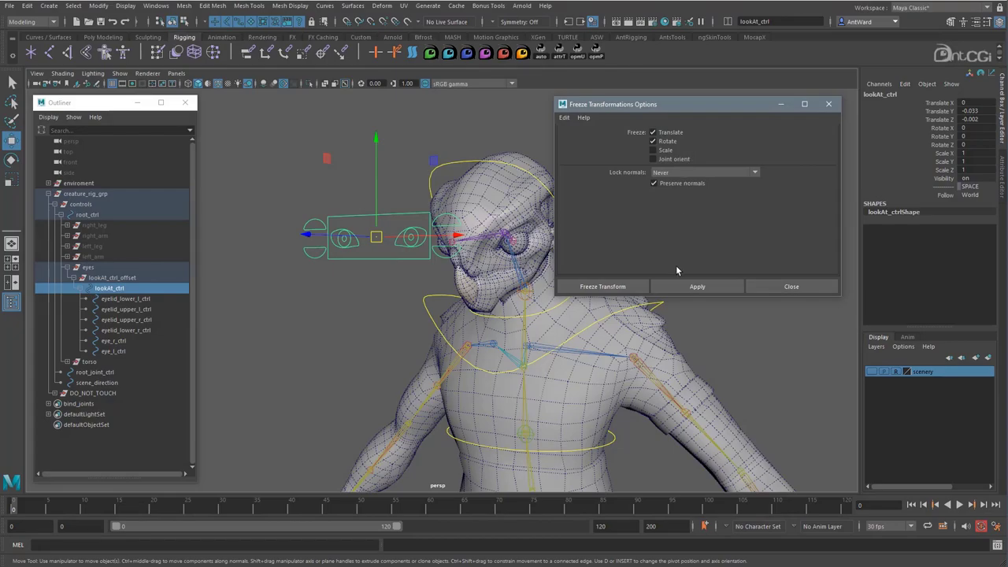
left_click(602, 286)
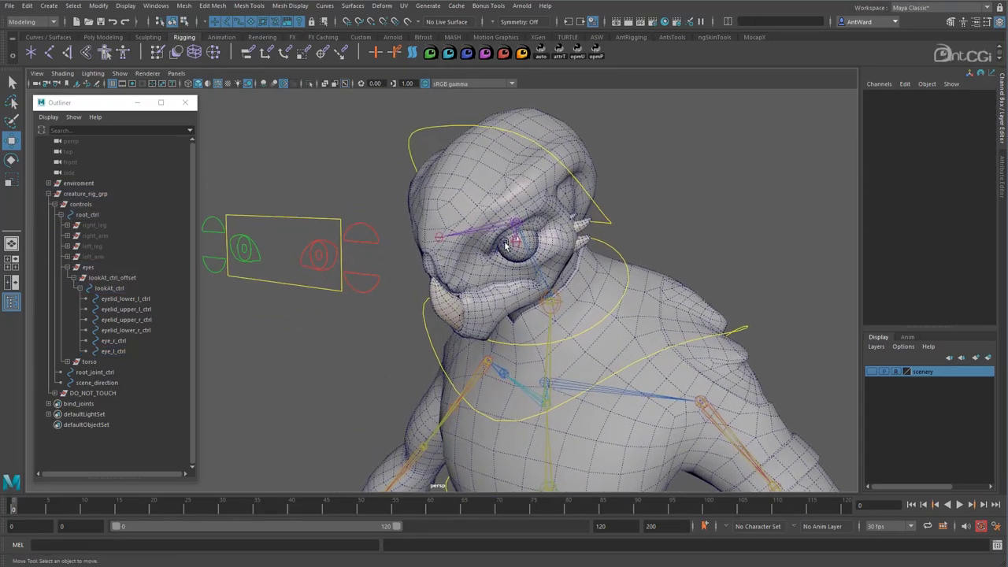
Select eye_l and set Aim Constraint options: aim vector 0,0,1, up vector 0,1,0
left_click(512, 240)
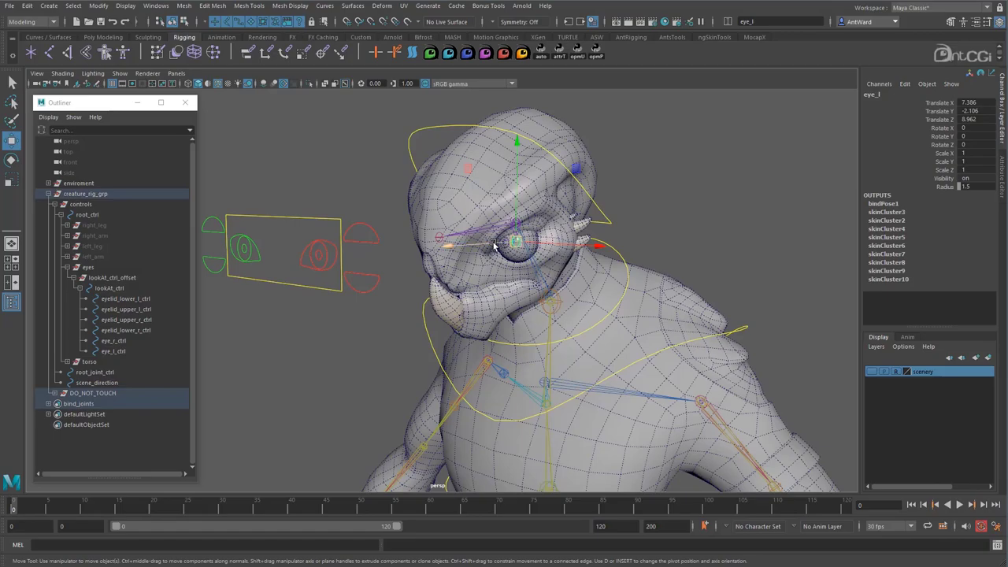
left_click(319, 252)
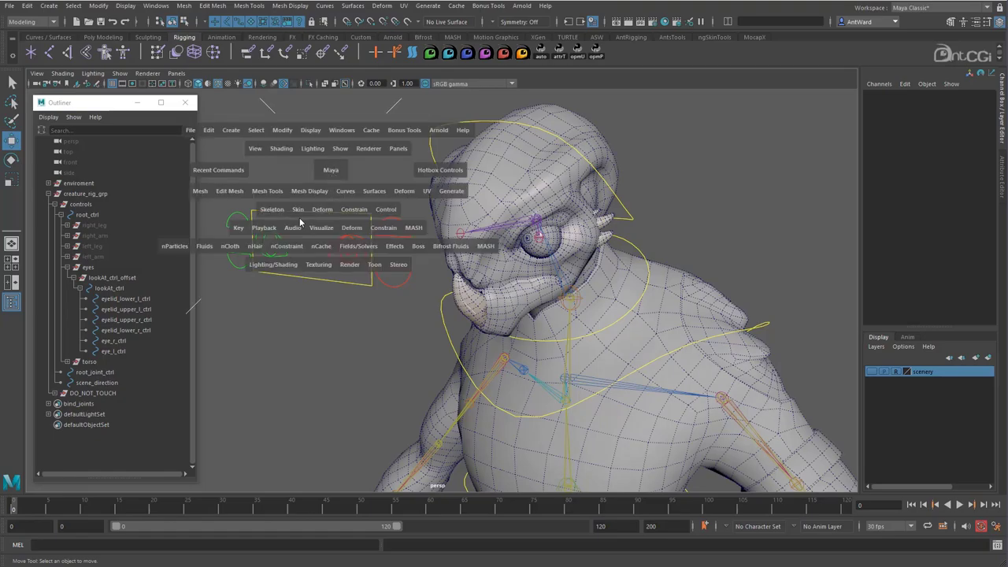
left_click(354, 209)
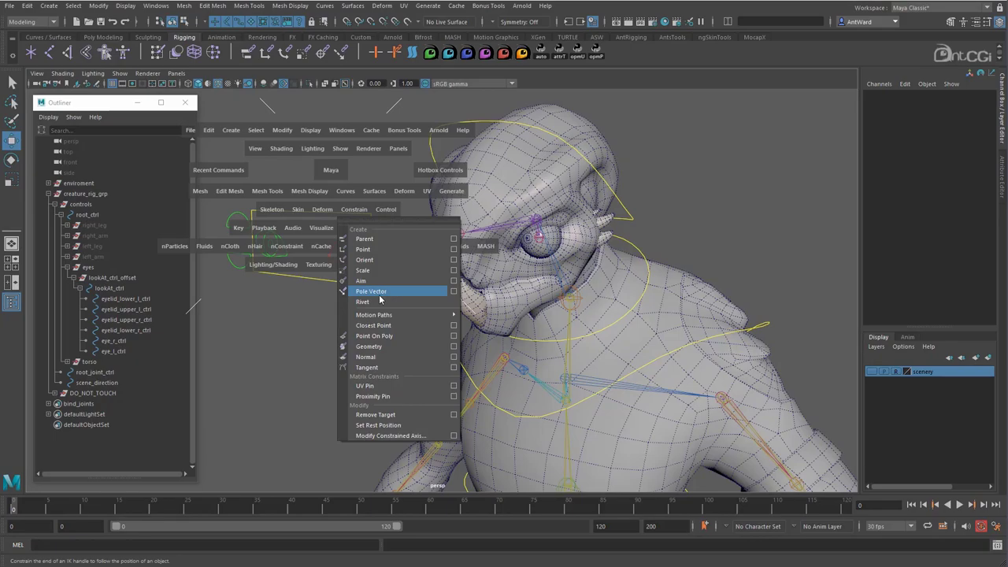
left_click(454, 281)
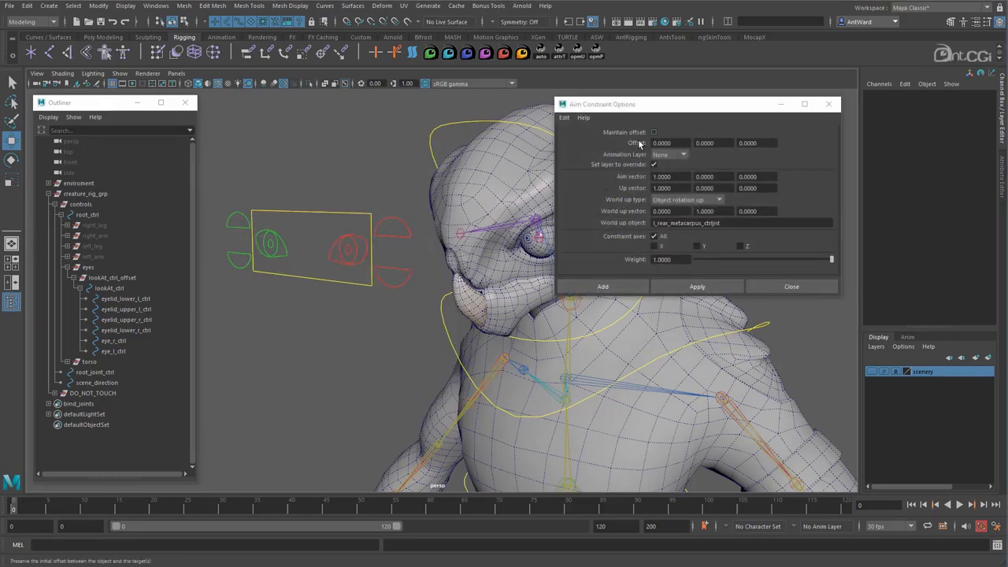
left_click(564, 117)
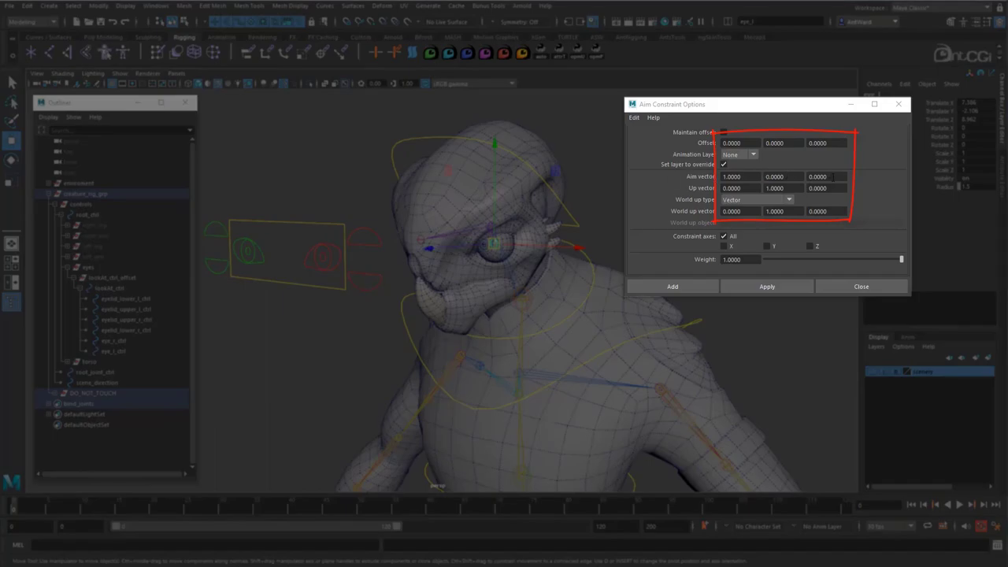
type("1.0000")
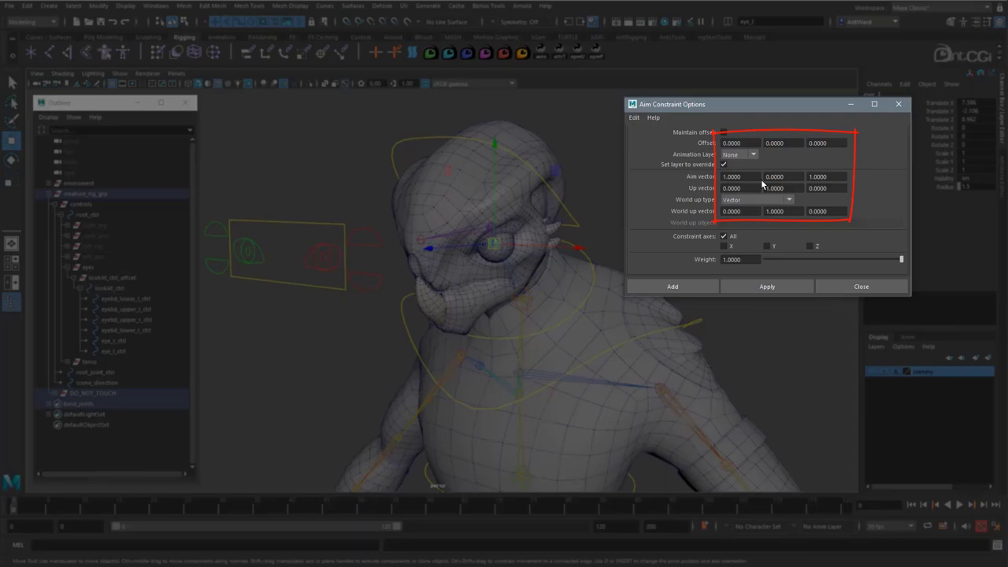
left_click(738, 176)
type("0.0000")
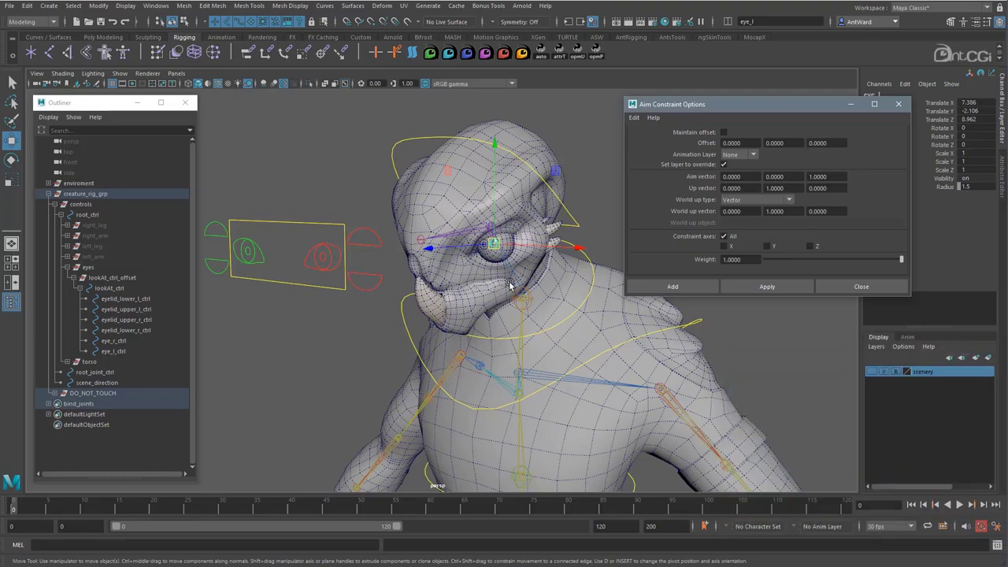
Aim-constrain the left eye joint to eye_l_ctrl
left_click(113, 351)
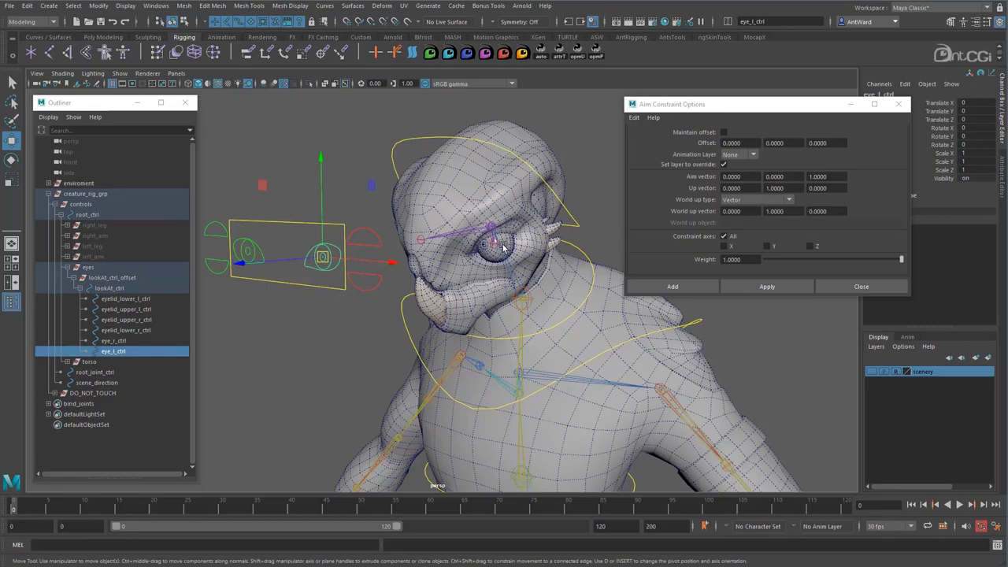
left_click(766, 286)
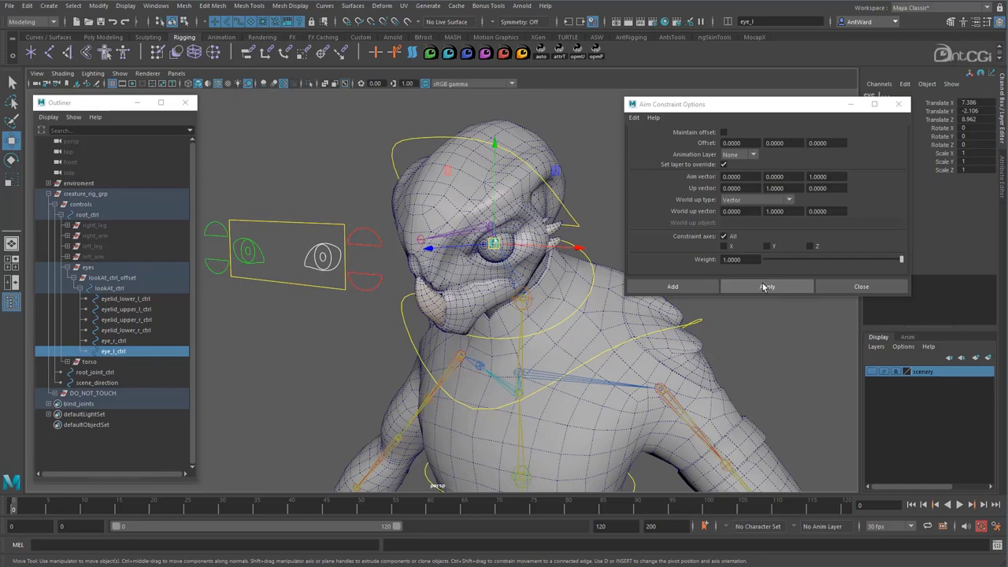
left_click(767, 286)
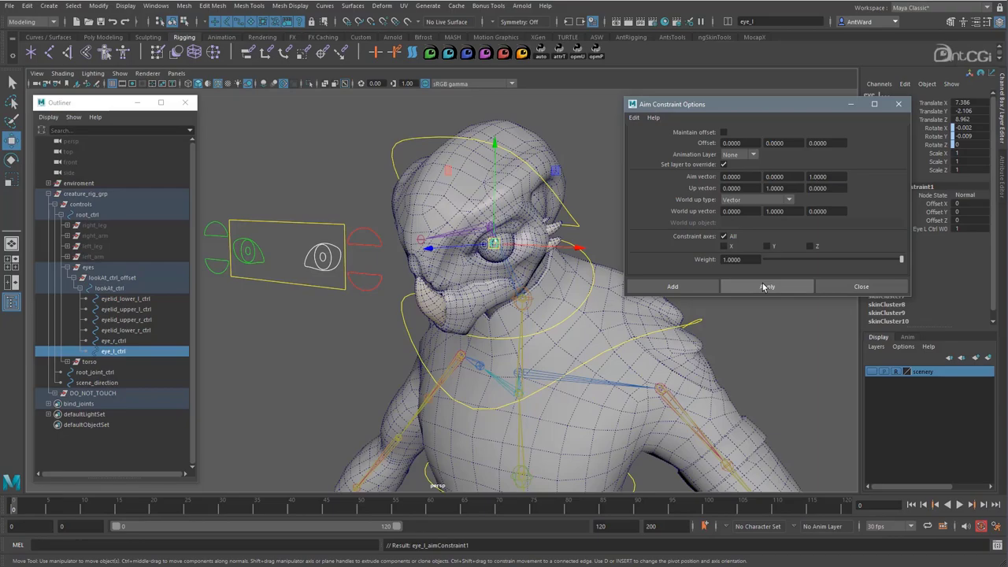
Move eye_l_ctrl around to confirm the left eye follows it
left_click(767, 286)
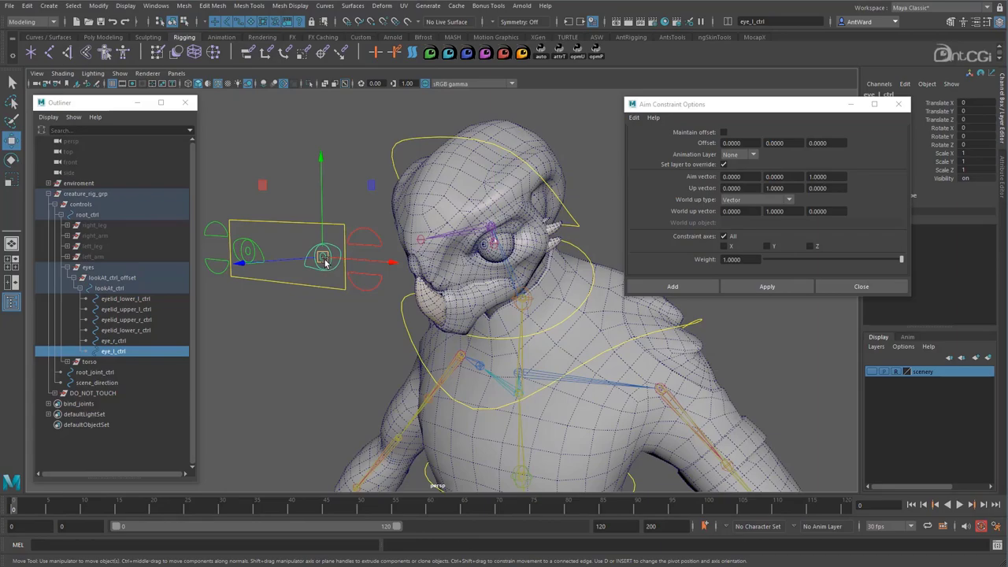
left_click_drag(323, 256, 323, 316)
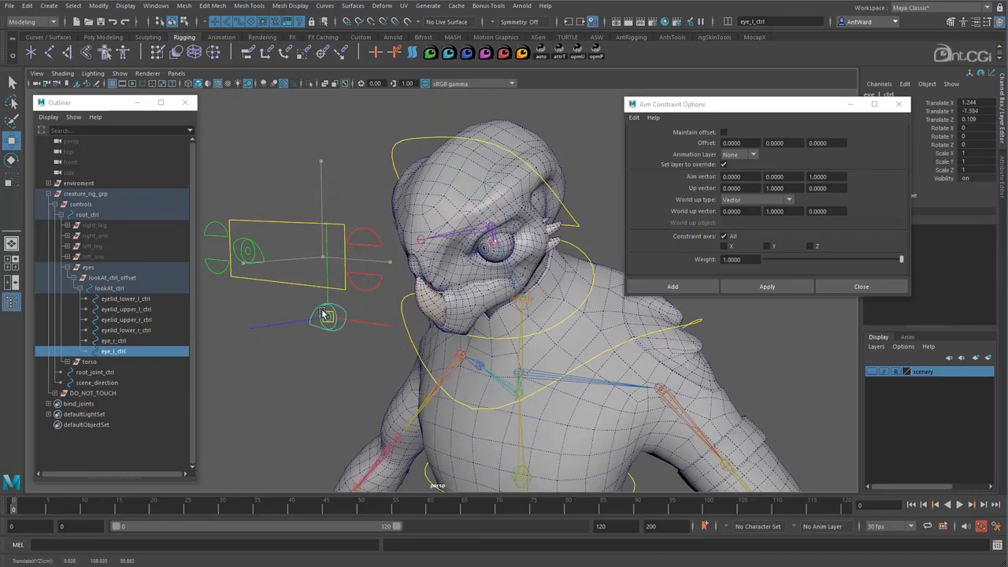
left_click(62, 73)
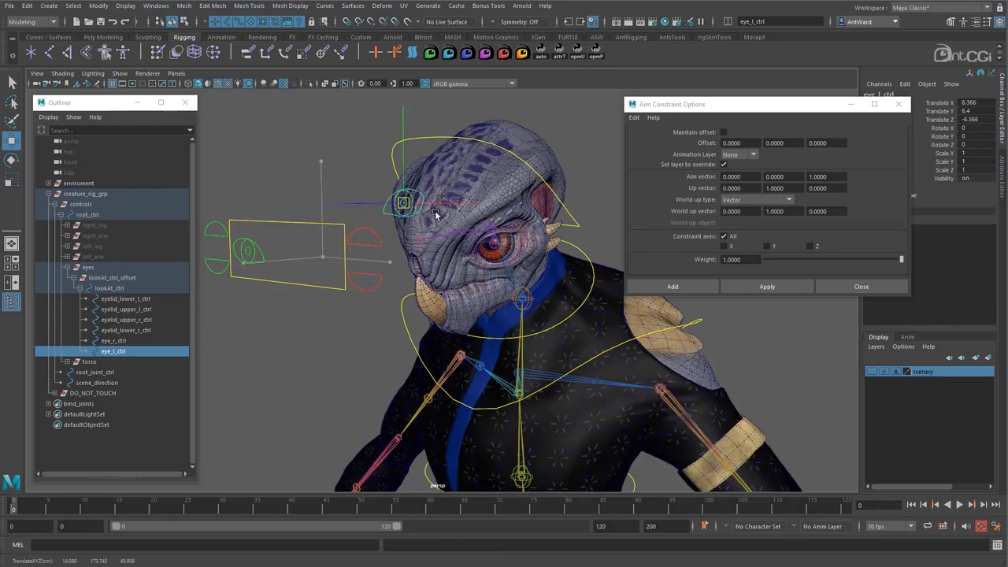
left_click_drag(404, 203, 355, 203)
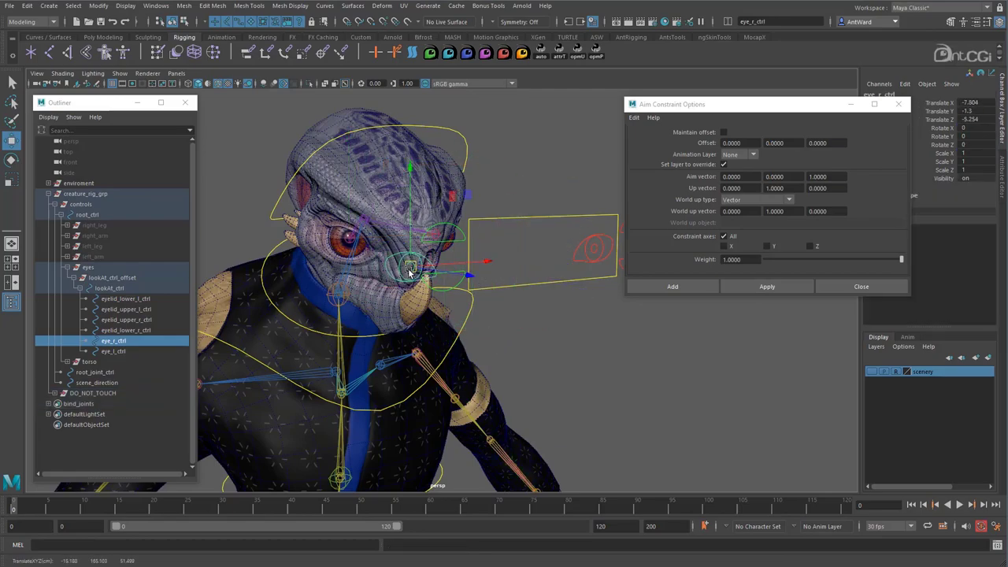
Aim the right eye at eye_r_ctrl, close the options, and rotate chest_ctrl to test
left_click(62, 74)
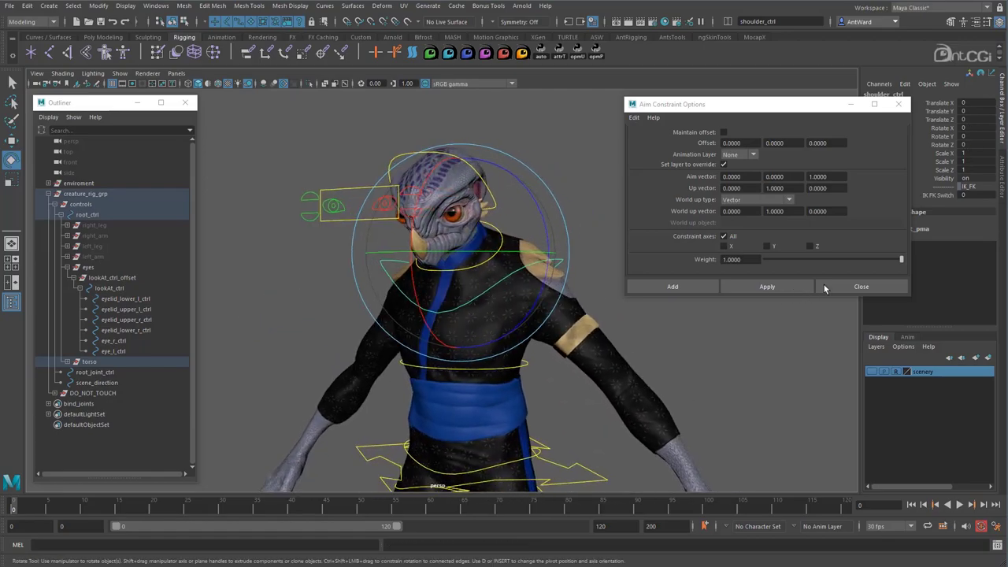
left_click(861, 286)
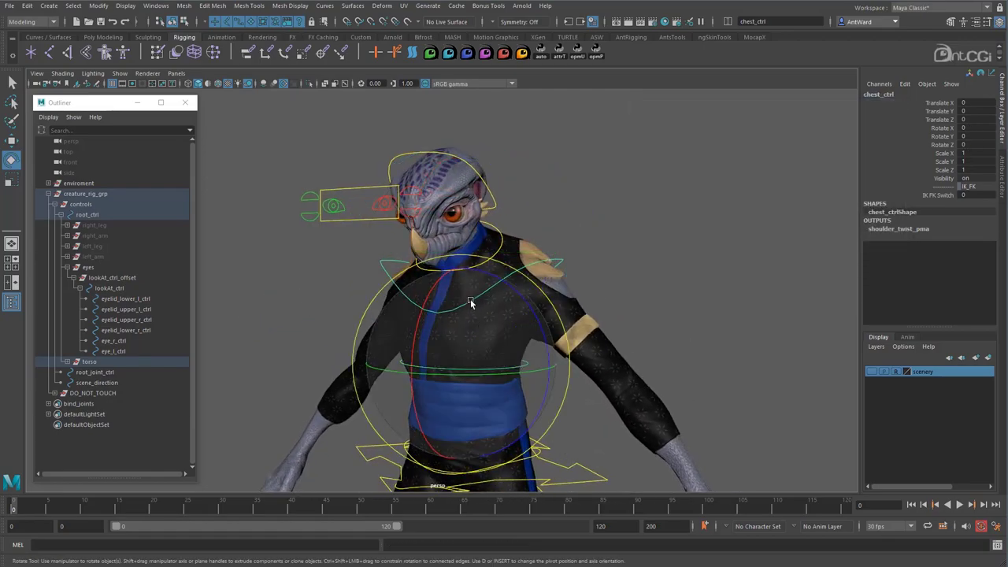
left_click_drag(471, 304, 459, 288)
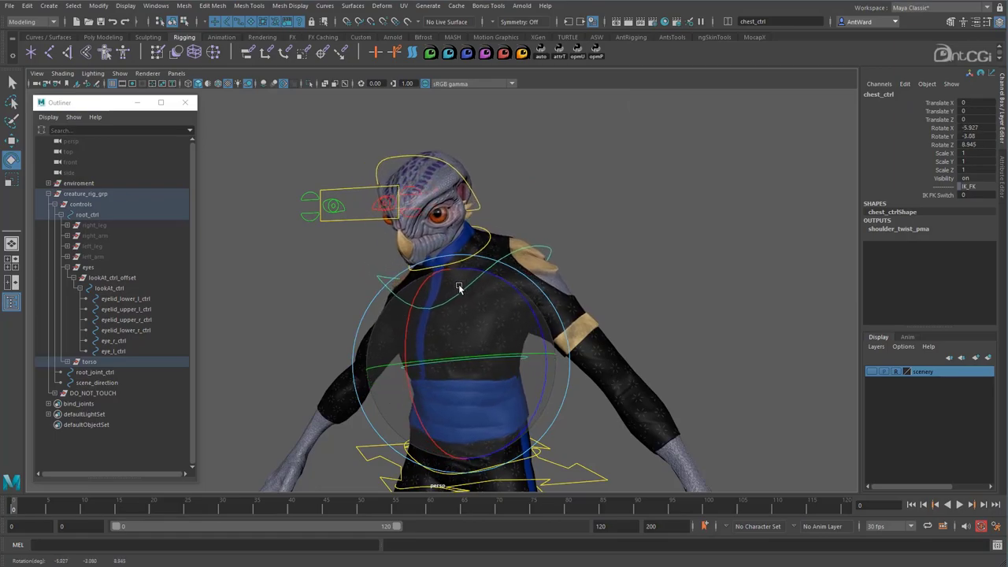
left_click_drag(461, 287, 452, 308)
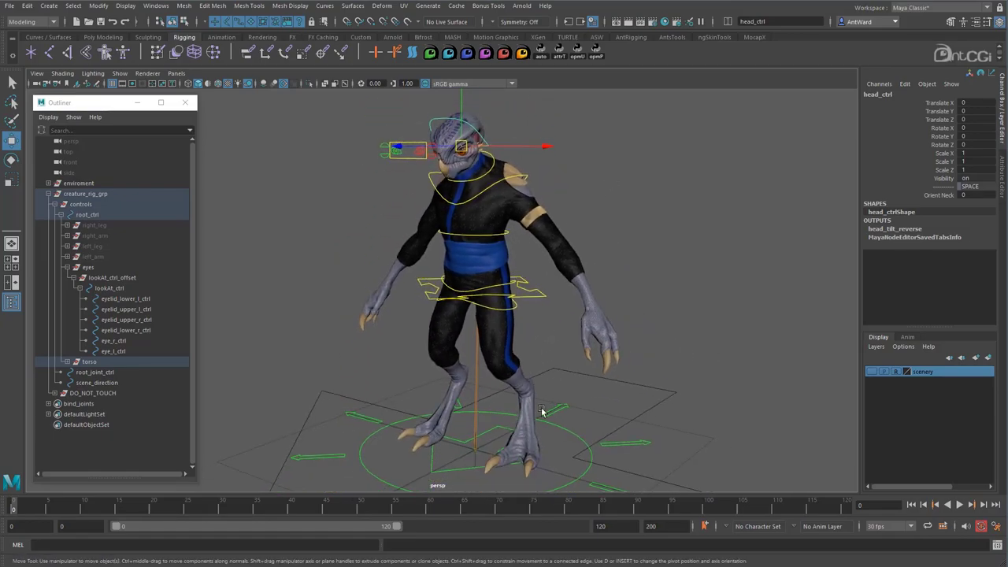
Parent-constrain lookAt_ctrl_offset to both worldspace_locator and head_ctrl via the hotbox
left_click(490, 445)
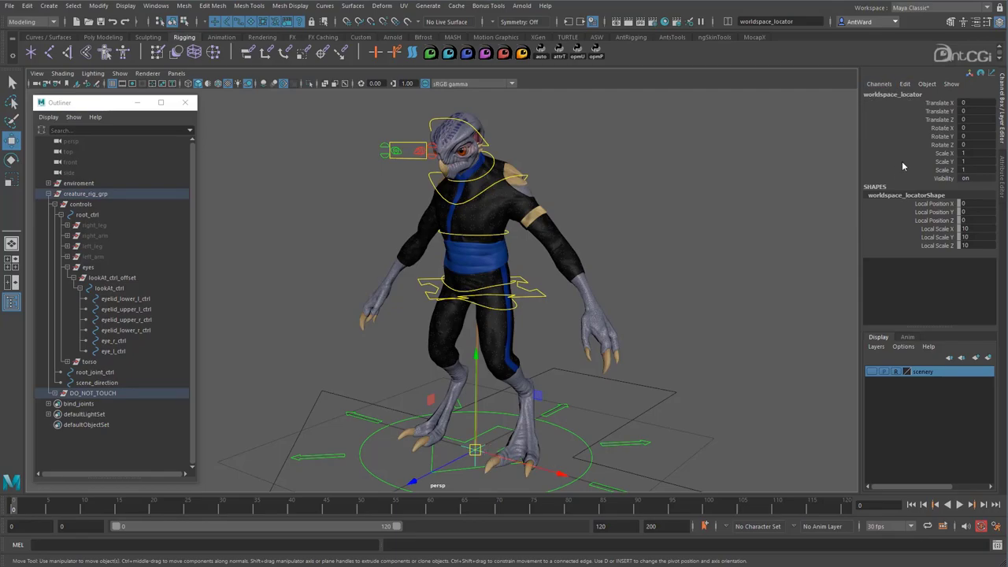
mouse_move(488, 144)
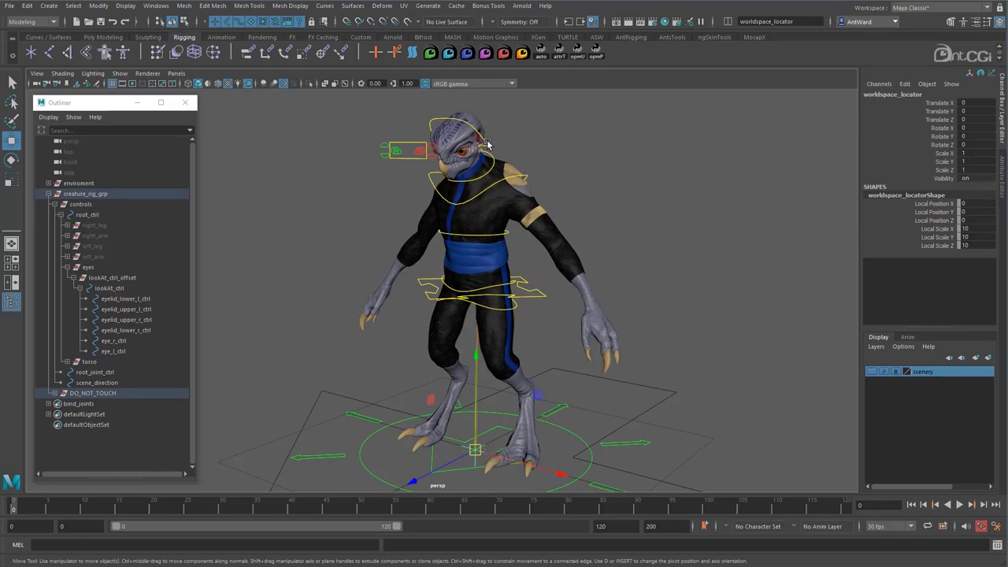
left_click(461, 145)
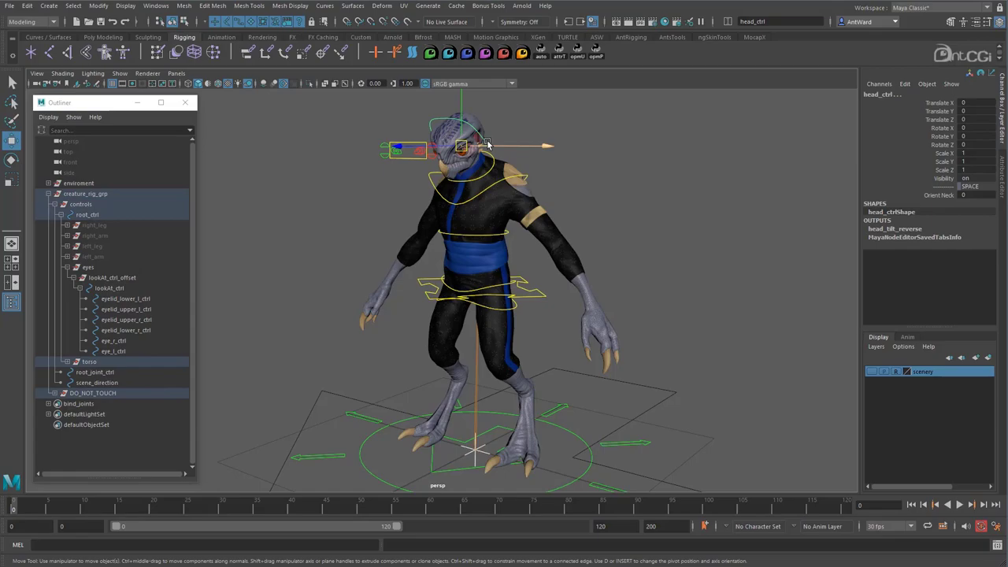
left_click(112, 278)
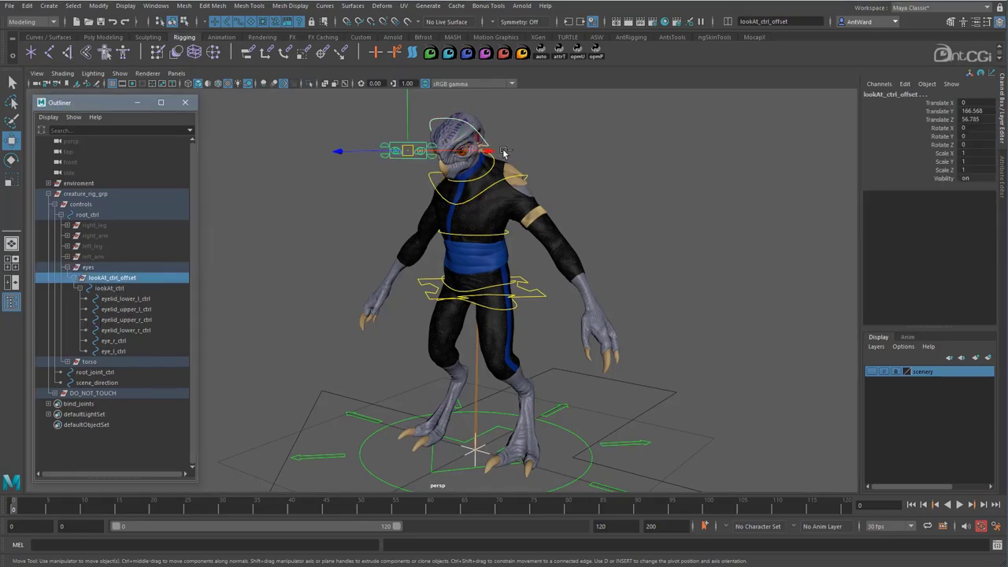
key("space")
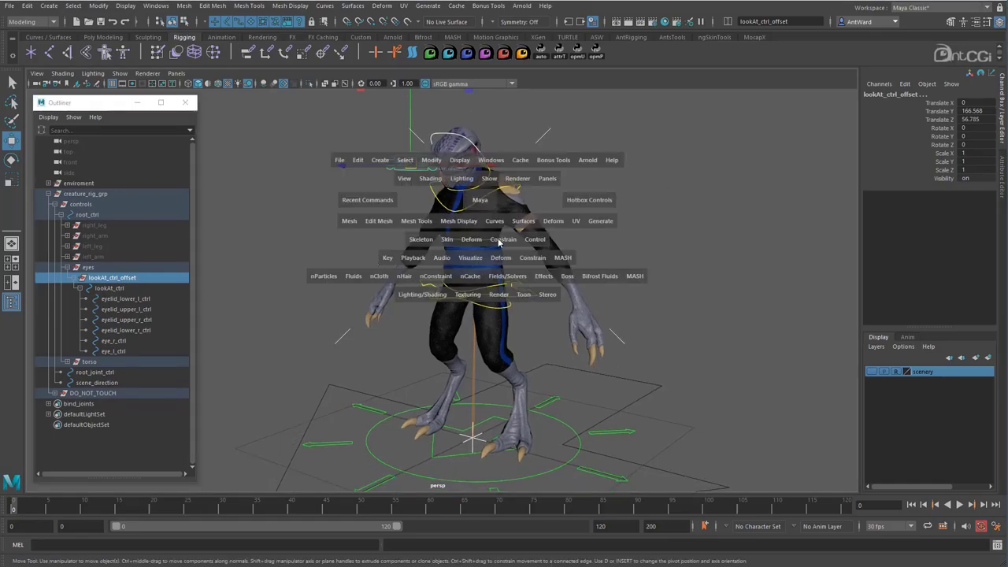
left_click(504, 240)
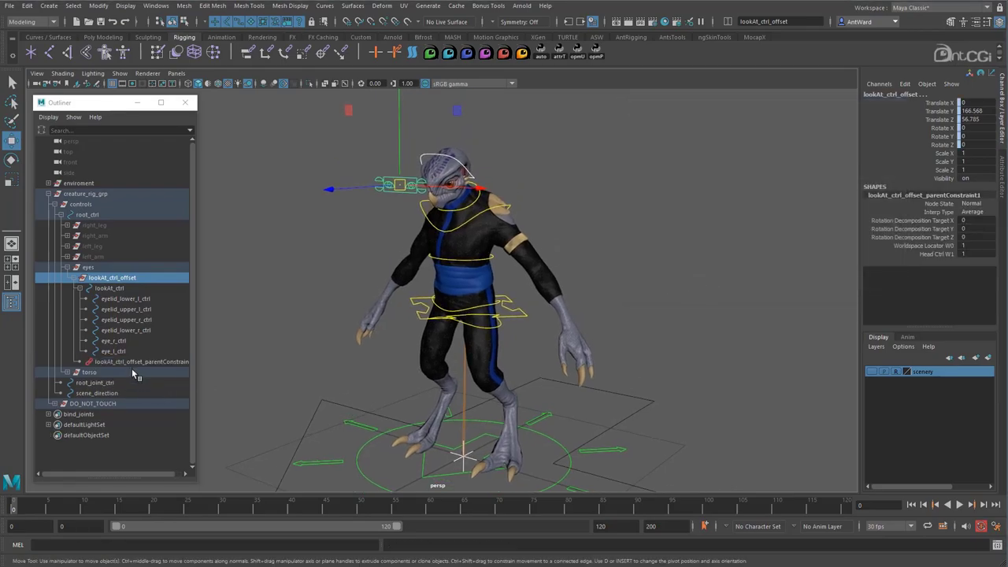
left_click(141, 362)
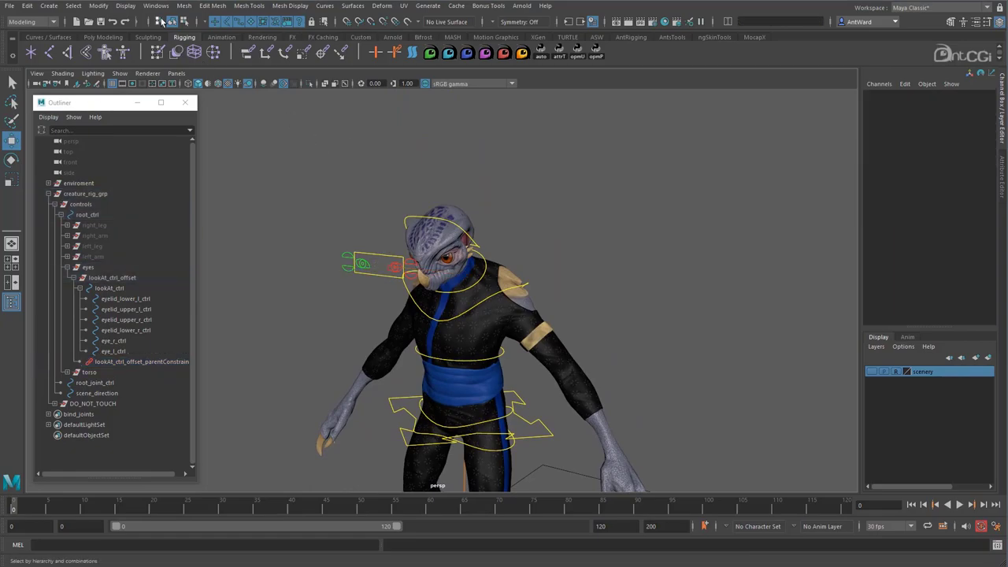
Load lookAt_ctrl into the Node Editor and set its Follow attribute to Head
left_click(156, 6)
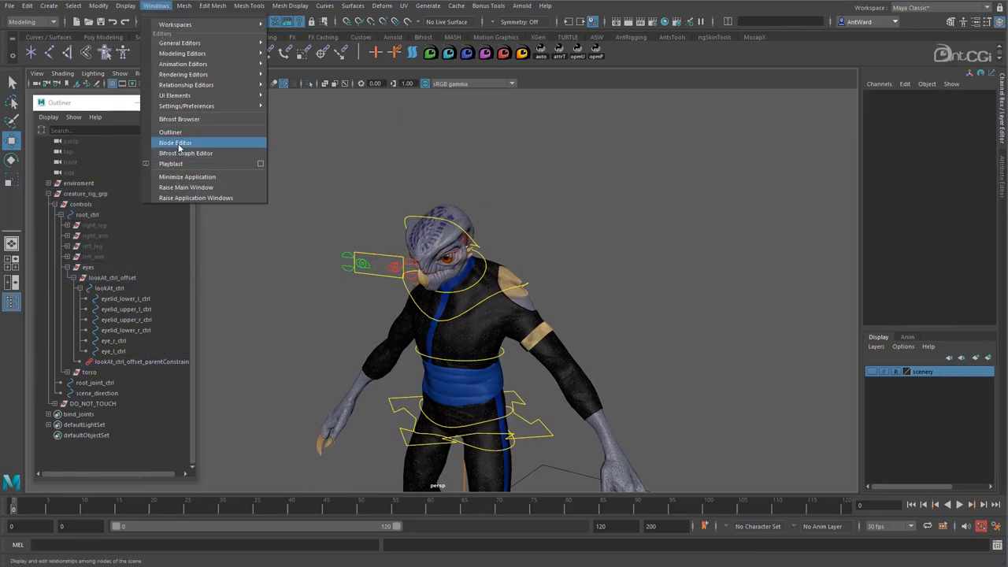
left_click(175, 142)
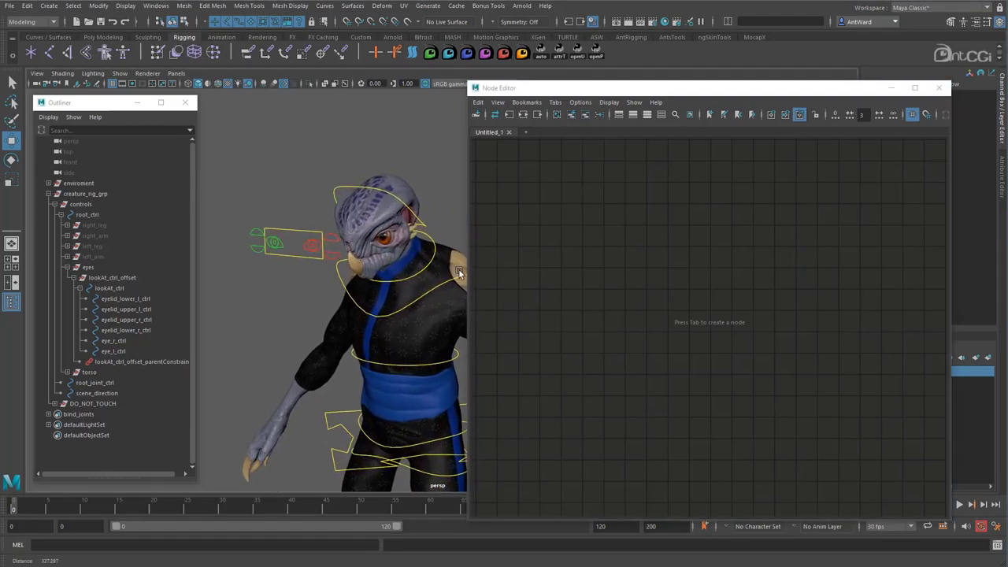
left_click(111, 287)
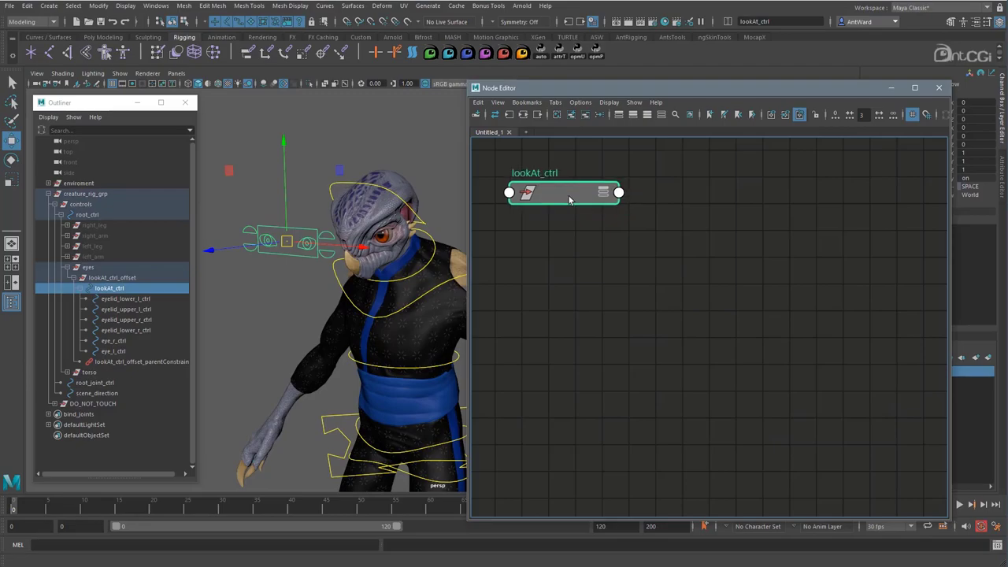
left_click(604, 193)
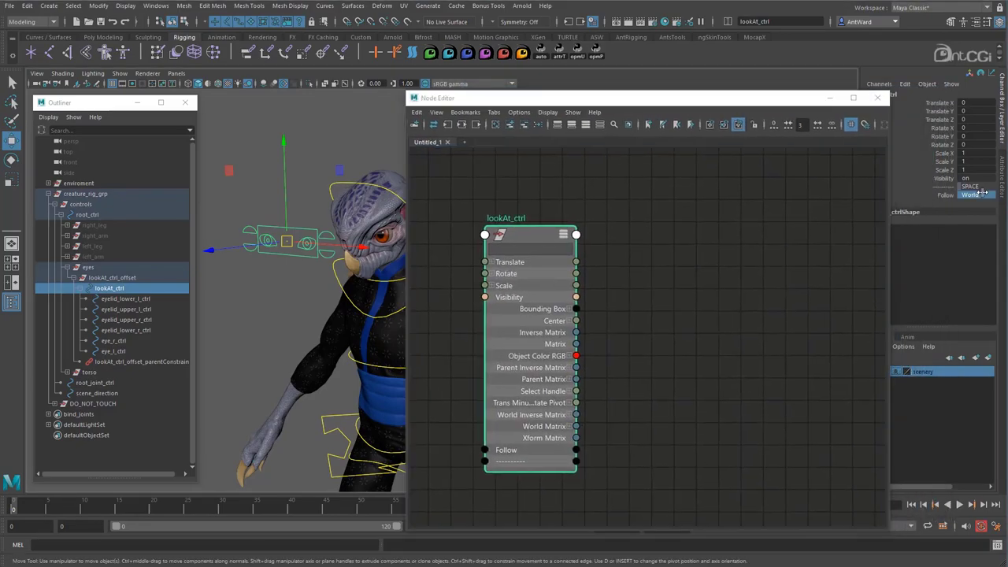
left_click(975, 195)
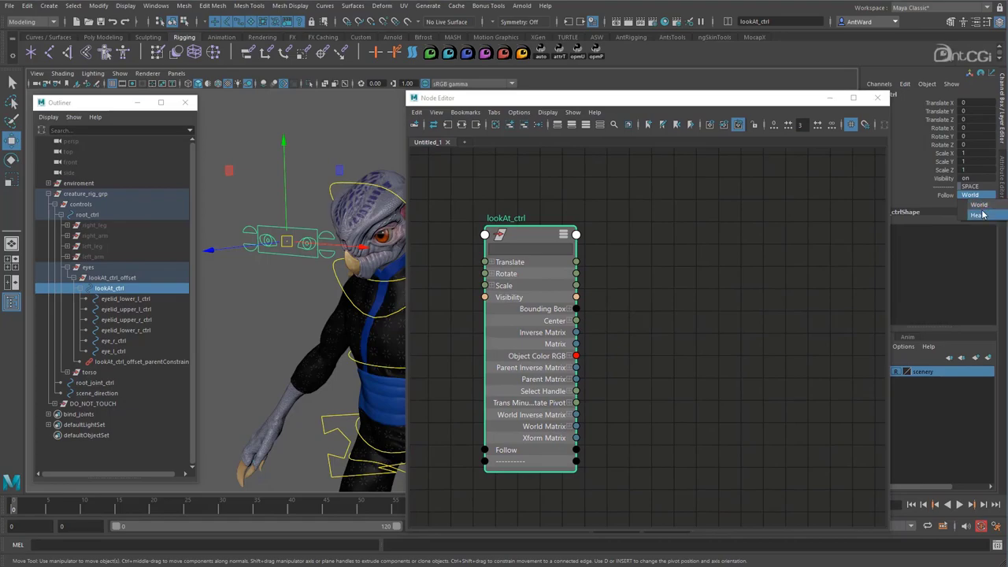
left_click(142, 362)
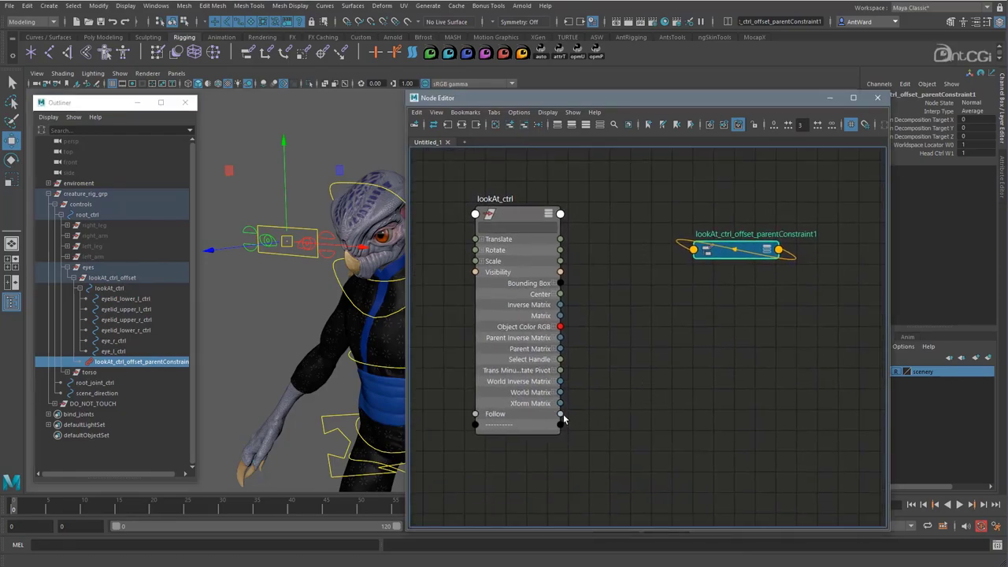
Connect Follow to the parent constraint's Worldspace Locator W0 weight
right_click(736, 248)
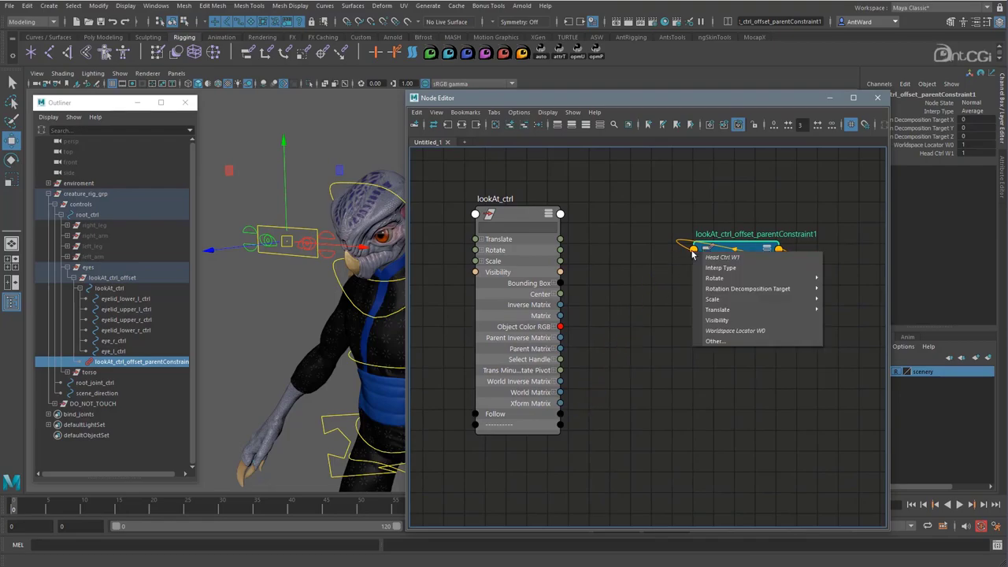
mouse_move(734, 330)
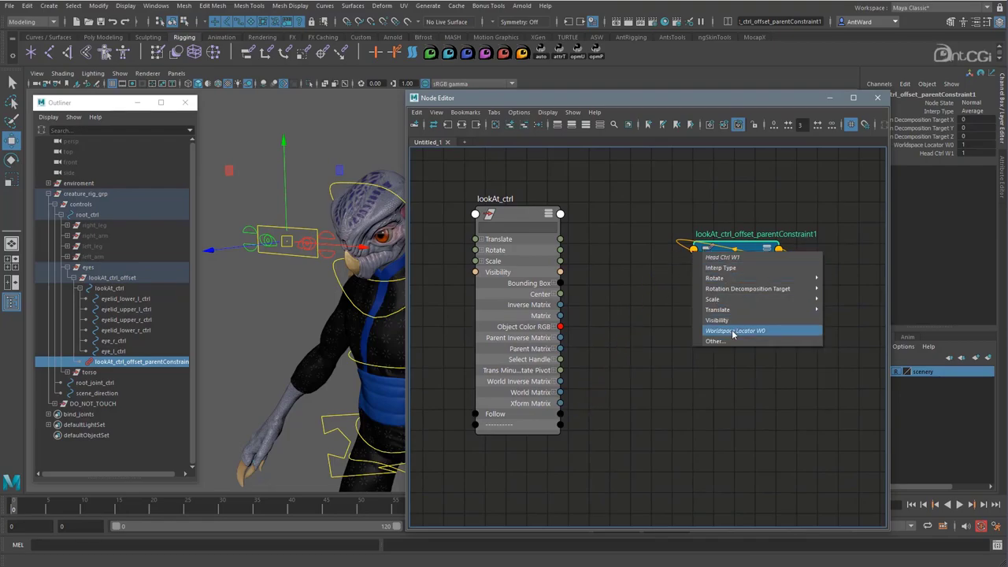
left_click(734, 330)
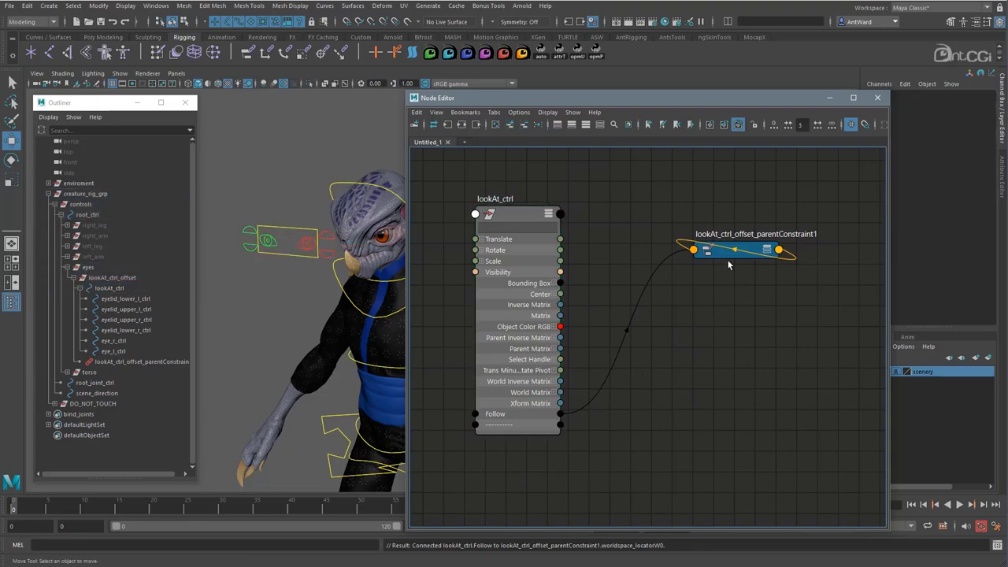
left_click(741, 250)
type("head_tilt_reverse")
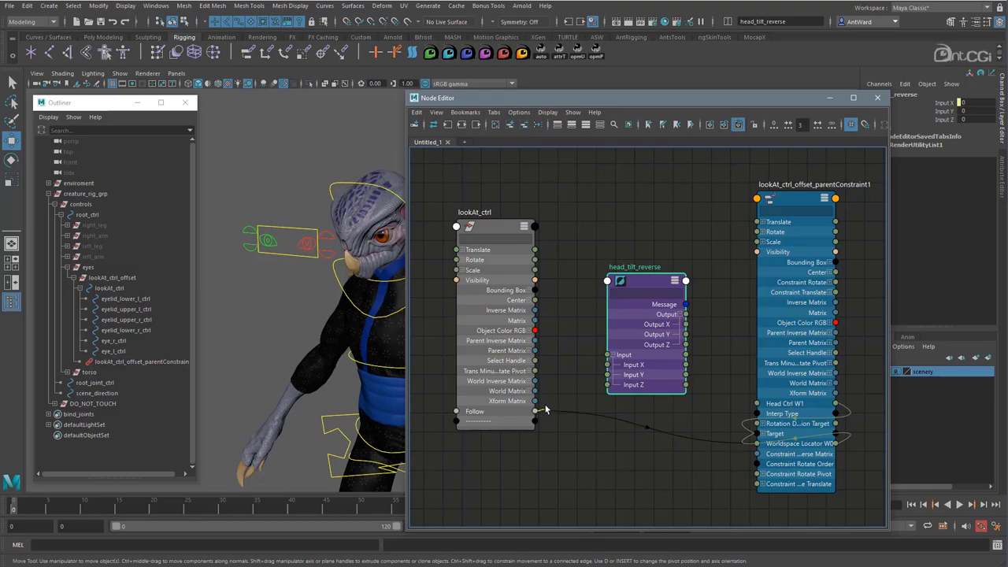
Route Follow through head_tilt_reverse into the constraint's Head Ctrl W1 weight
left_click_drag(535, 411, 607, 374)
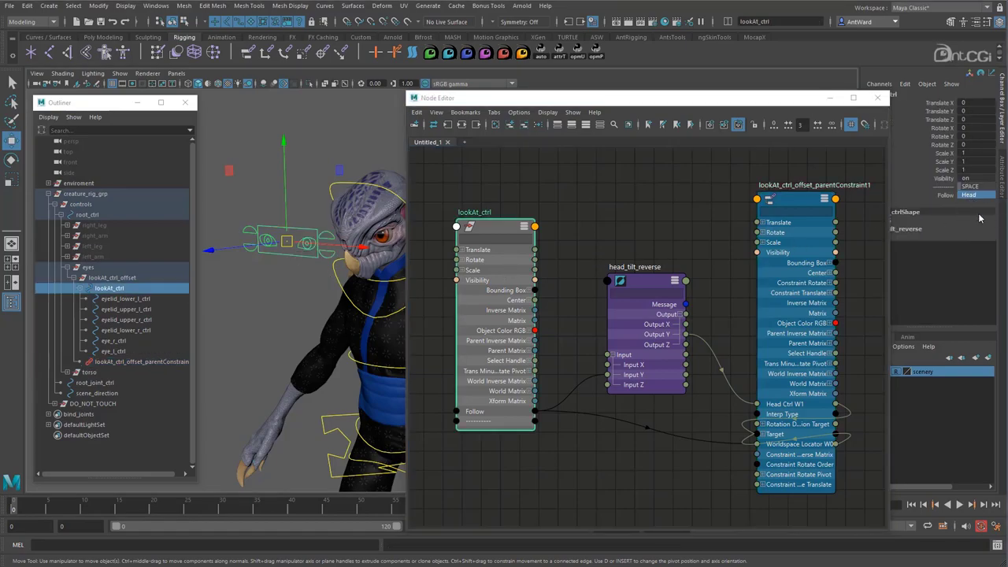
left_click(142, 362)
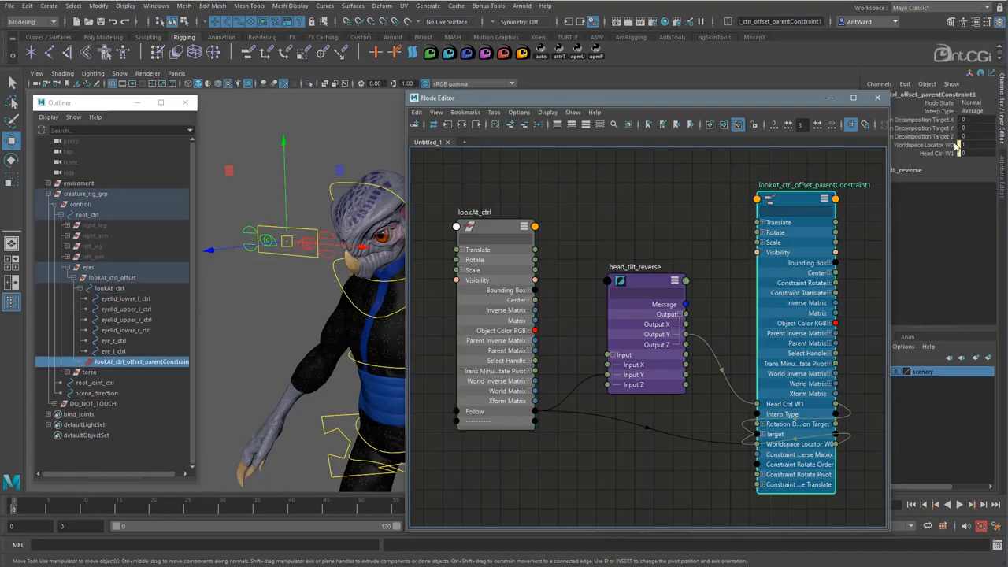
mouse_move(966, 149)
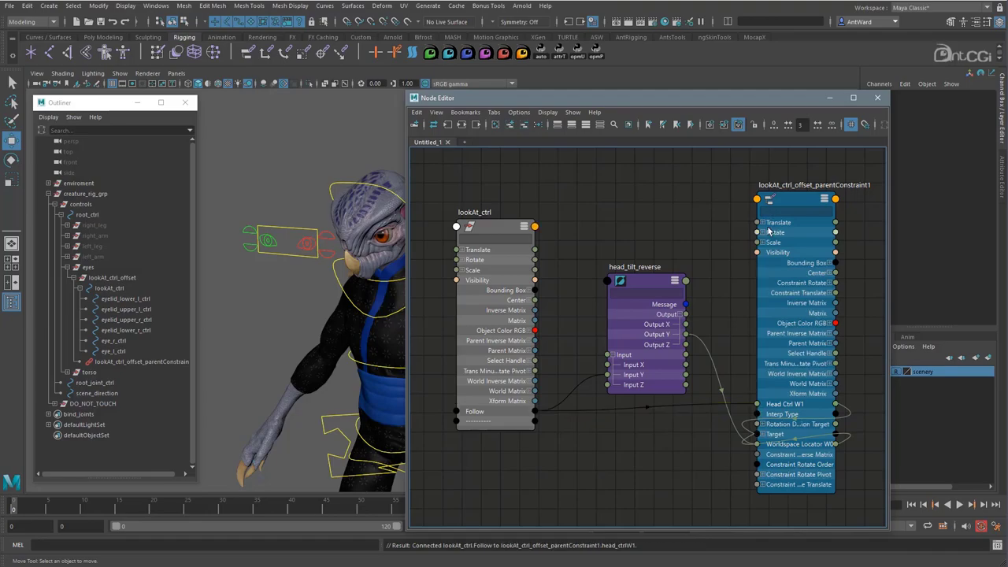
left_click(141, 361)
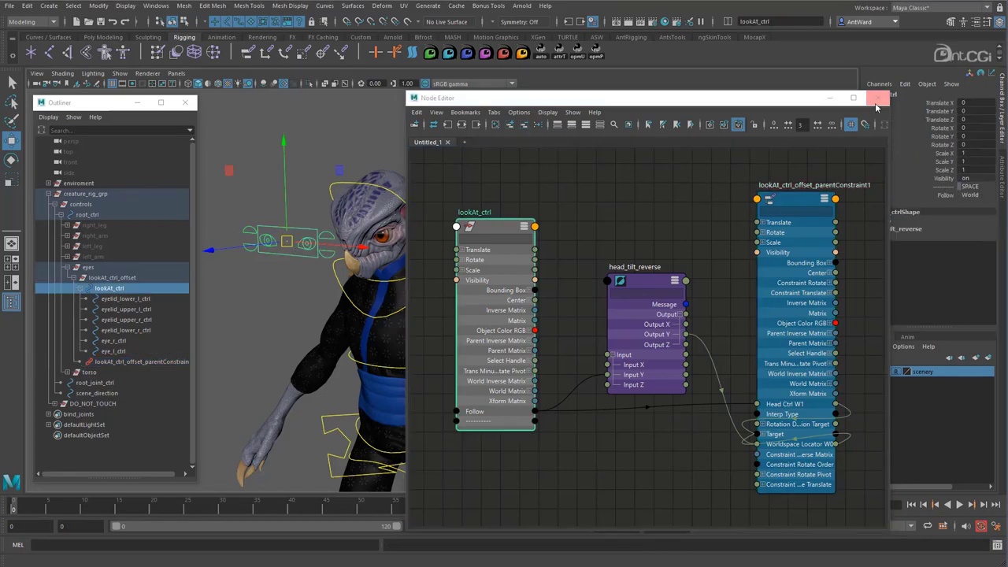
Close the Node Editor and rotate cog_ctrl to check the look-at control follows the head
left_click(878, 98)
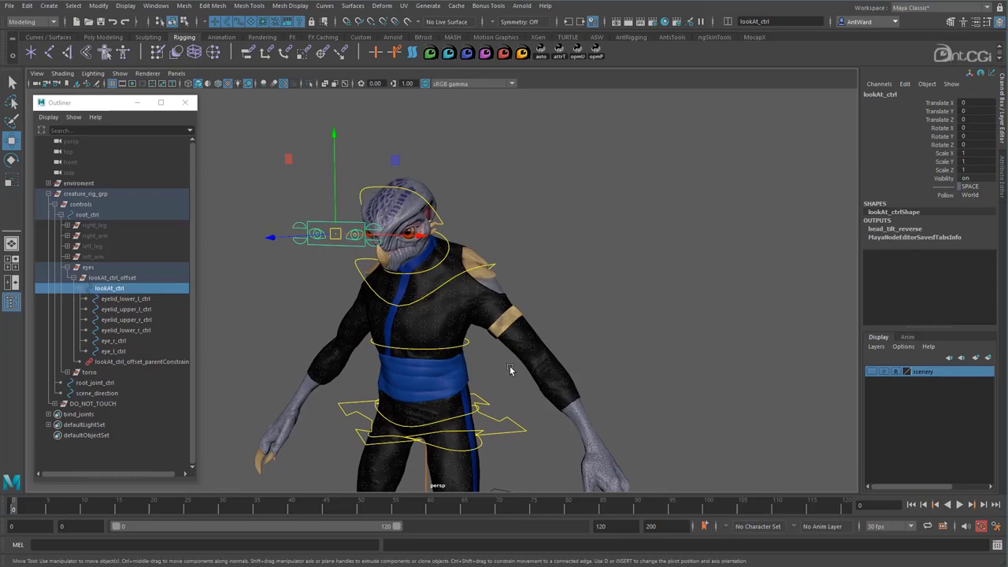
left_click(425, 421)
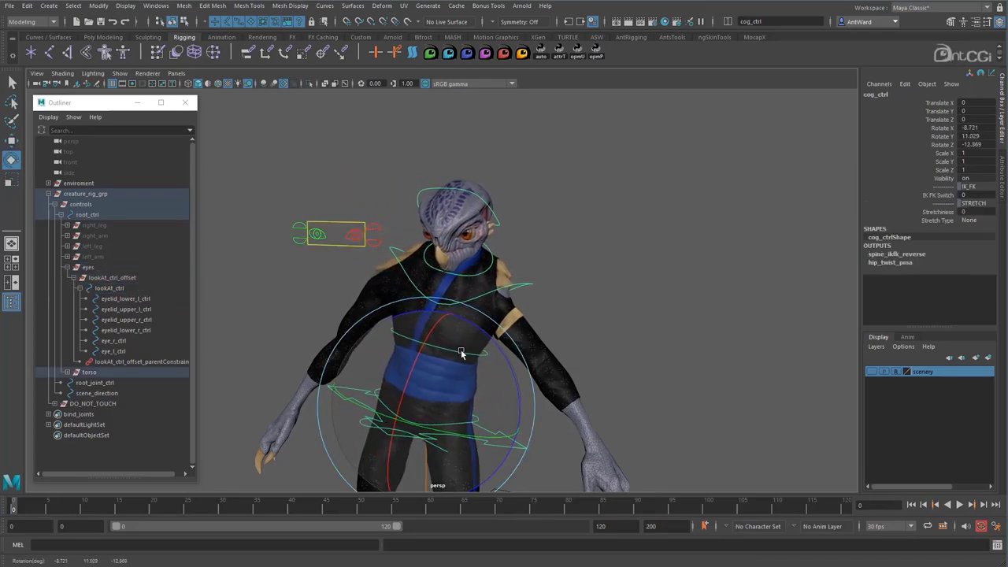
left_click_drag(461, 352, 442, 368)
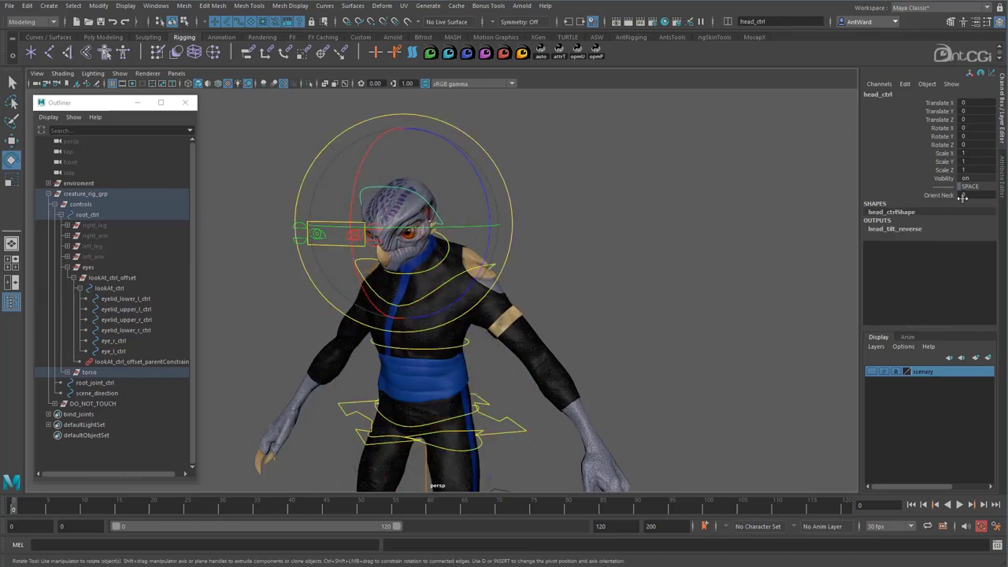
left_click(496, 445)
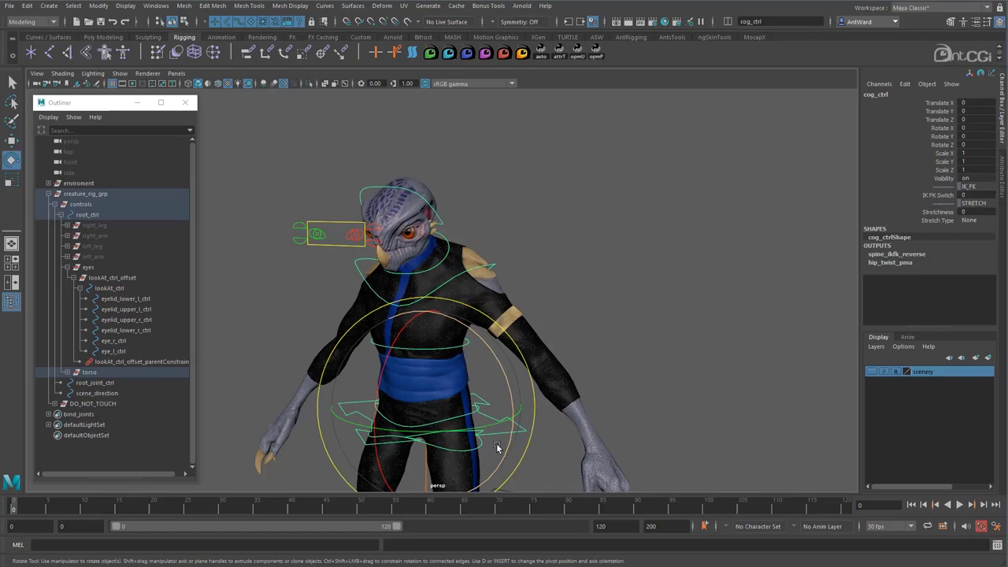
left_click_drag(496, 449, 390, 354)
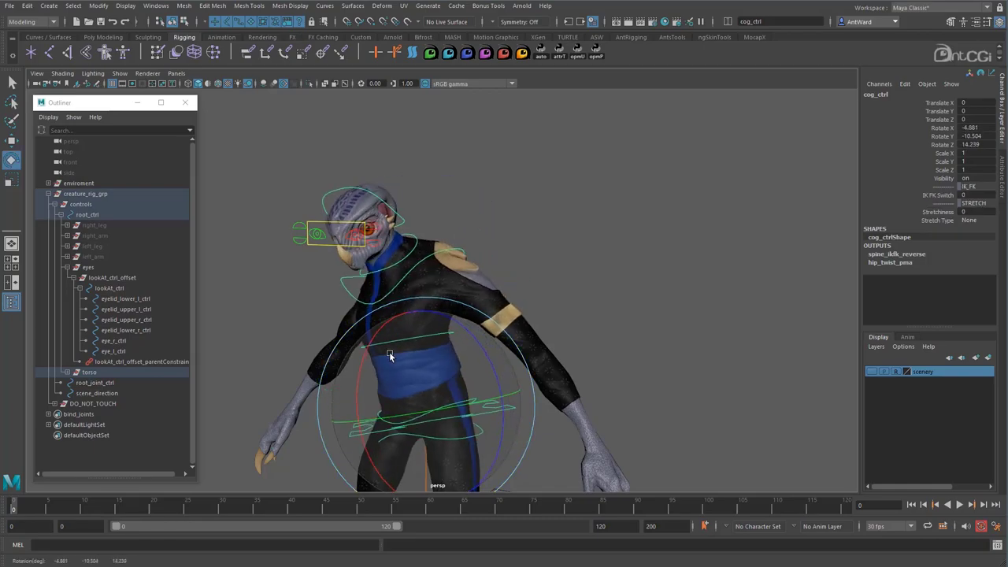
left_click_drag(390, 357, 342, 250)
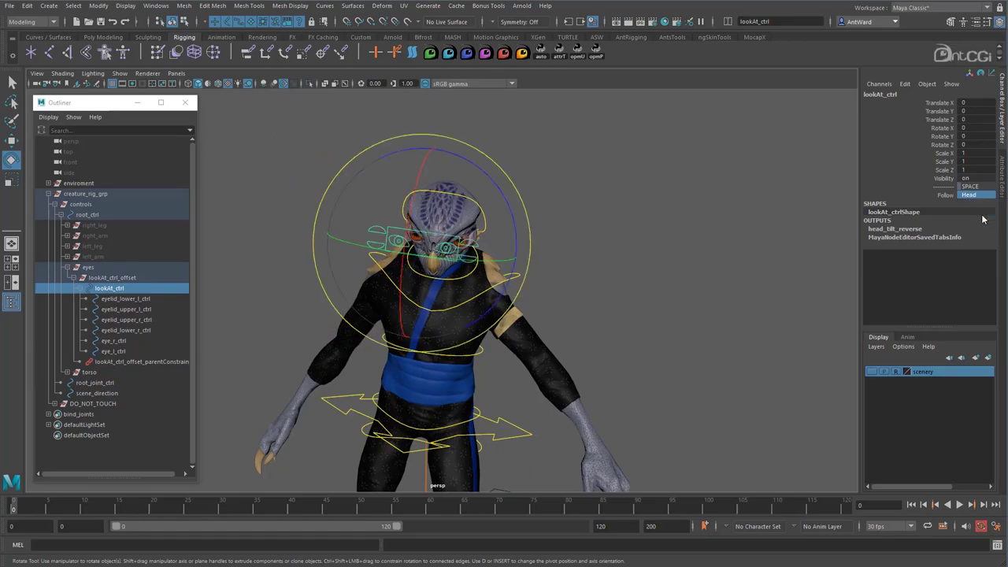
mouse_move(512, 419)
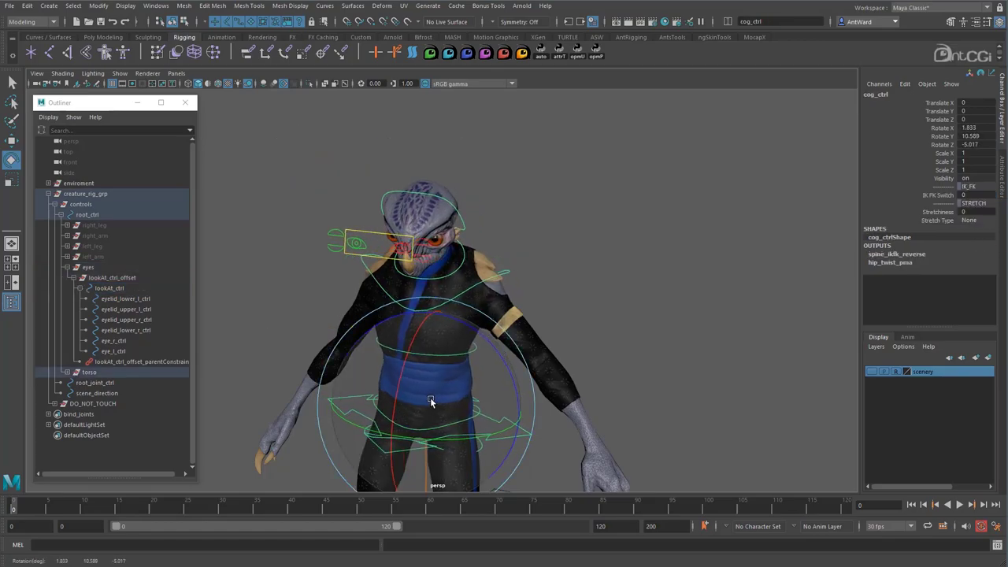
left_click_drag(431, 402, 413, 391)
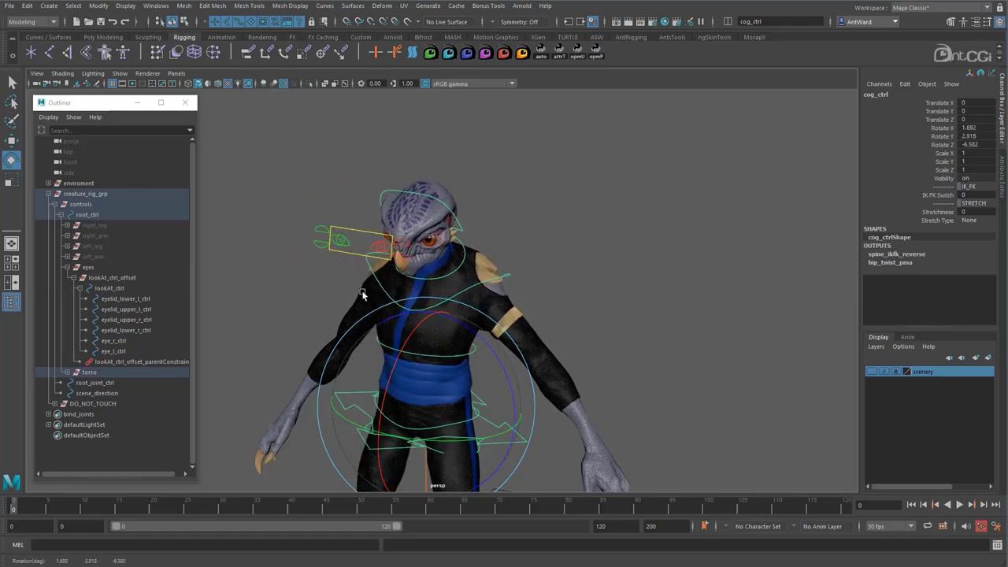
left_click_drag(362, 296, 448, 390)
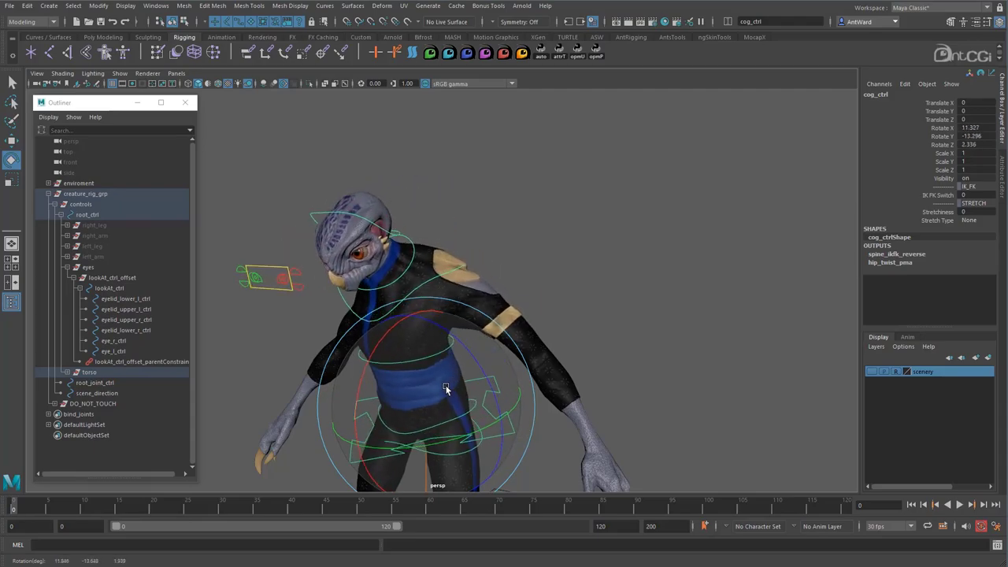
left_click_drag(446, 390, 476, 376)
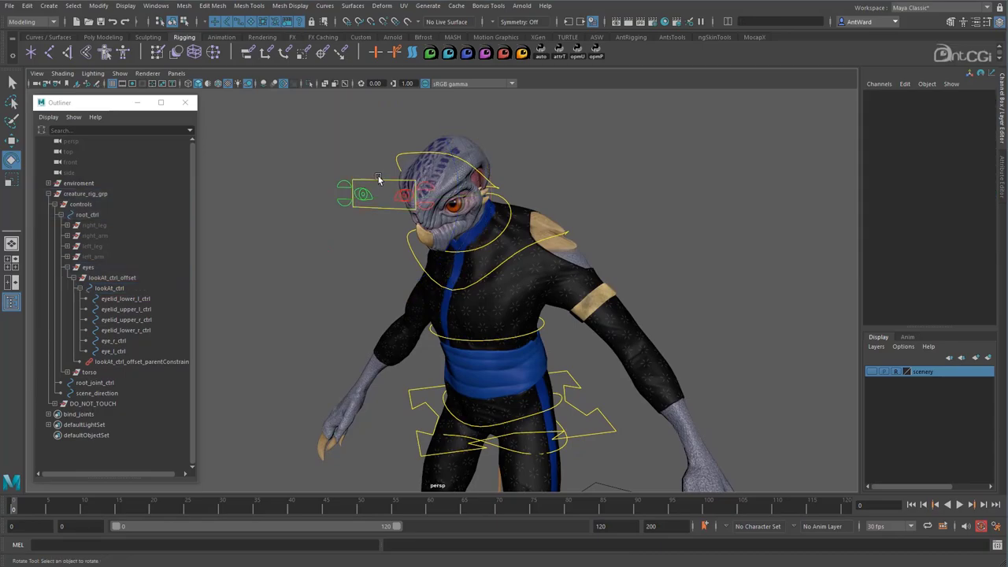
Change head_ctrl's Orient Neck value, then rotate cog_ctrl to test eye control tracking
left_click(109, 288)
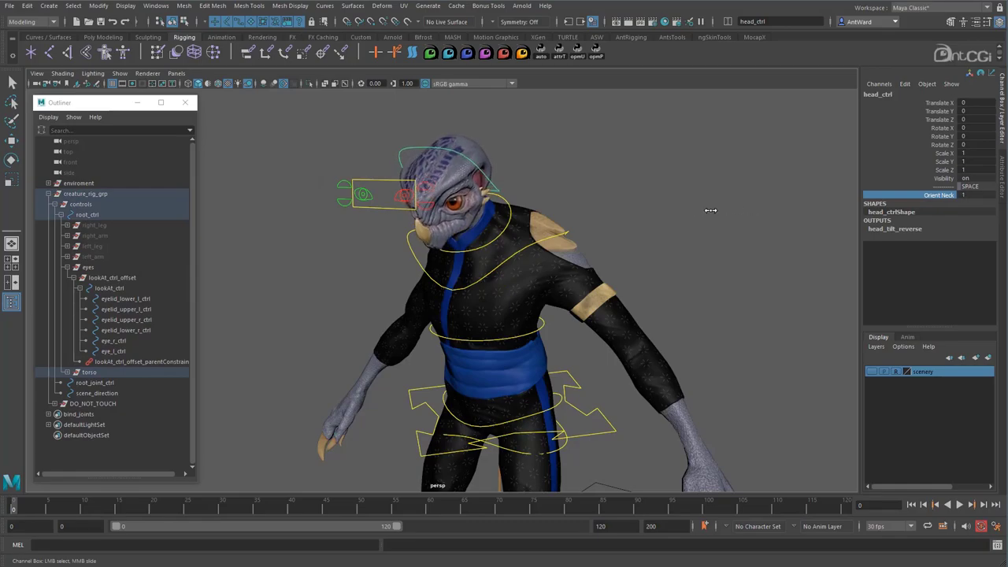
left_click_drag(711, 211, 643, 289)
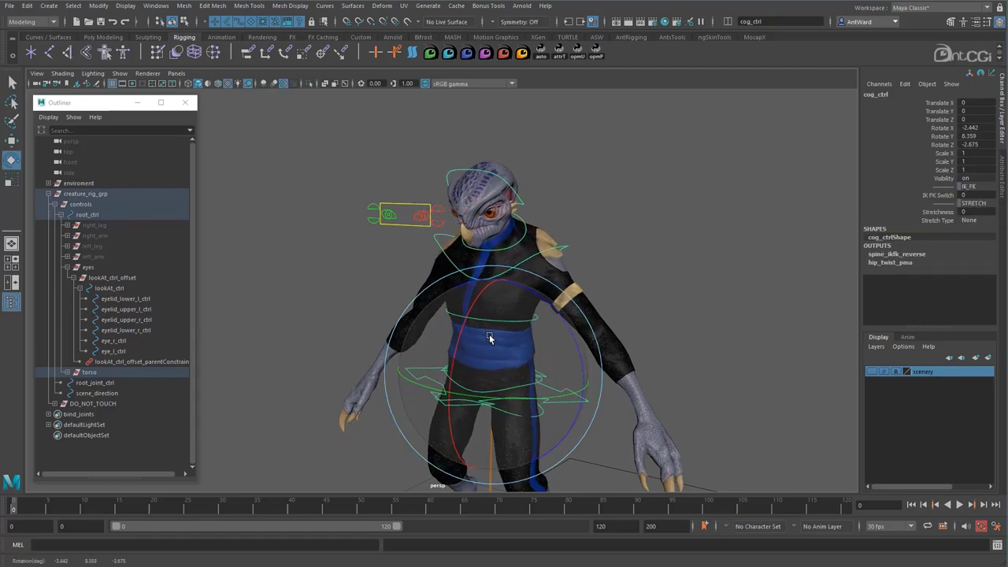
left_click_drag(490, 339, 472, 346)
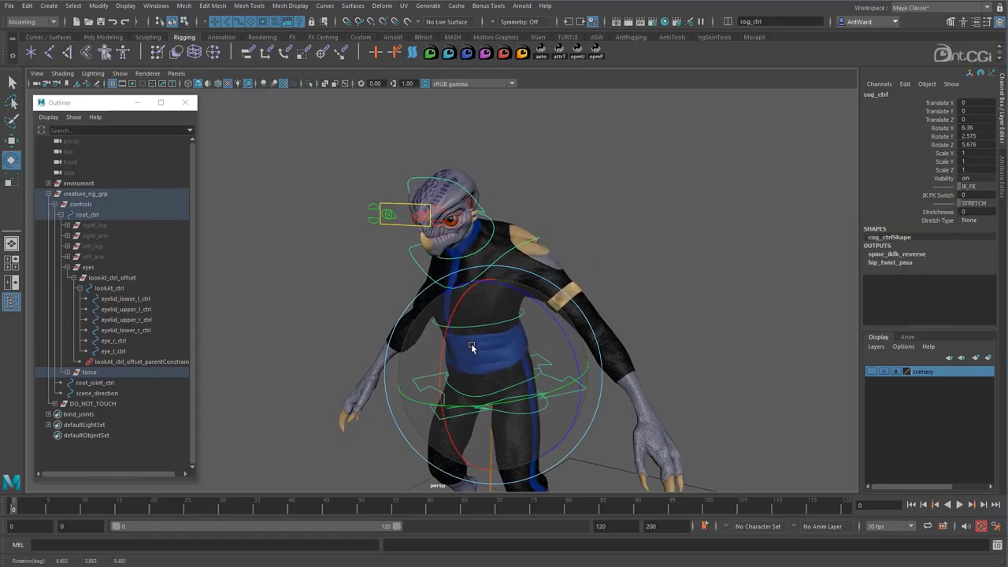
left_click_drag(473, 347, 466, 363)
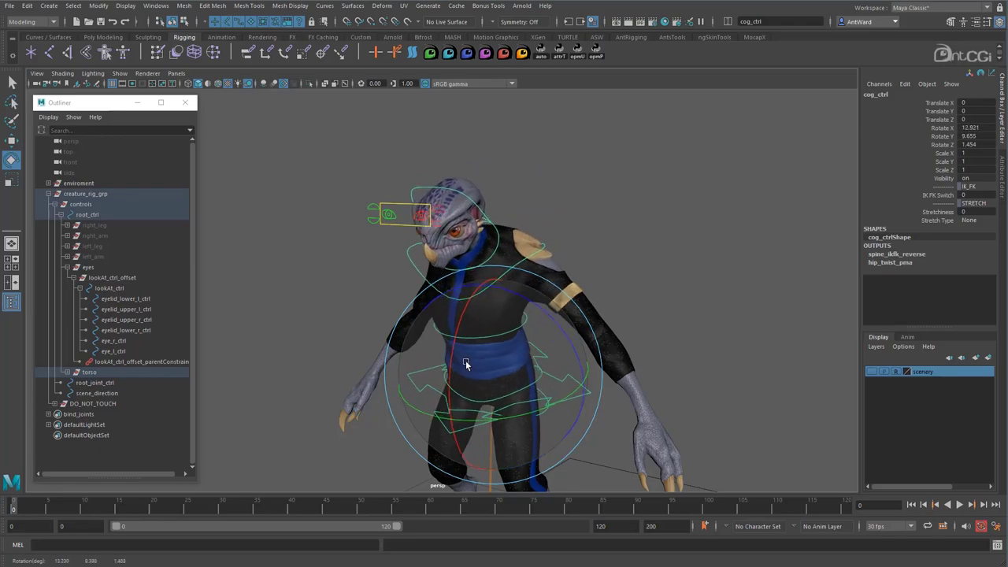
left_click_drag(467, 364, 489, 337)
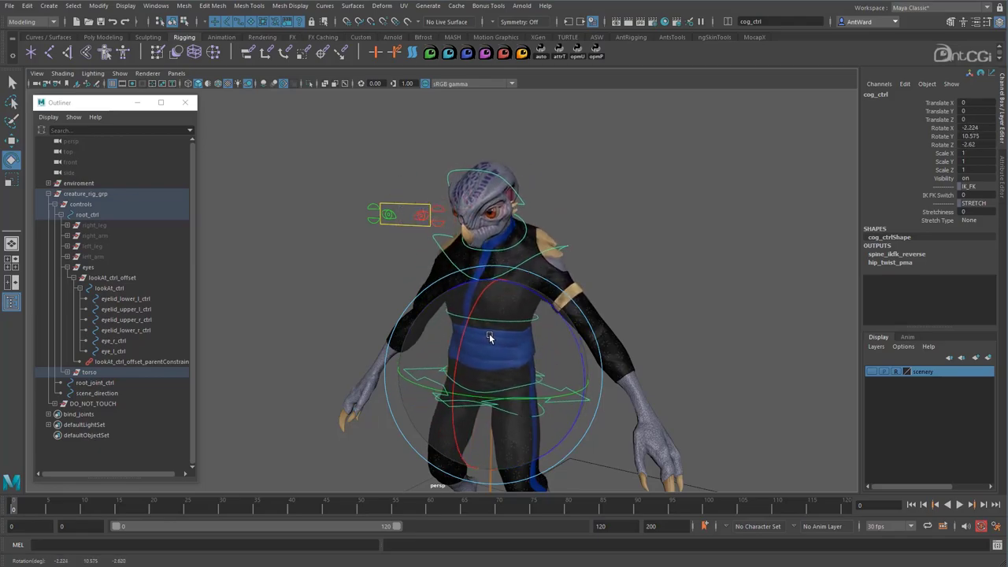
left_click_drag(488, 337, 459, 327)
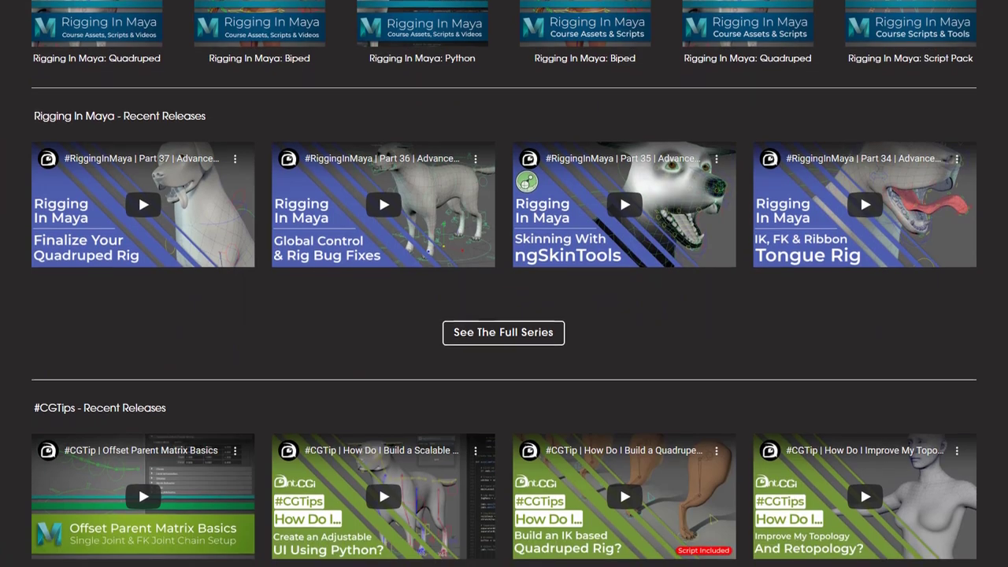
Scroll the antCGi tutorials page past the painting and other playlists to the store product grid
scroll("down", 3)
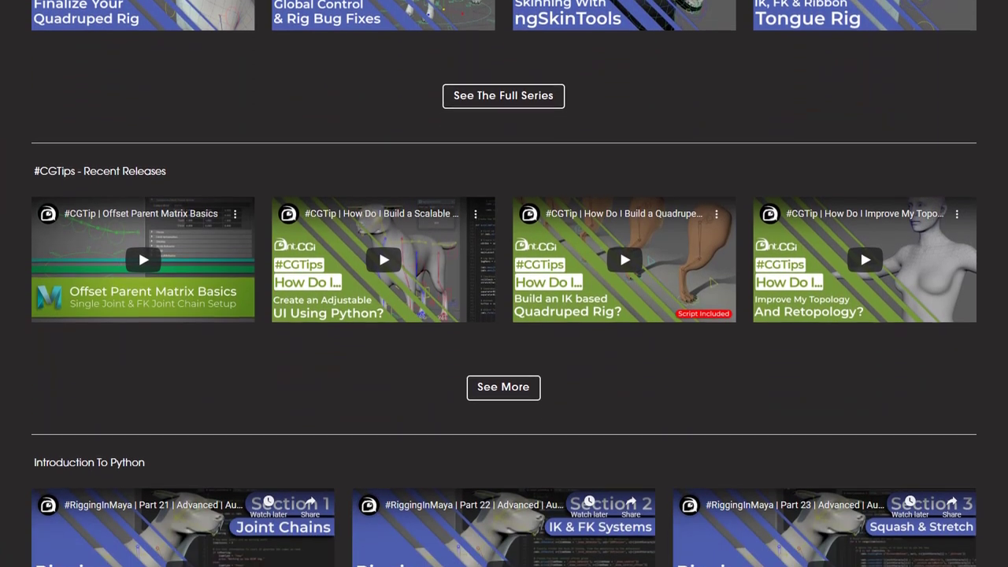
scroll("down", 3)
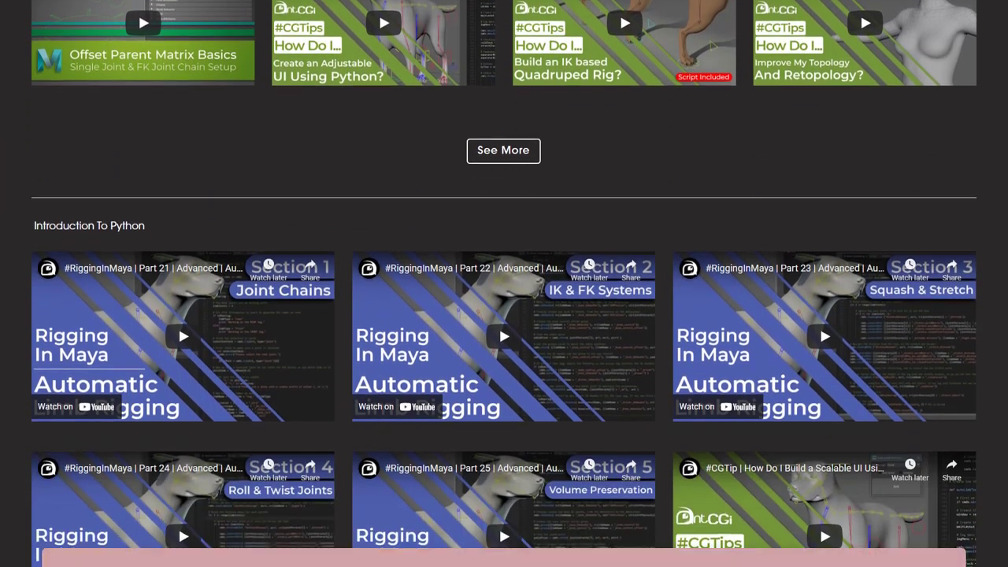
scroll("down", 3)
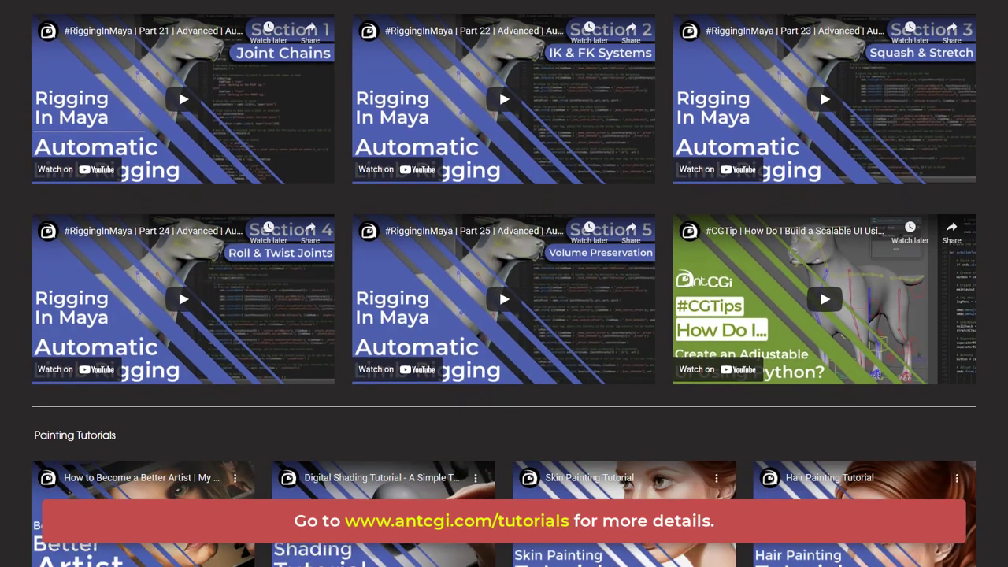
scroll("down", 3)
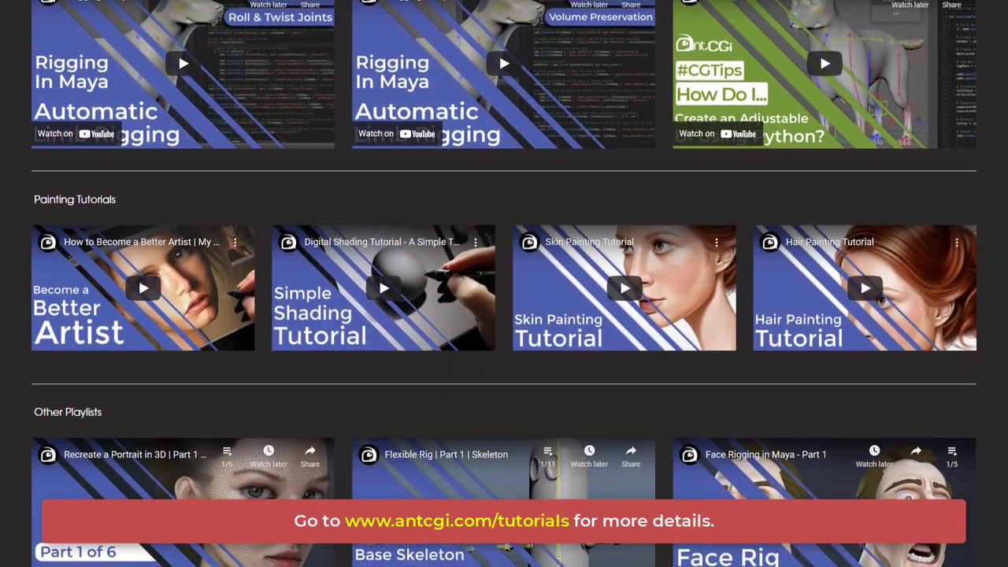
scroll("down", 3)
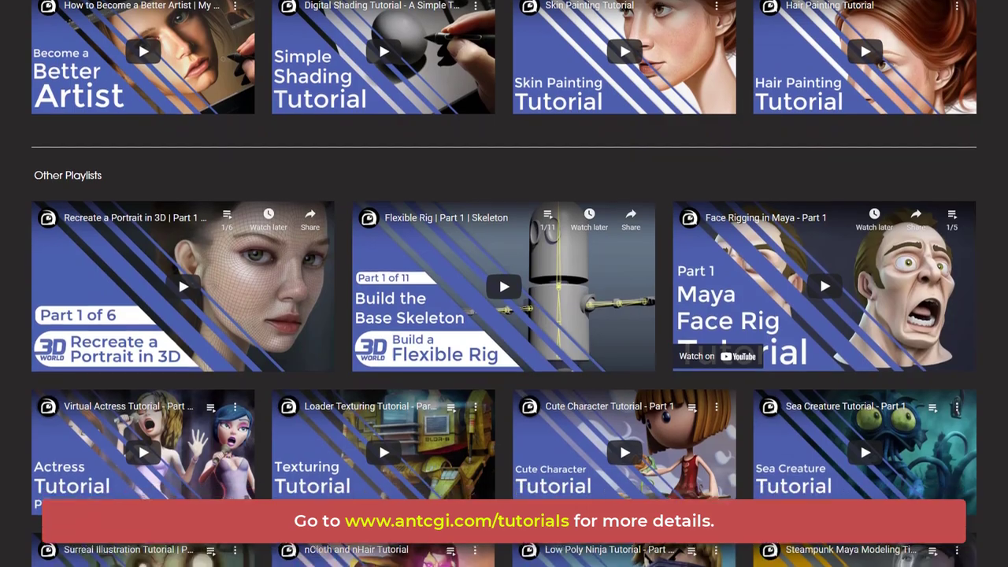
scroll("down", 3)
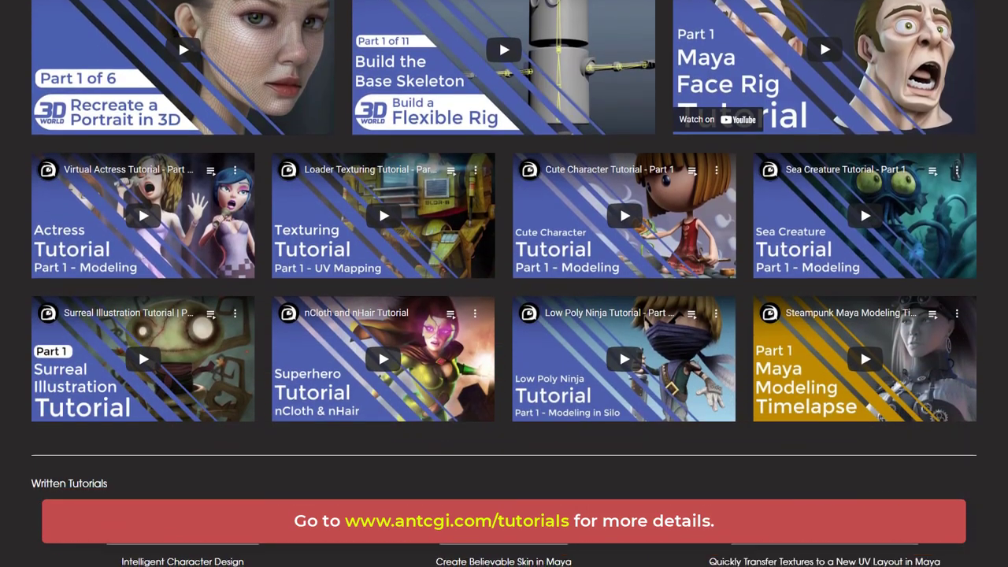
scroll("down", 3)
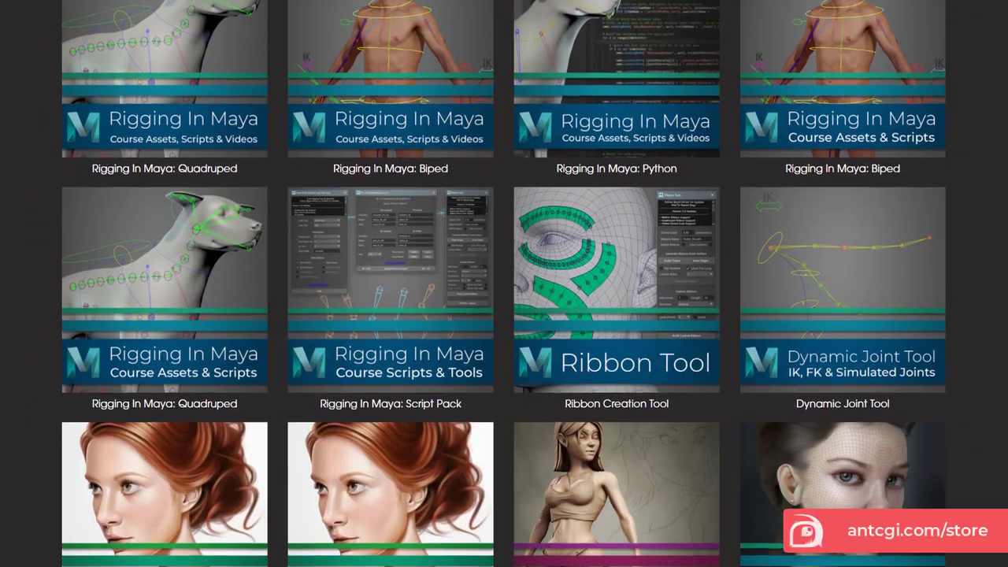
scroll("down", 3)
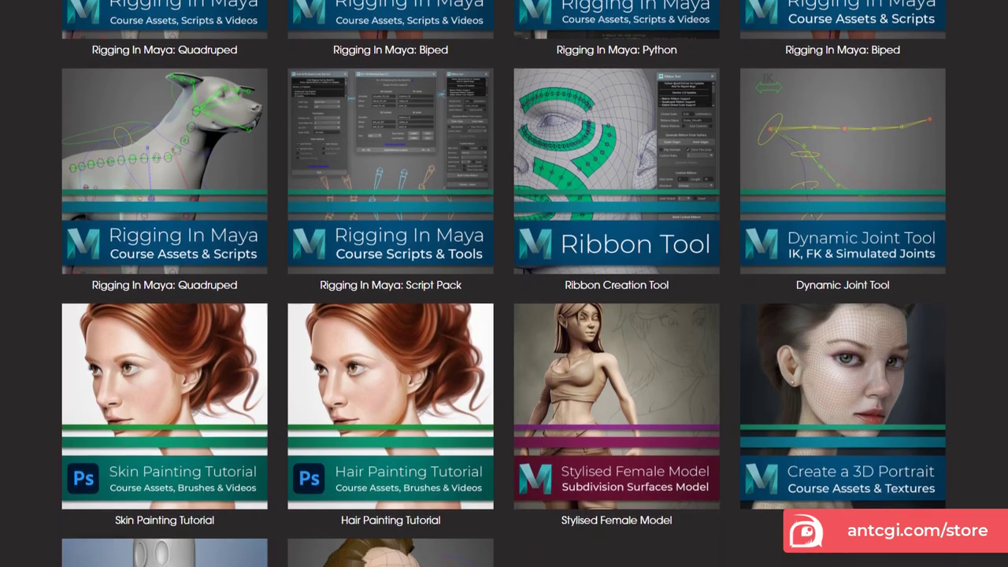
scroll("down", 3)
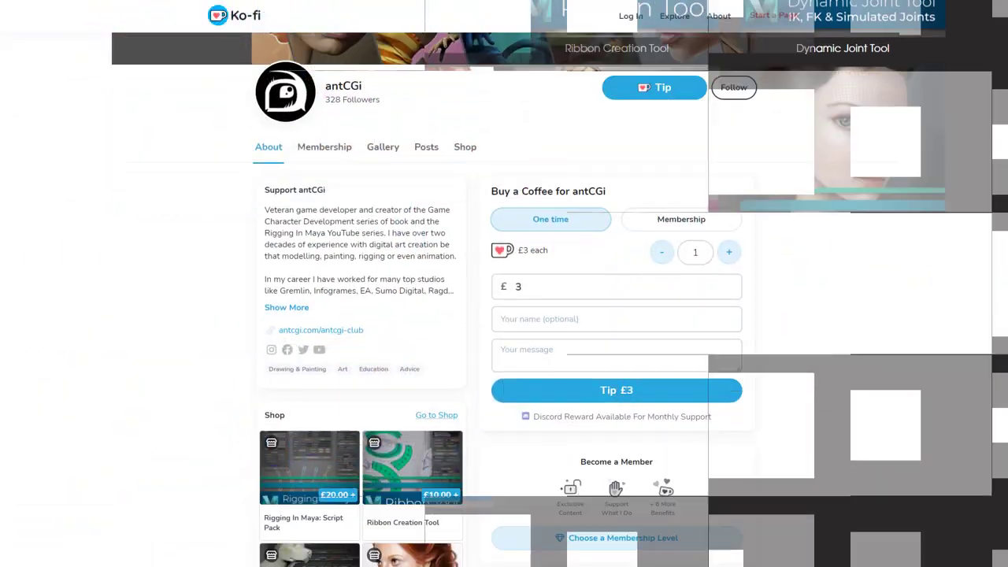
Scroll the antCGi Ko-fi page past the shop, gallery and welcome post to the supporter feed
scroll("down", 3)
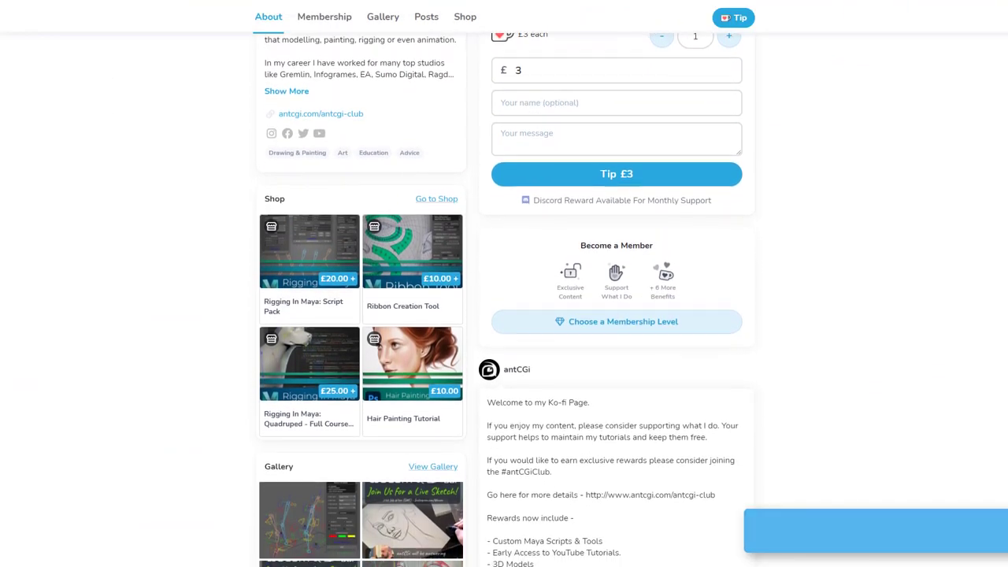
scroll("down", 3)
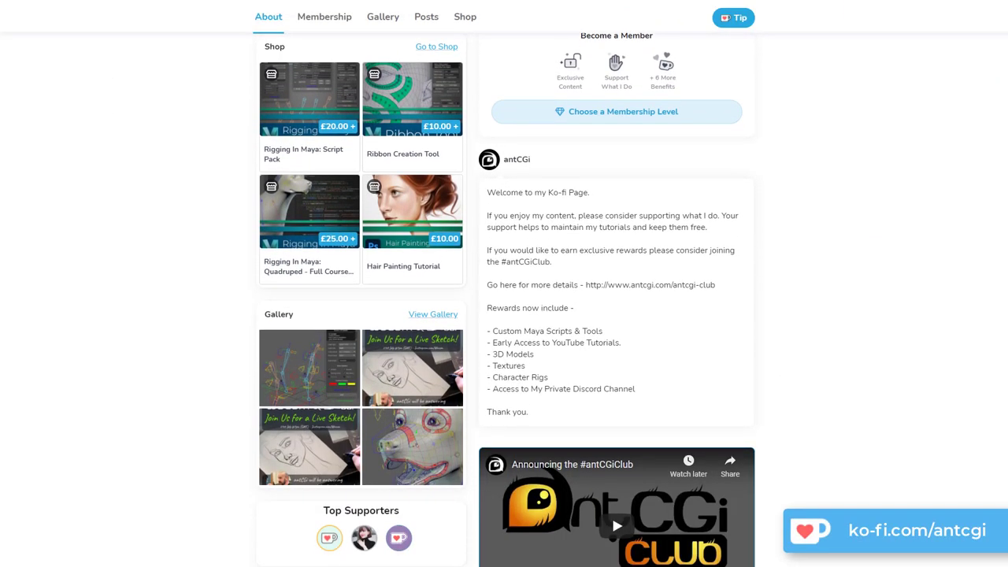
scroll("down", 3)
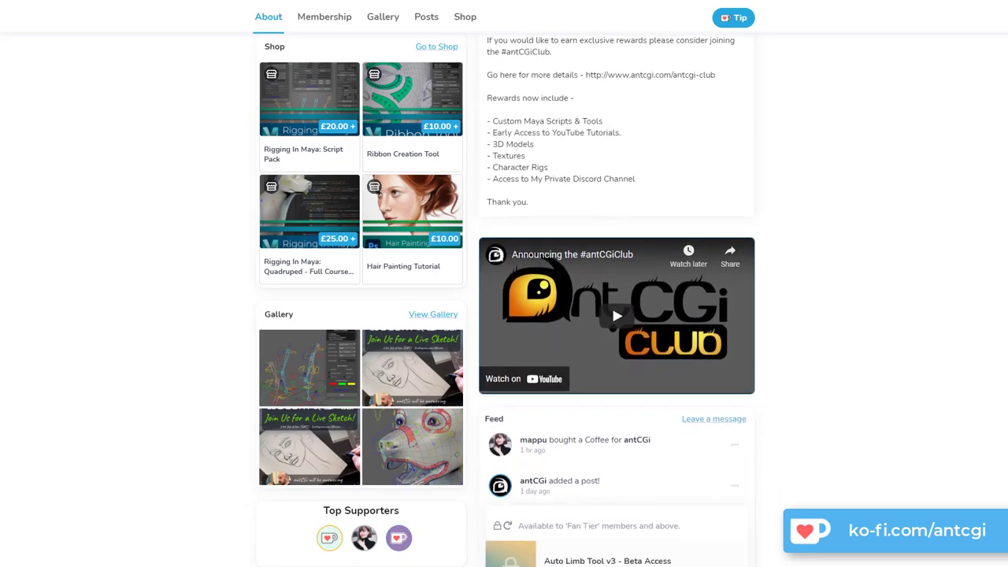
scroll("down", 3)
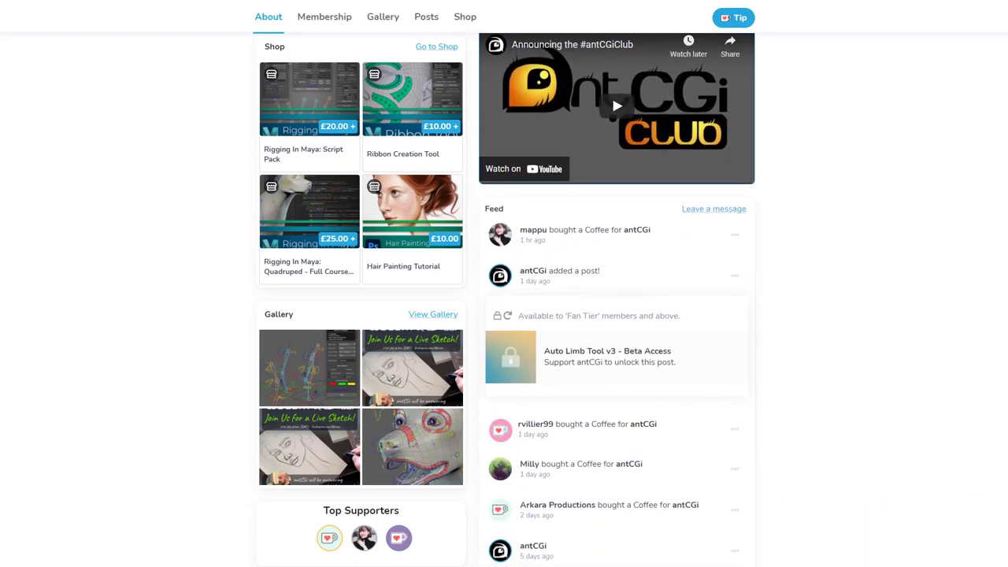